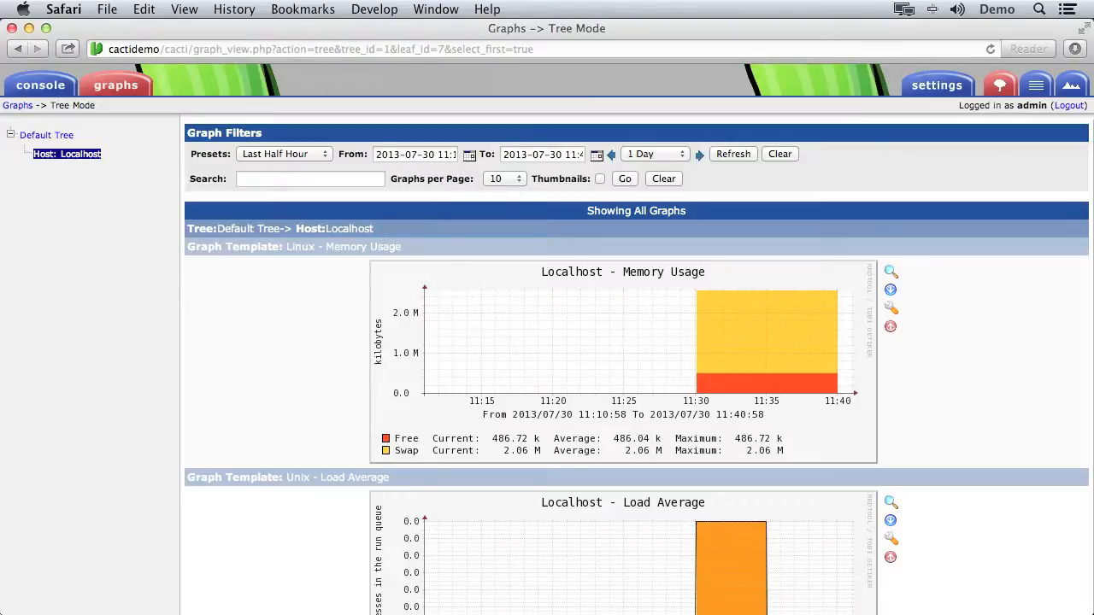
Scroll down through the phpinfo() page for cactidemo in Safari.
{"action": "scroll", "scroll_direction": "down", "scroll_amount": 3}
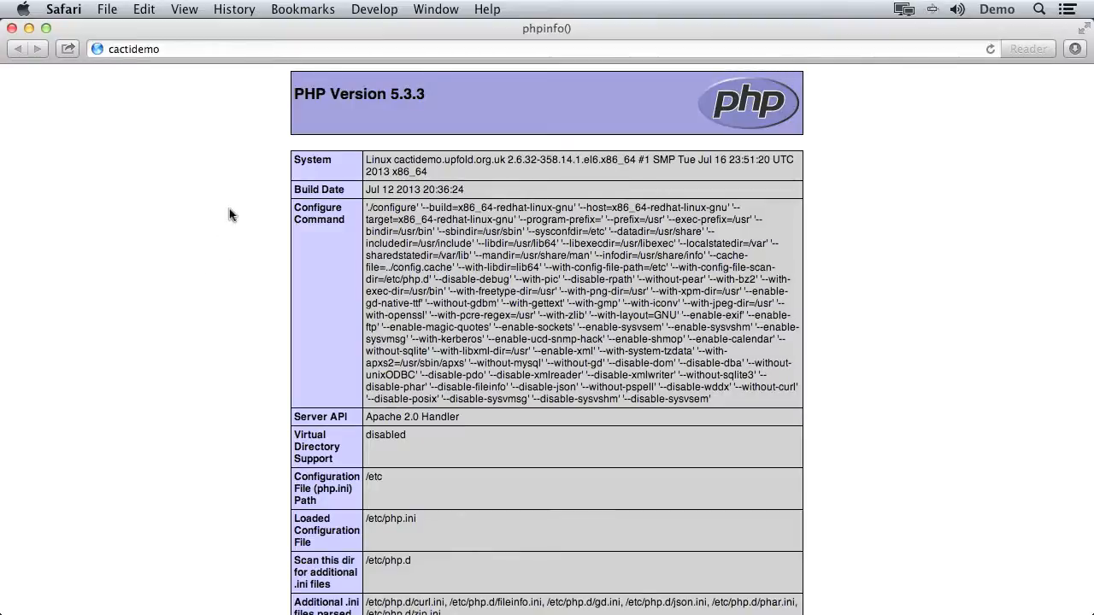
{"action": "mouse_move", "coordinate": [807, 236]}
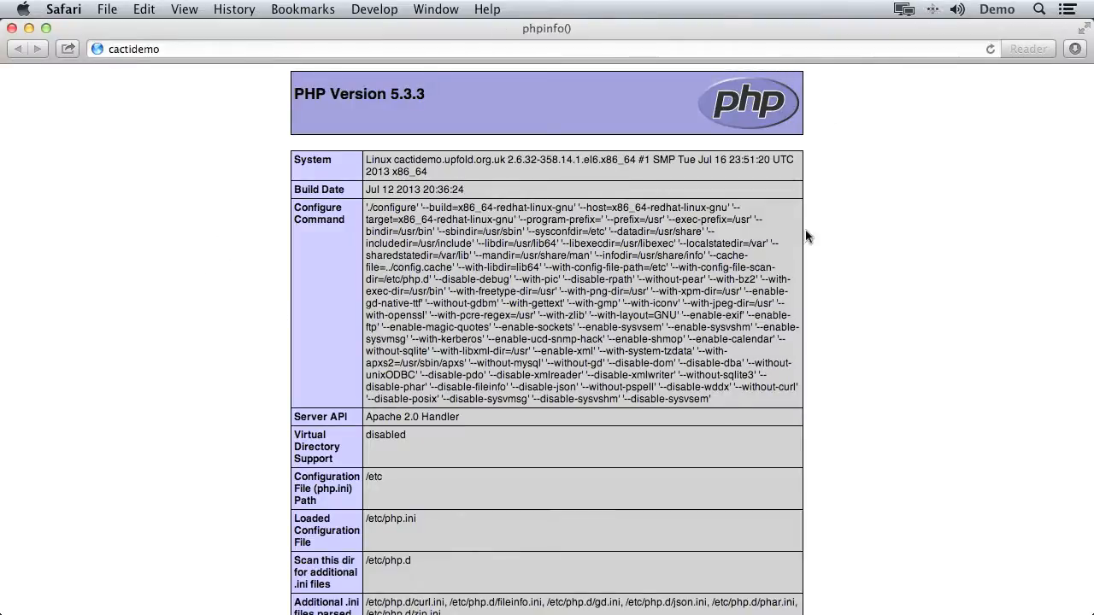
{"action": "scroll", "scroll_direction": "down", "scroll_amount": 3}
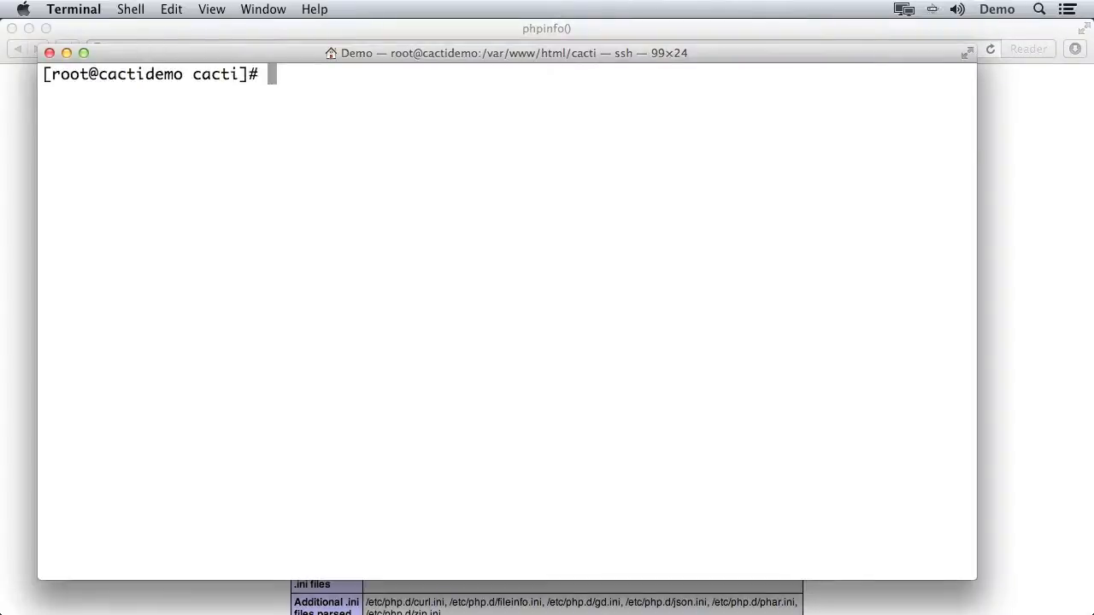
{"action": "mouse_move", "coordinate": [629, 348]}
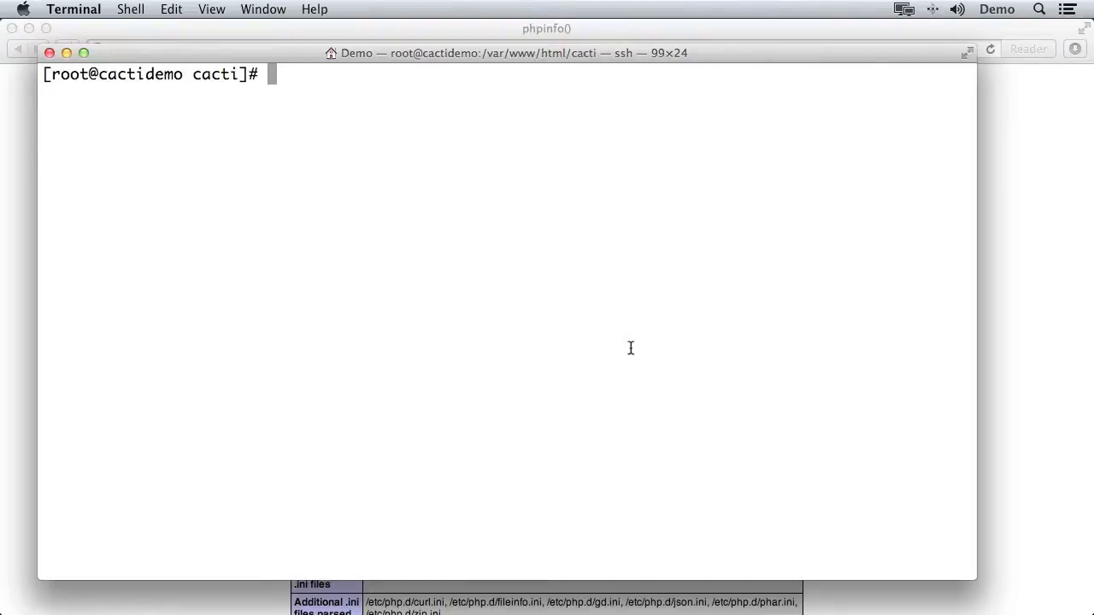
Run yum install rrdtool net-snmp php-snmp and confirm with y to install them and dependencies.
{"action": "type", "text": "yum insta"}
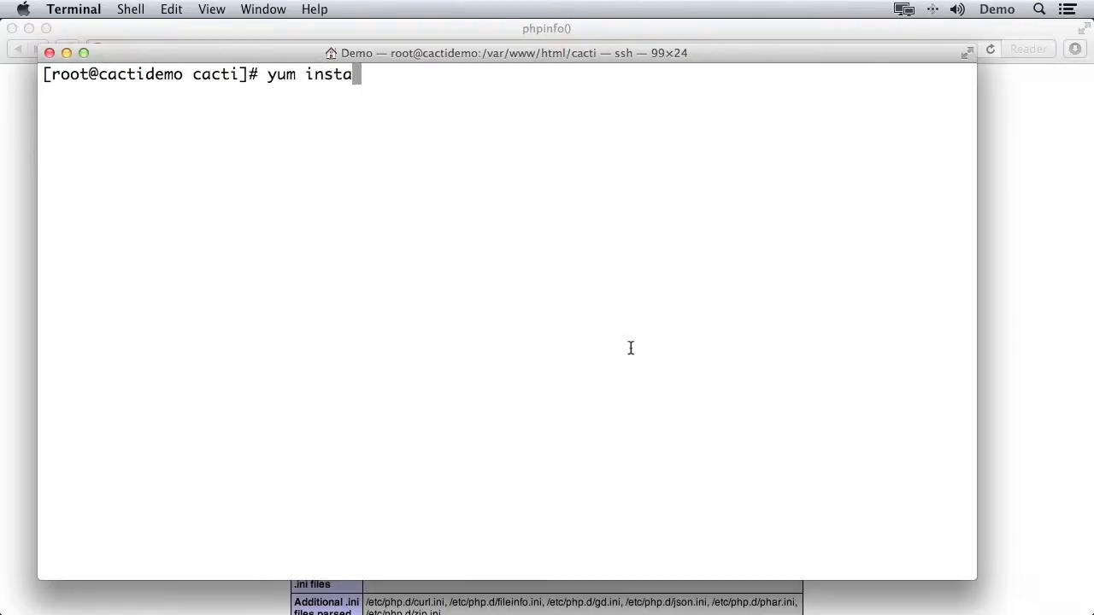
{"action": "type", "text": "ll rrdtool ne"}
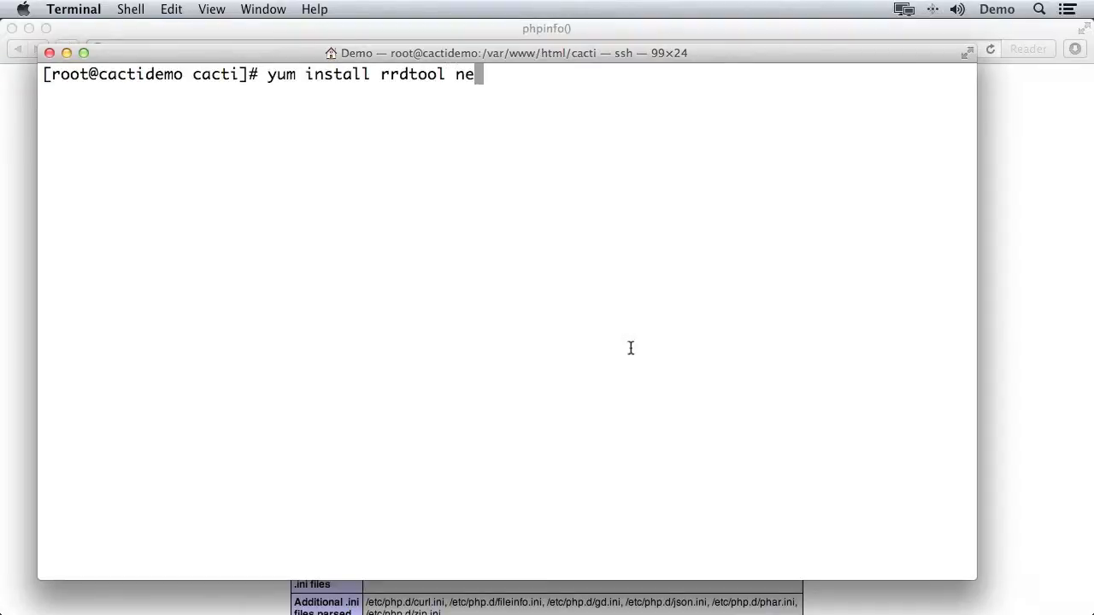
{"action": "type", "text": "t-snmp"}
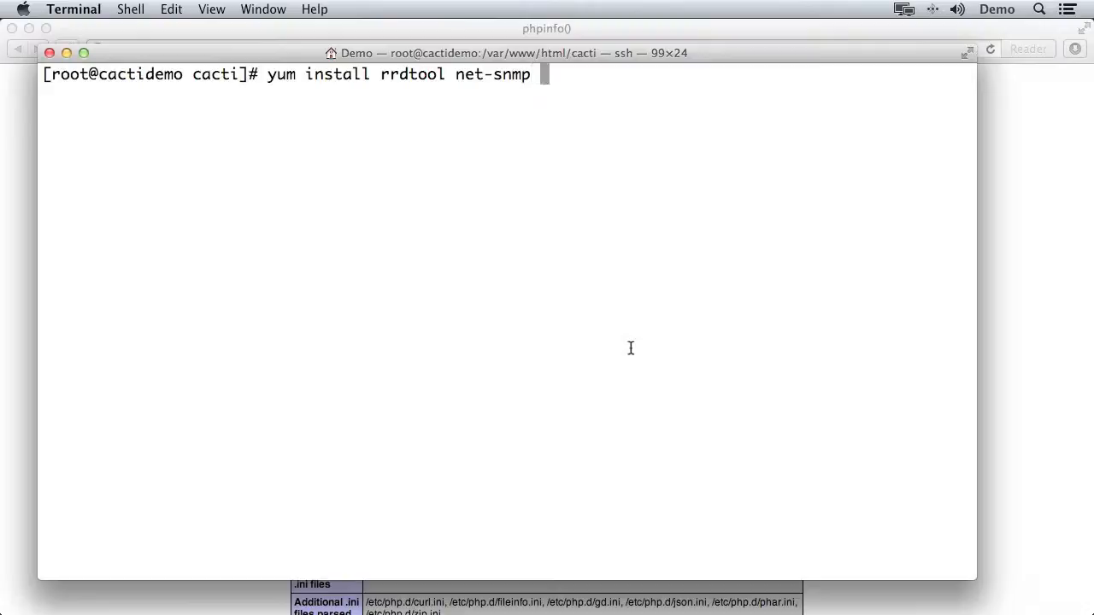
{"action": "type", "text": "php-"}
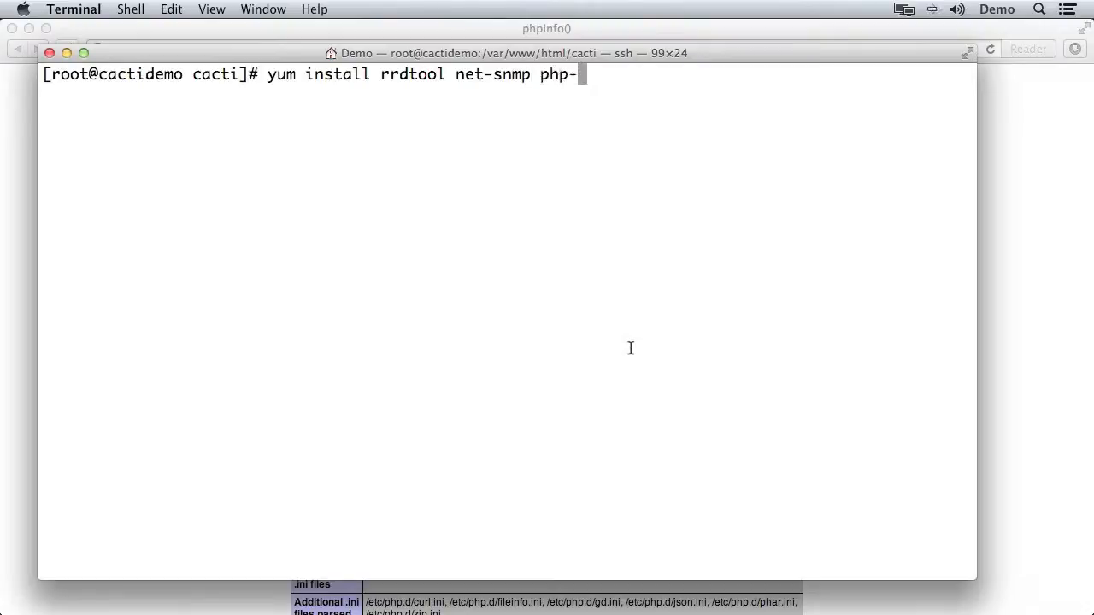
{"action": "type", "text": "snmp"}
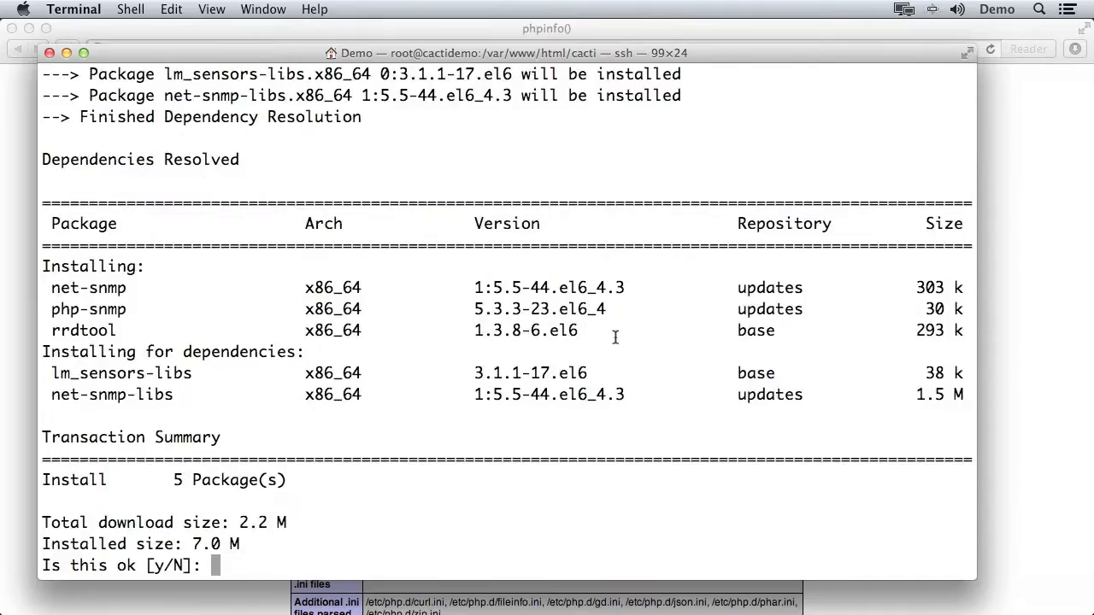
{"action": "type", "text": "y"}
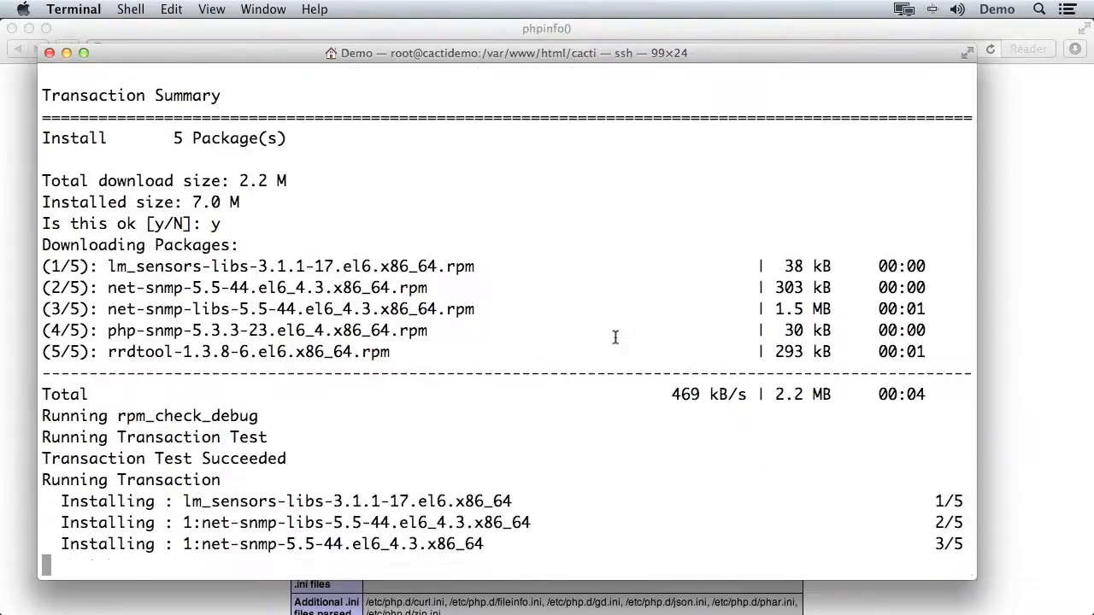
{"action": "scroll", "scroll_direction": "down", "scroll_amount": 3}
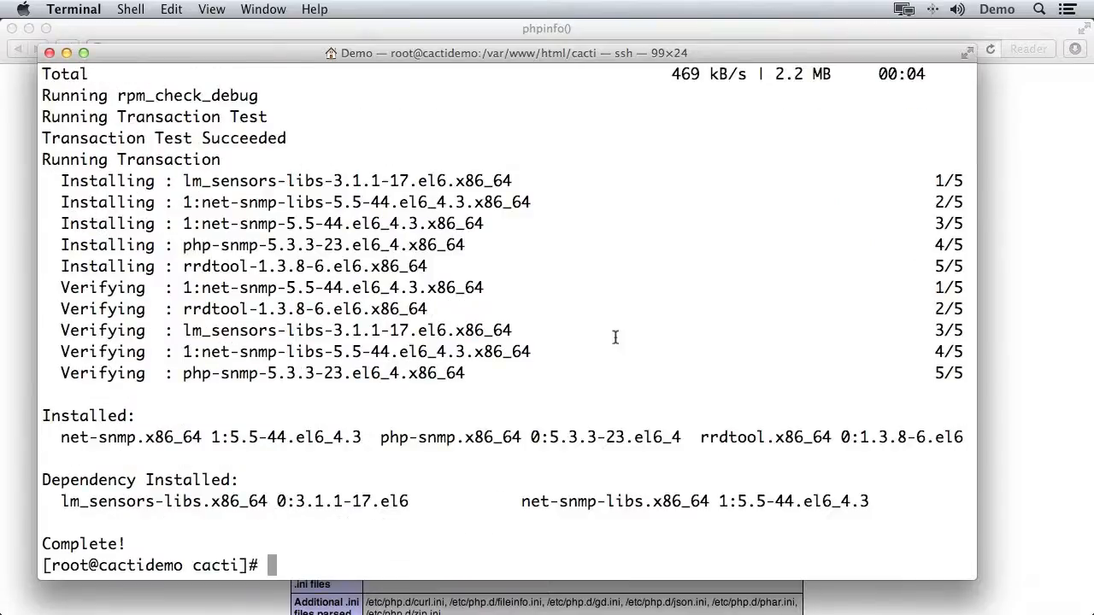
{"action": "mouse_move", "coordinate": [1034, 321]}
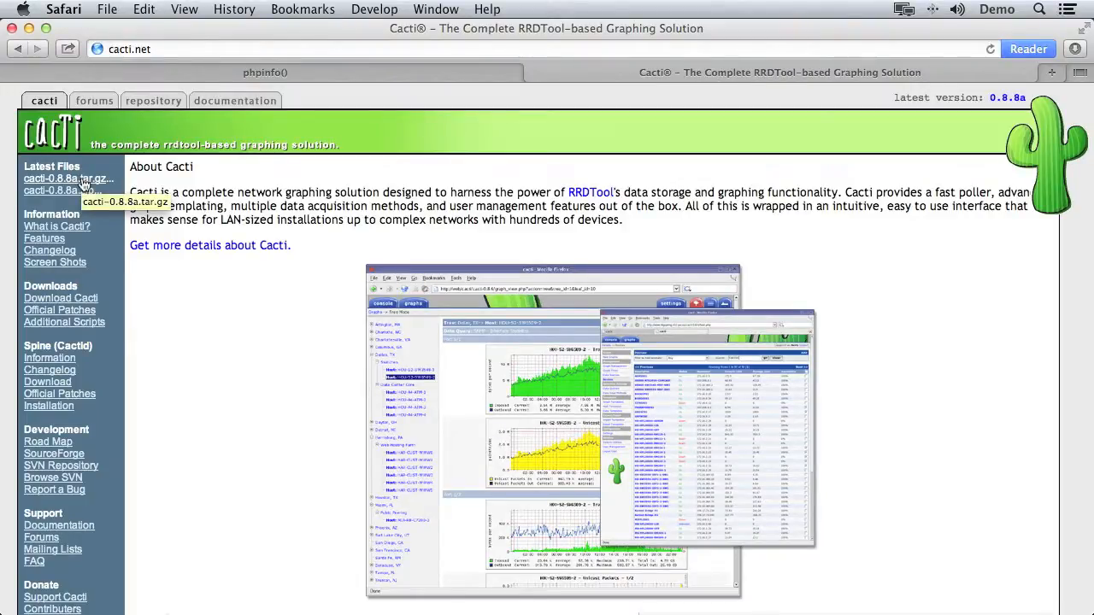
Copy the link address of cacti-0.8.8a.tar.gz under Latest Files on cacti.net.
{"action": "right_click", "coordinate": [68, 177]}
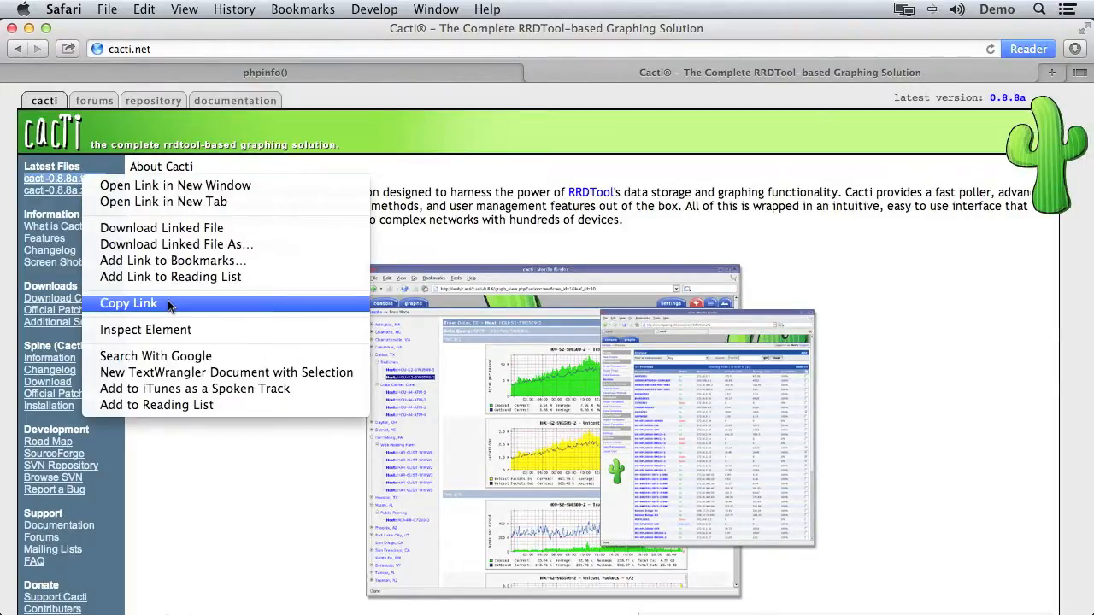
{"action": "left_click", "coordinate": [128, 304]}
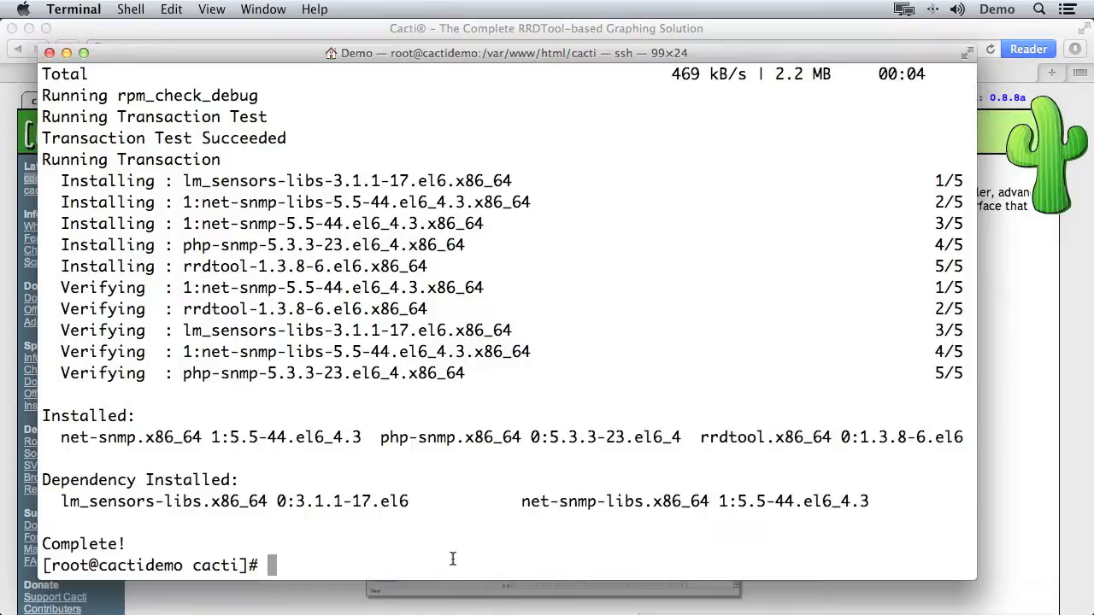
Confirm the working folder with pwd, then wget the cacti-0.8.8a.tar.gz URL into it.
{"action": "type", "text": "pwd"}
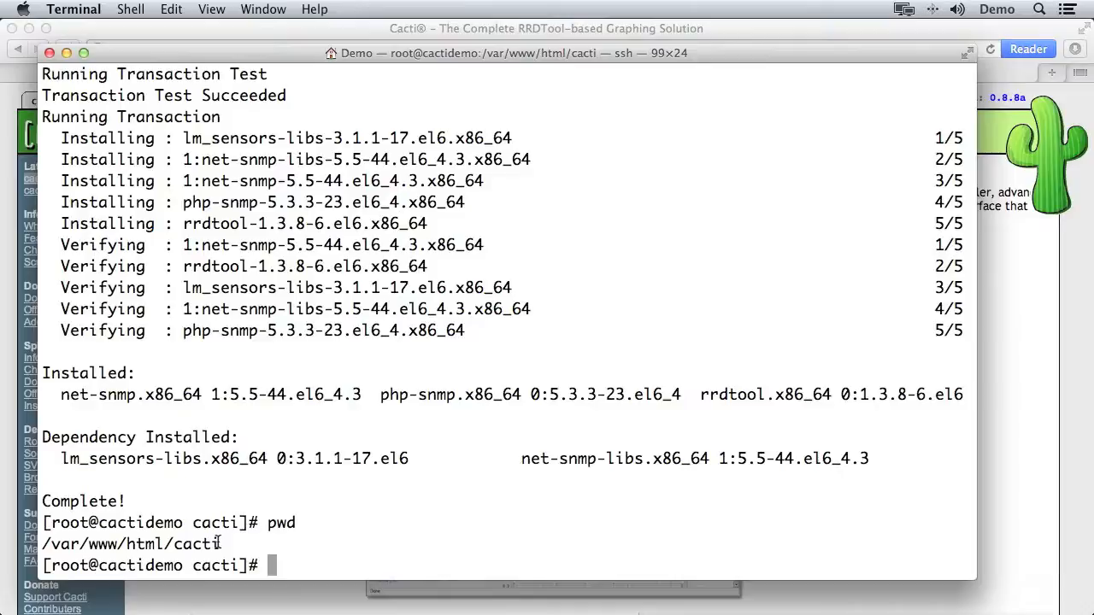
{"action": "type", "text": "wge"}
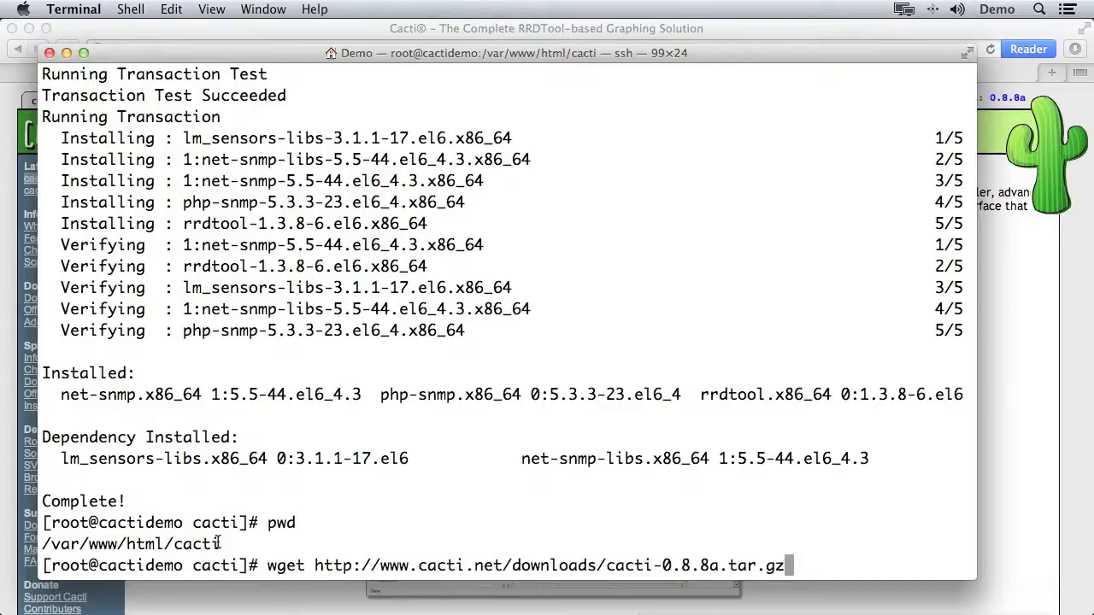
{"action": "key", "text": "Return"}
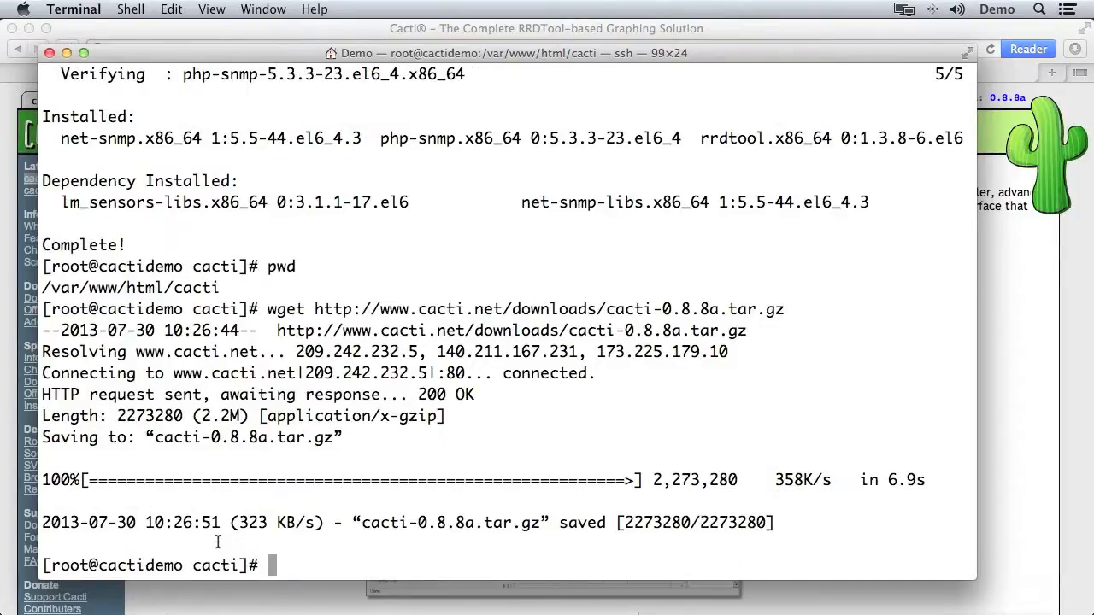
Extract cacti-0.8.8a.tar.gz with tar xzvf.
{"action": "type", "text": "tar xz"}
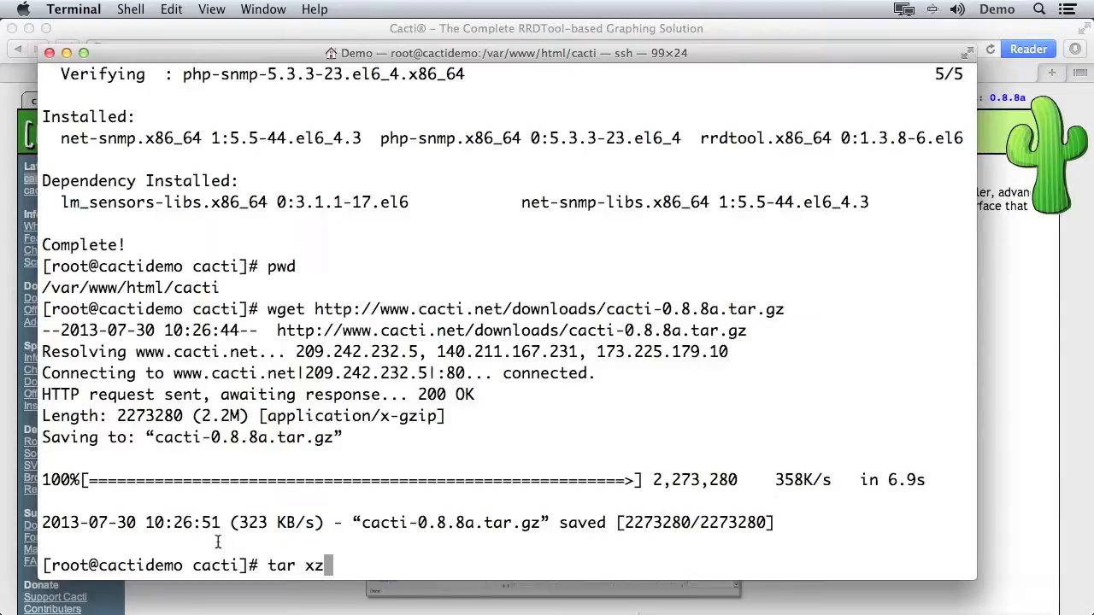
{"action": "type", "text": "vf cacti-0.8.8a.tar.gz"}
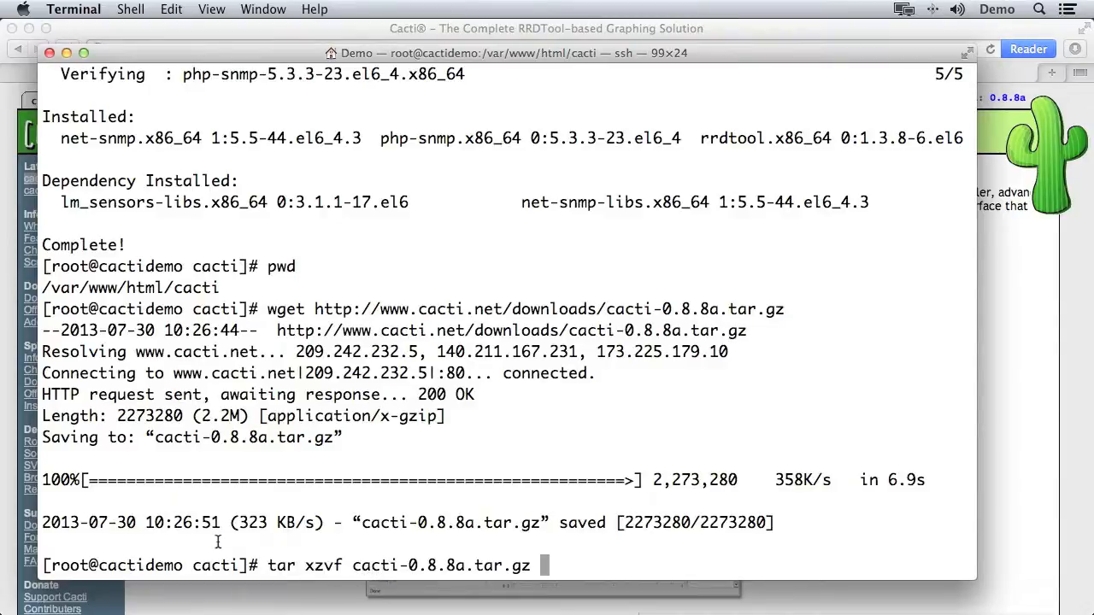
{"action": "key", "text": "Return"}
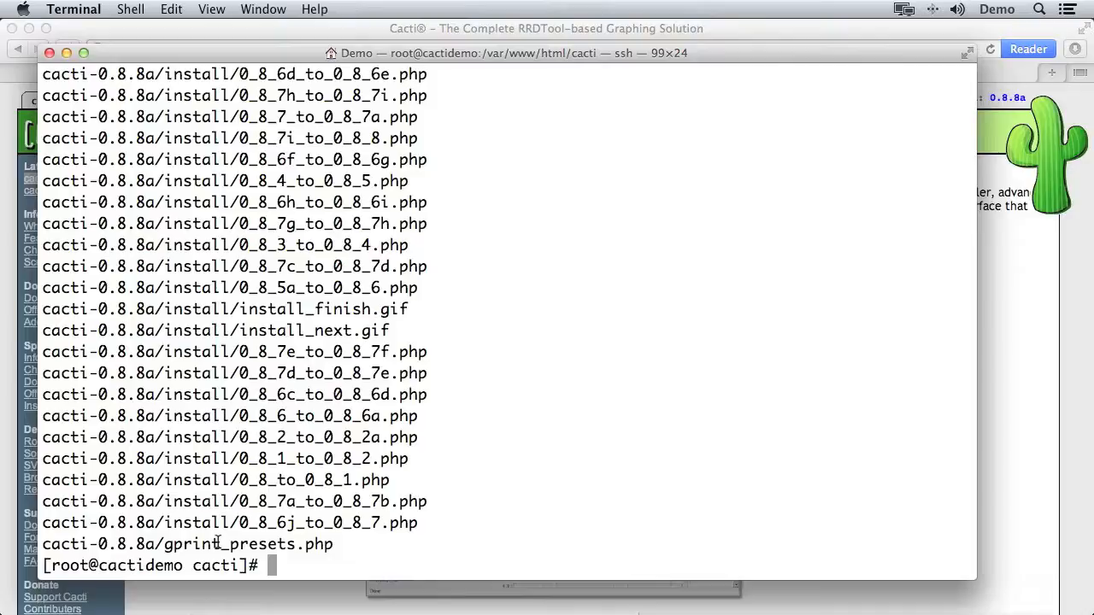
Move everything from cacti-0.8.8a/ up into the current cacti web folder.
{"action": "type", "text": "mv"}
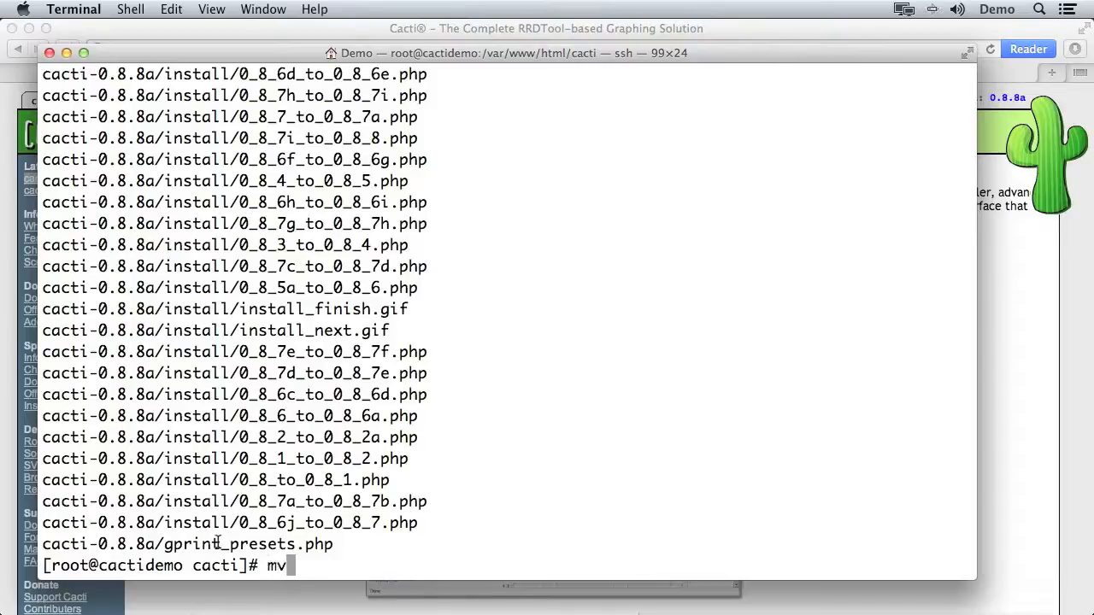
{"action": "type", "text": "cacti-0.8.8a/* ."}
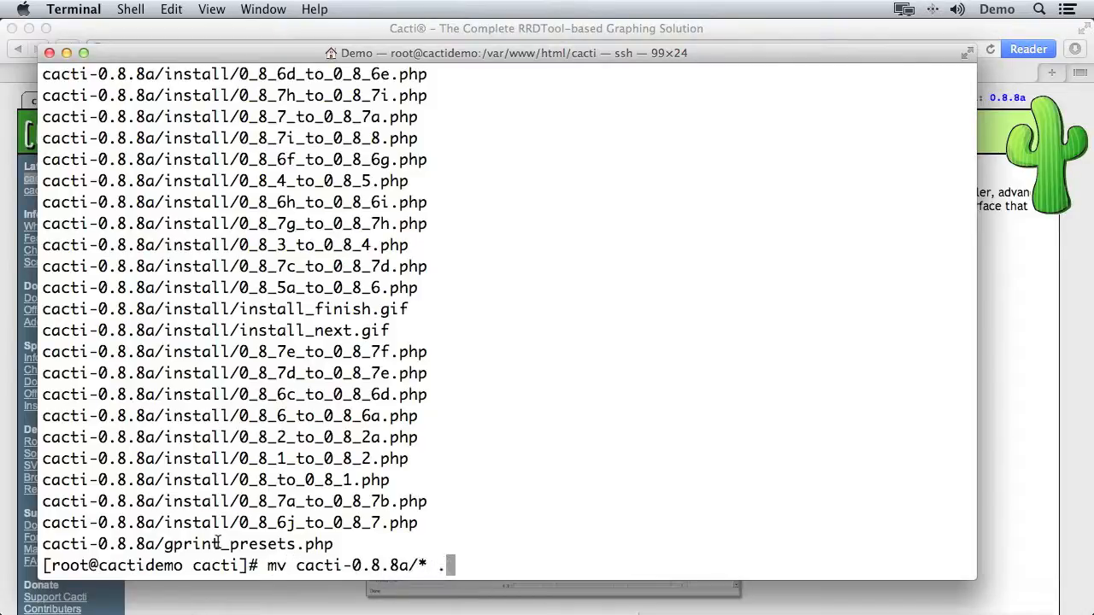
{"action": "key", "text": "Return"}
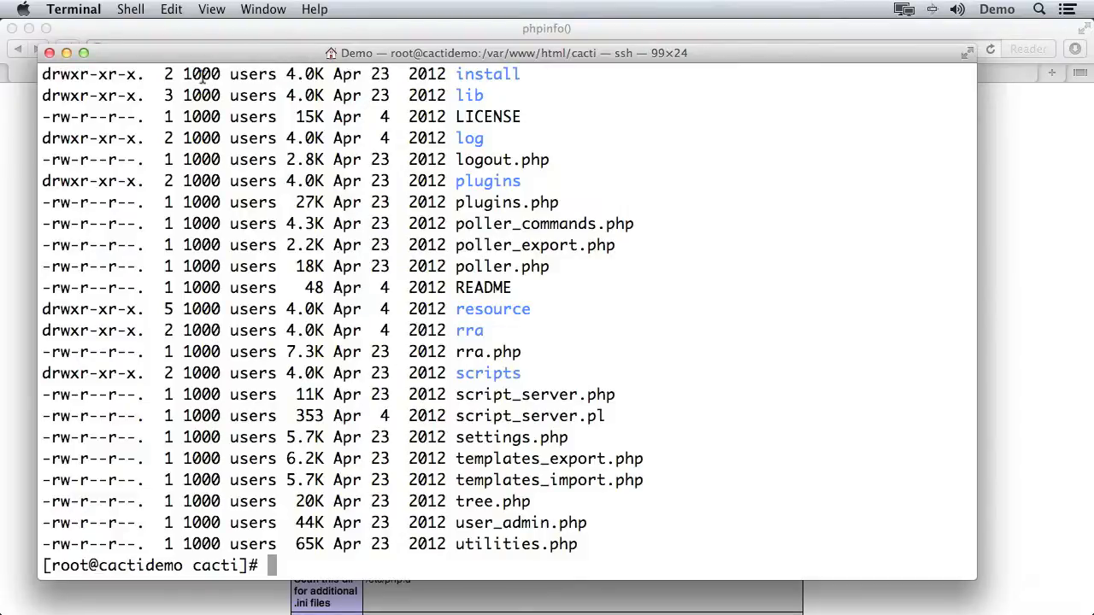
Recursively chown the cacti folder to user peter and return into it to verify the listing.
{"action": "double_click", "coordinate": [202, 458]}
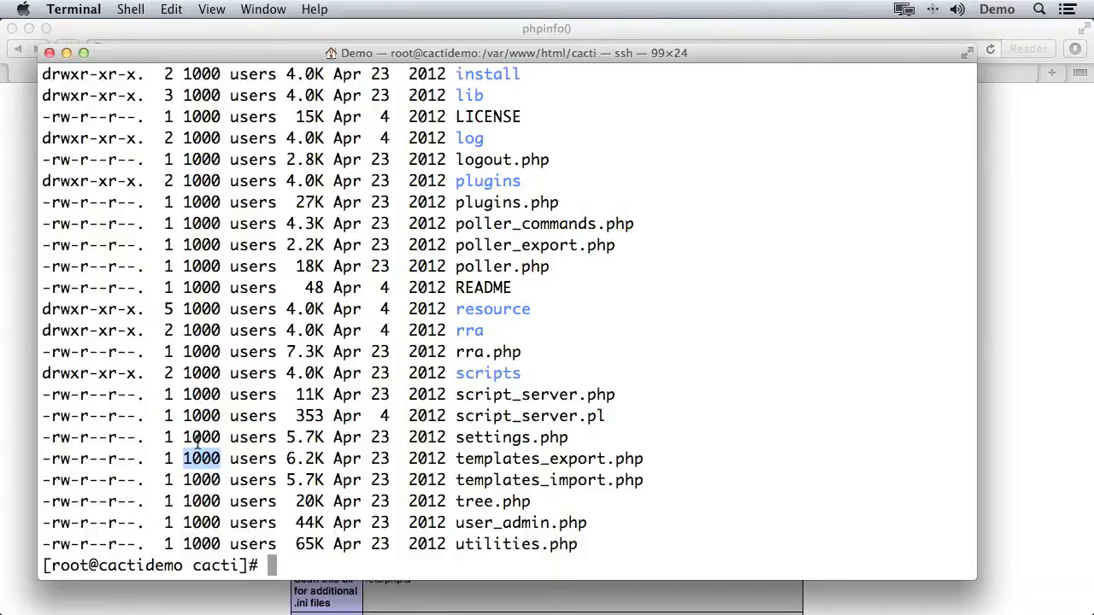
{"action": "type", "text": "cd .."}
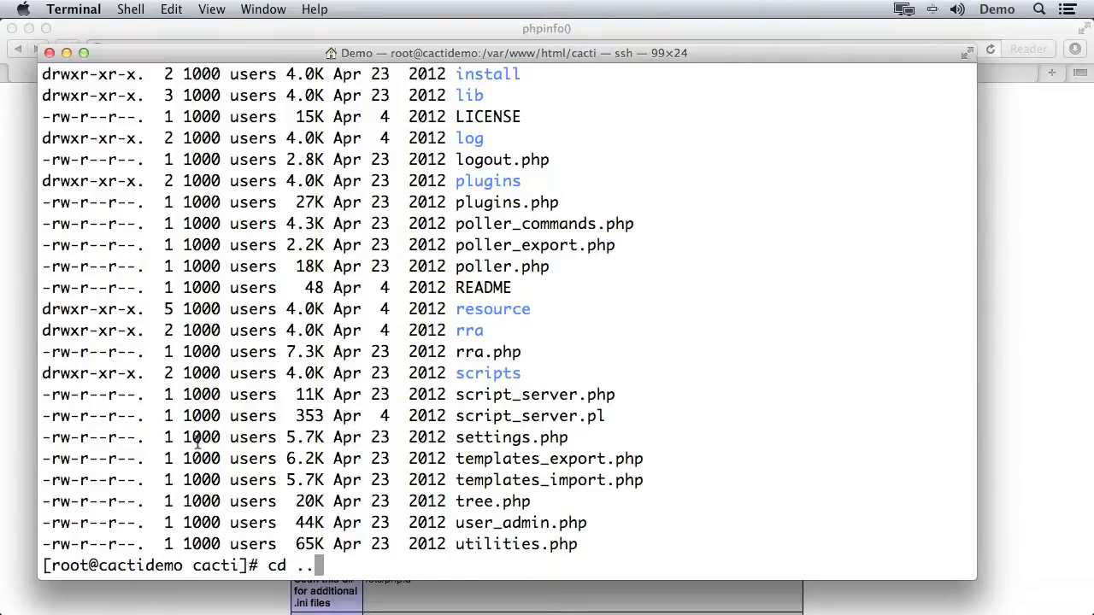
{"action": "type", "text": "chowm"}
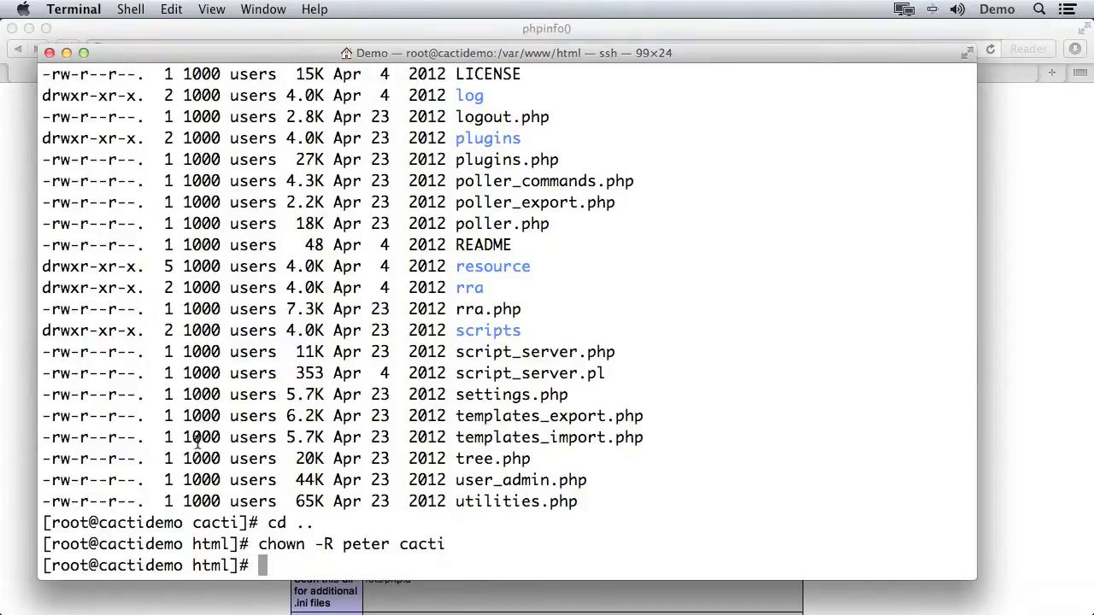
{"action": "type", "text": "cd cacti"}
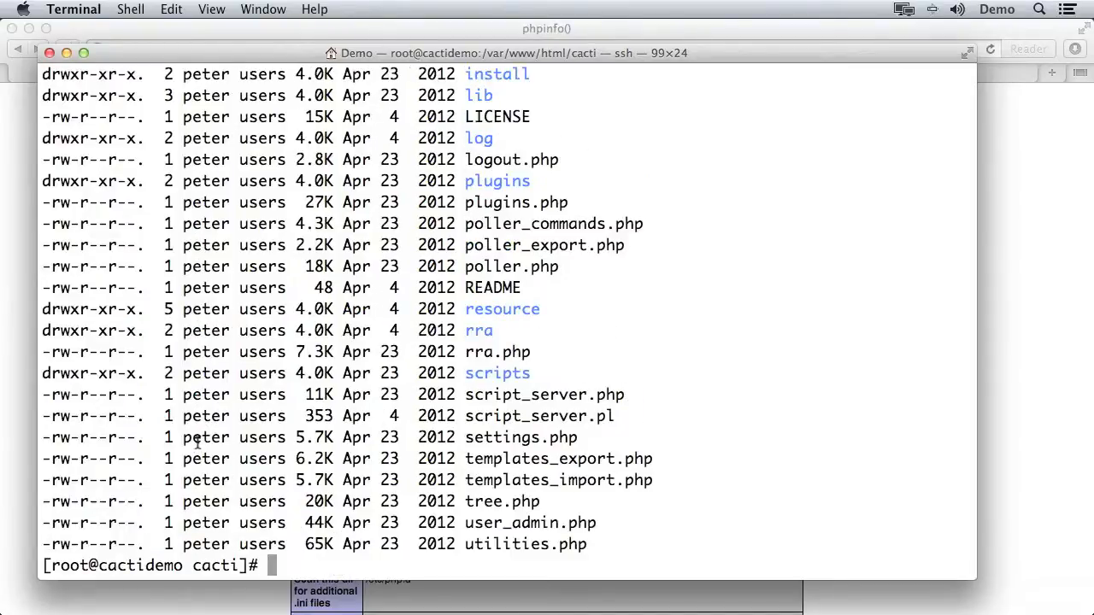
{"action": "mouse_move", "coordinate": [881, 479]}
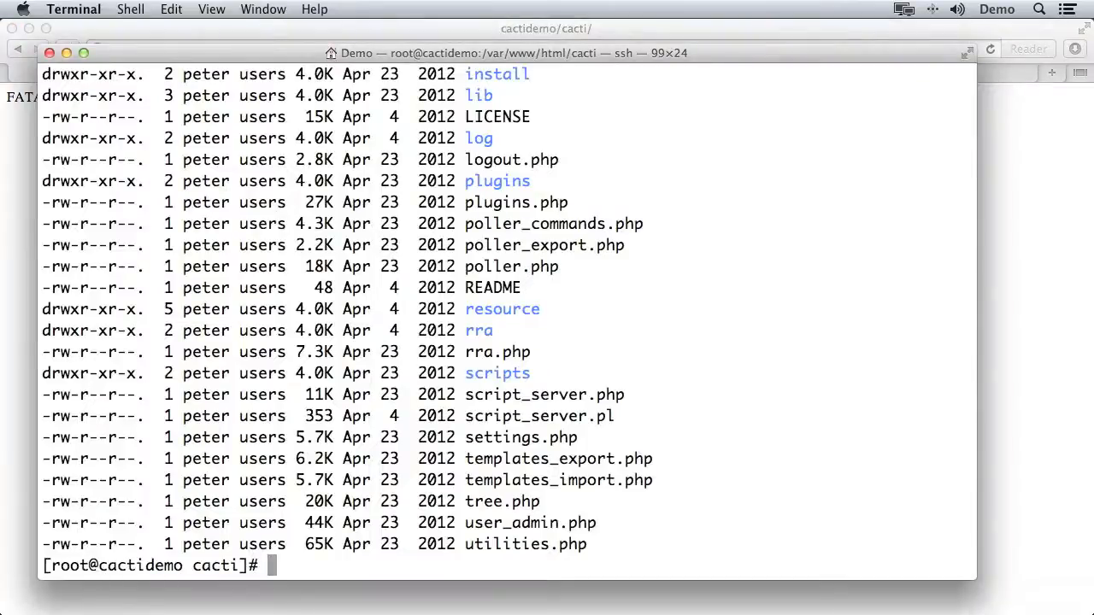
Start the MySQL monitor with mysql -u root -p and the root password.
{"action": "type", "text": "m"}
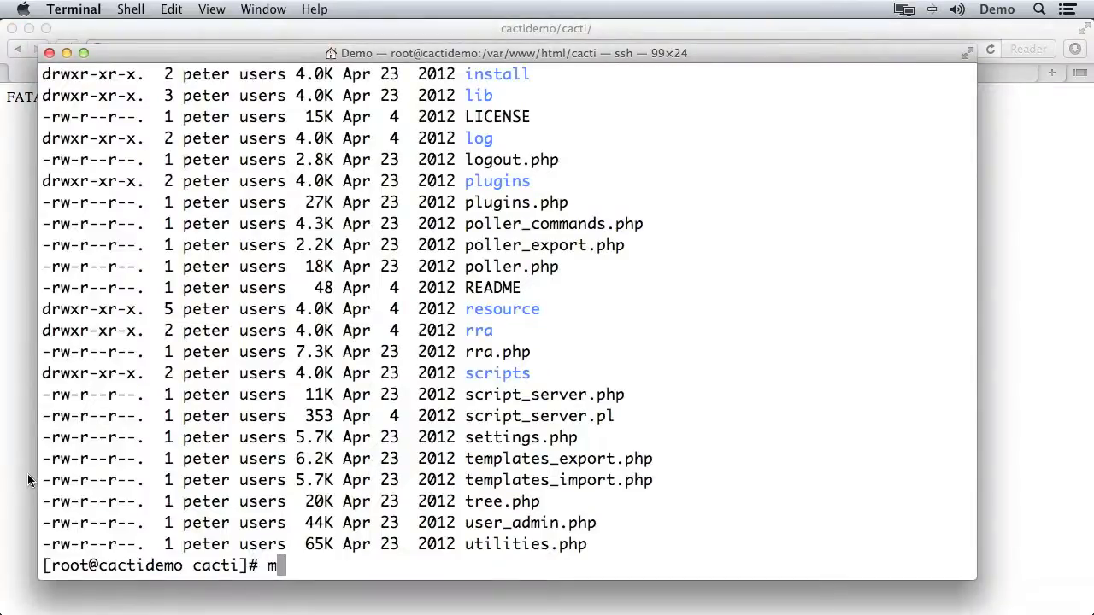
{"action": "type", "text": "ysql -"}
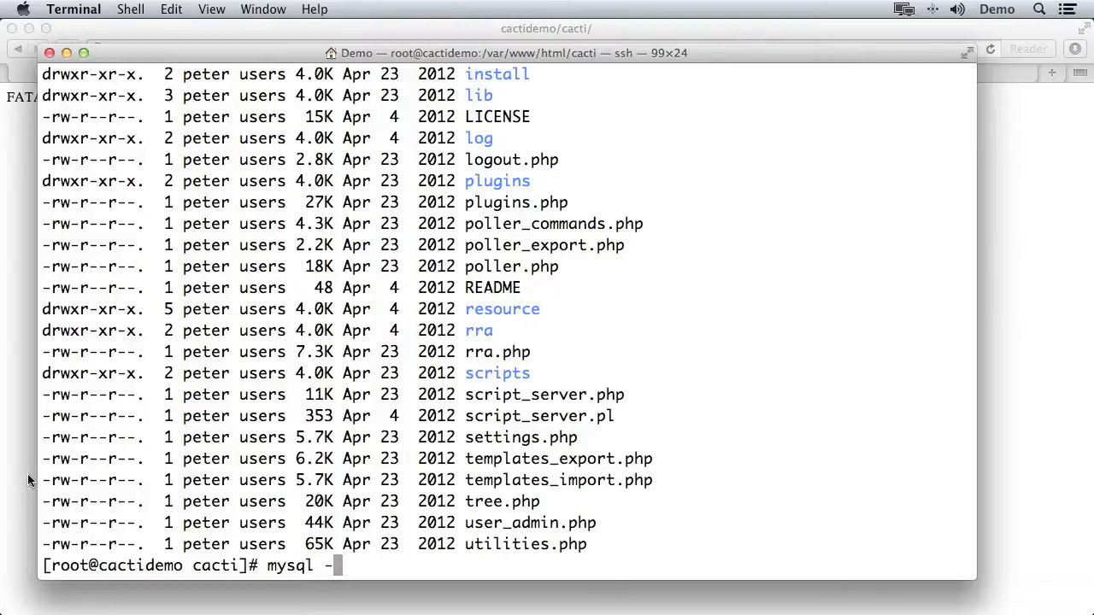
{"action": "type", "text": "u"}
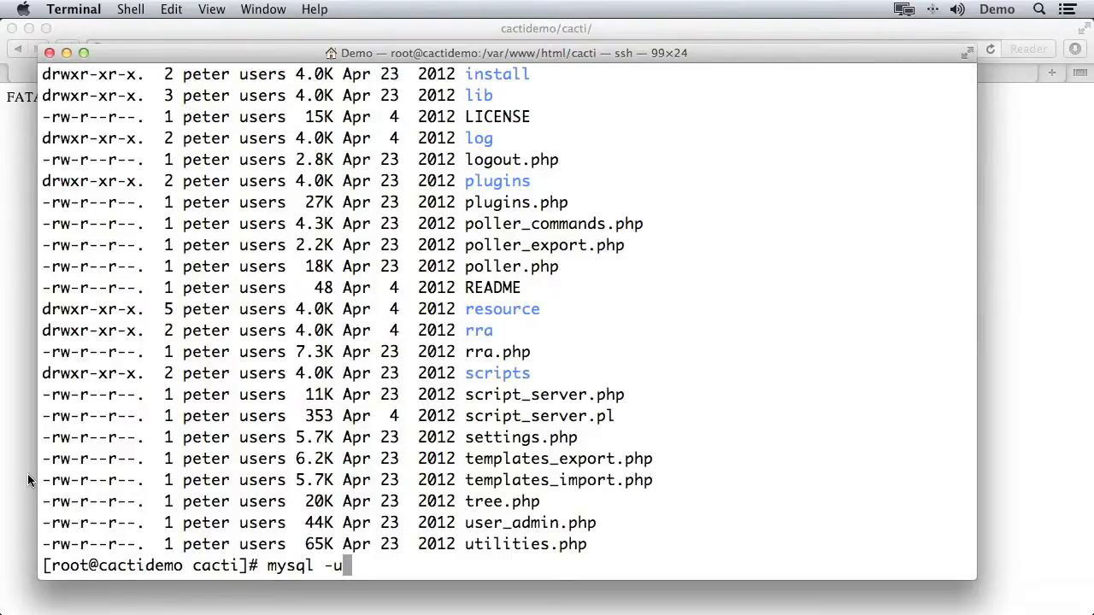
{"action": "type", "text": "root"}
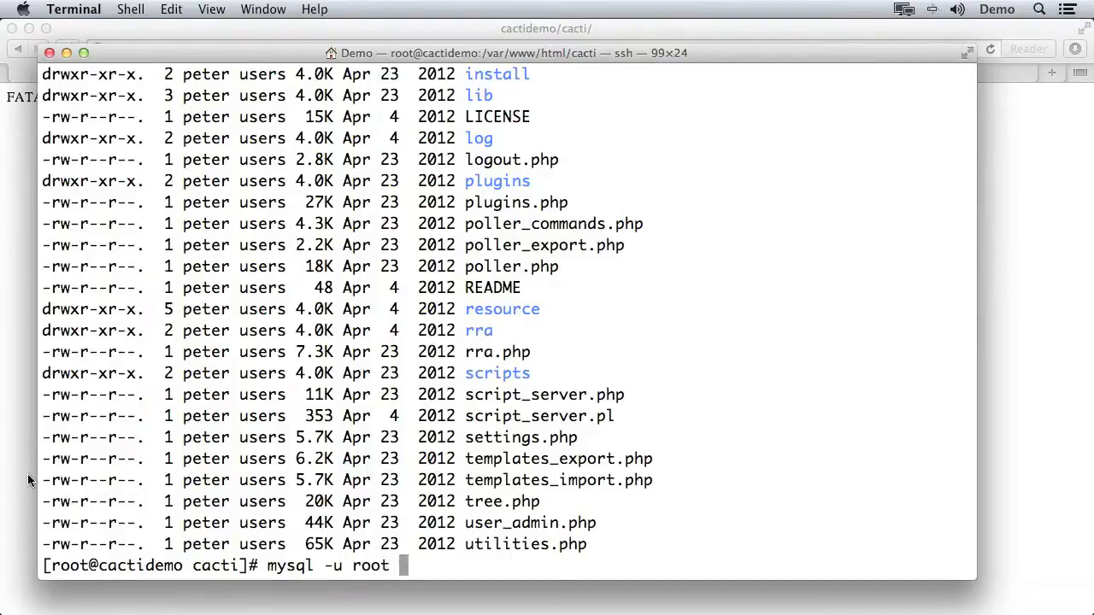
{"action": "type", "text": "-p"}
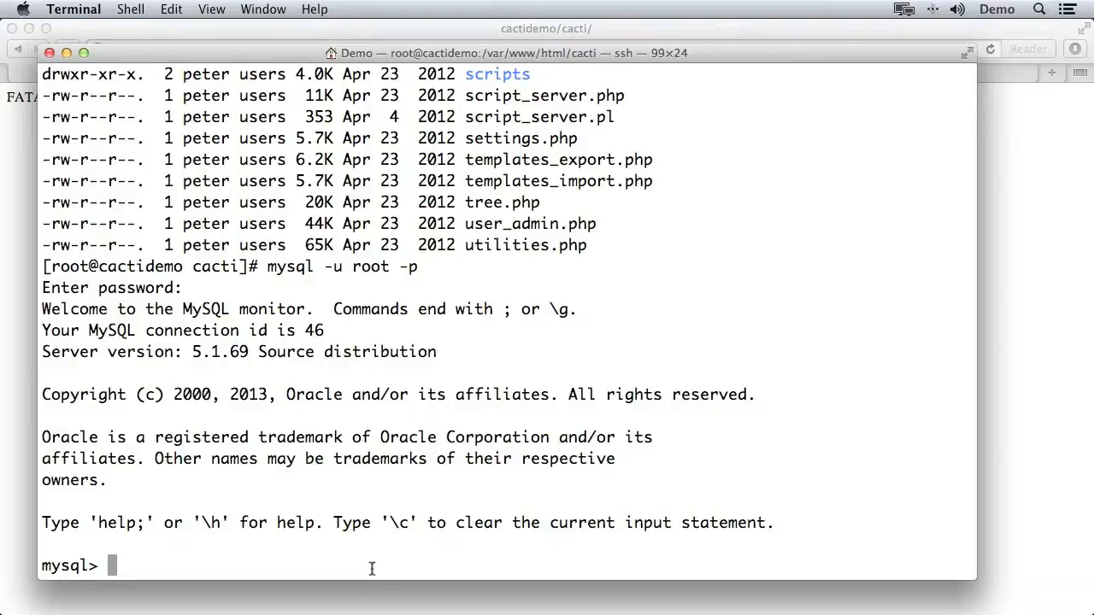
Create the cacti database with CREATE DATABASE cacti;.
{"action": "type", "text": "CREATE DATABAS"}
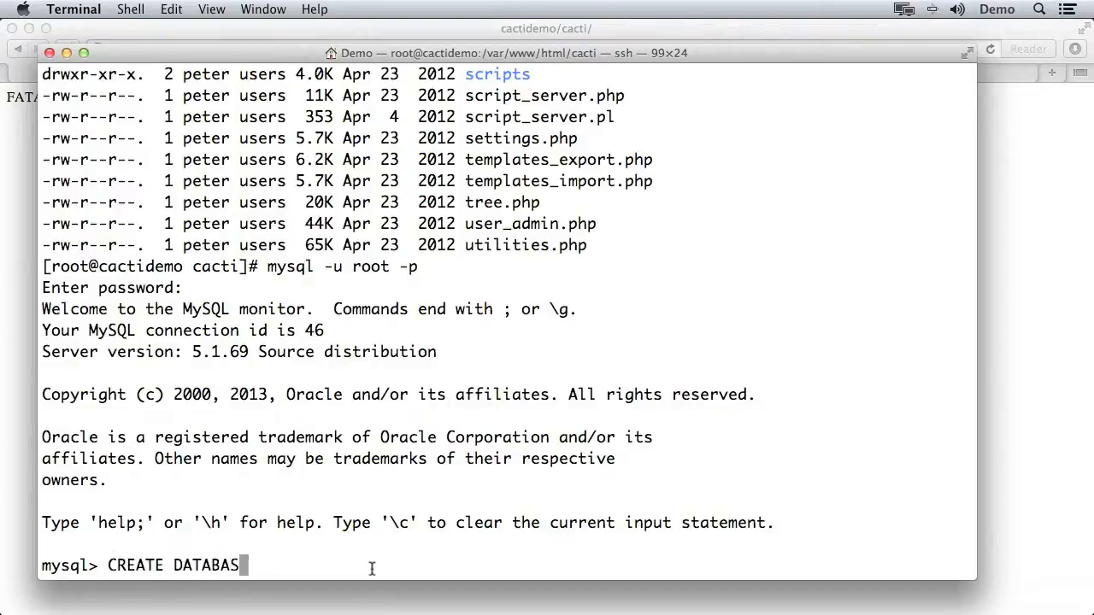
{"action": "type", "text": "E cacti;"}
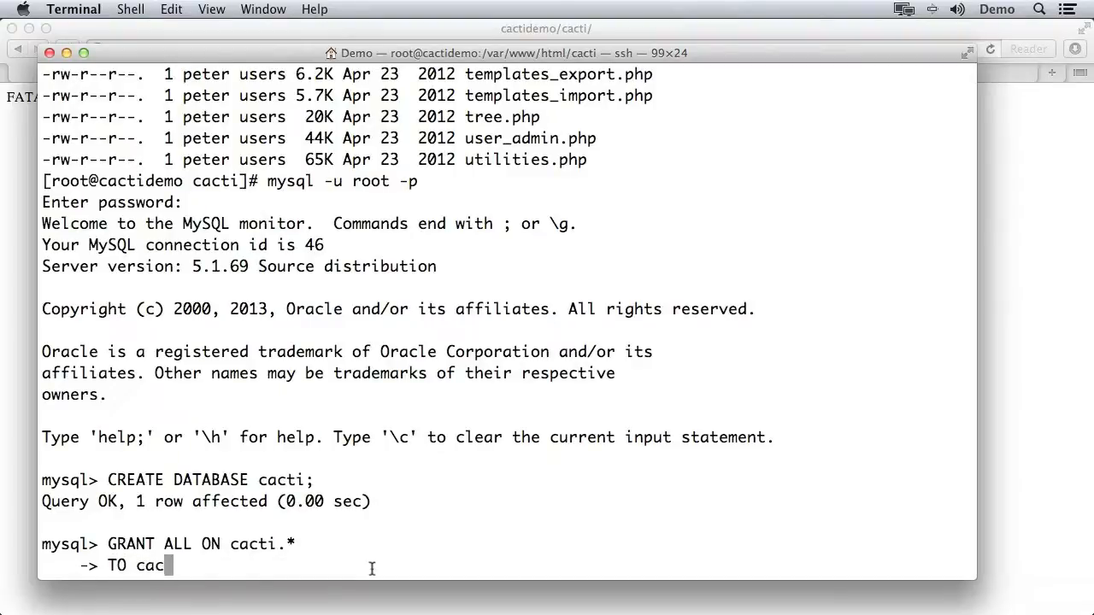
{"action": "type", "text": "ti@"}
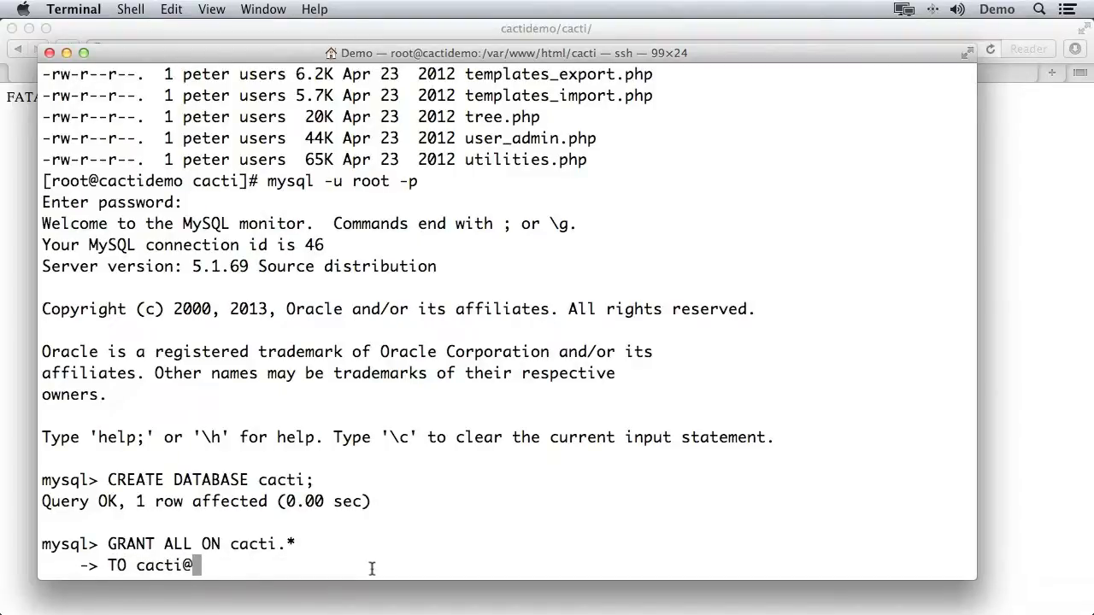
{"action": "type", "text": "localhost"}
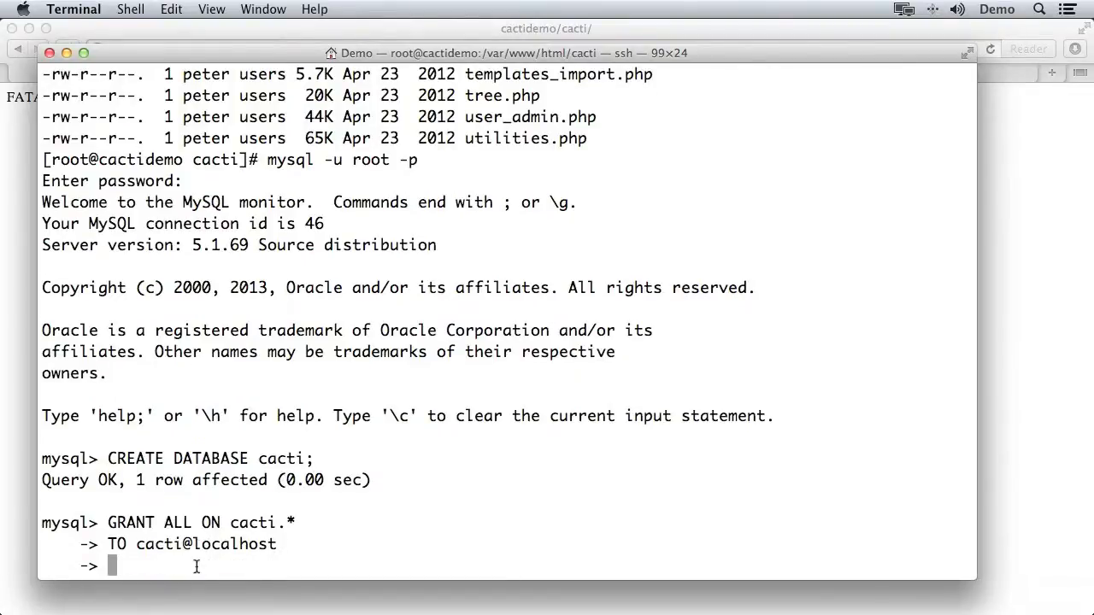
{"action": "type", "text": "IDENTIFIED BY"}
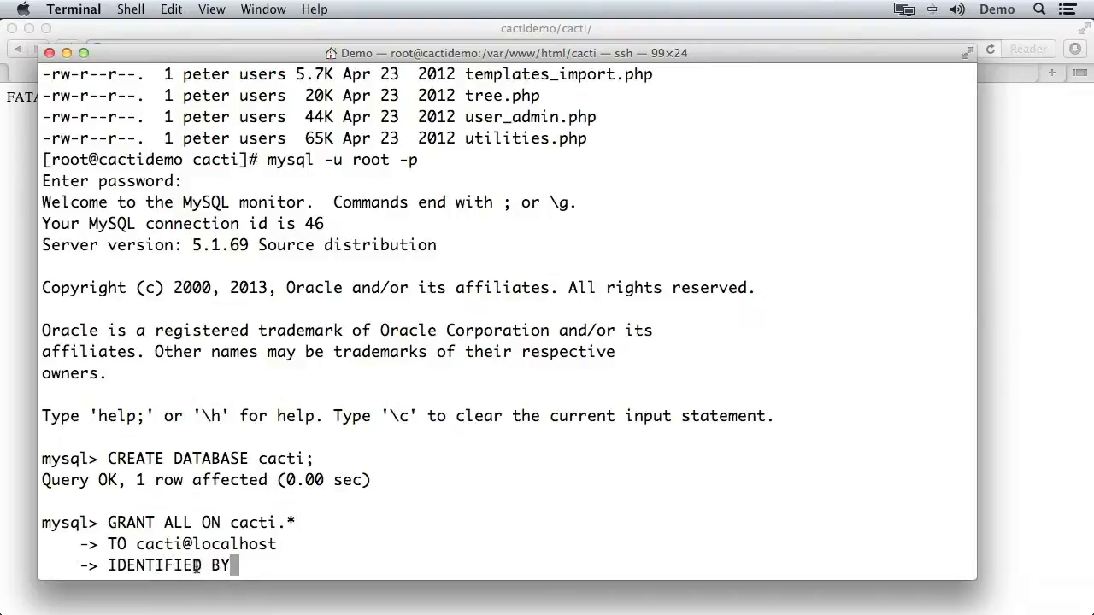
{"action": "type", "text": "\""}
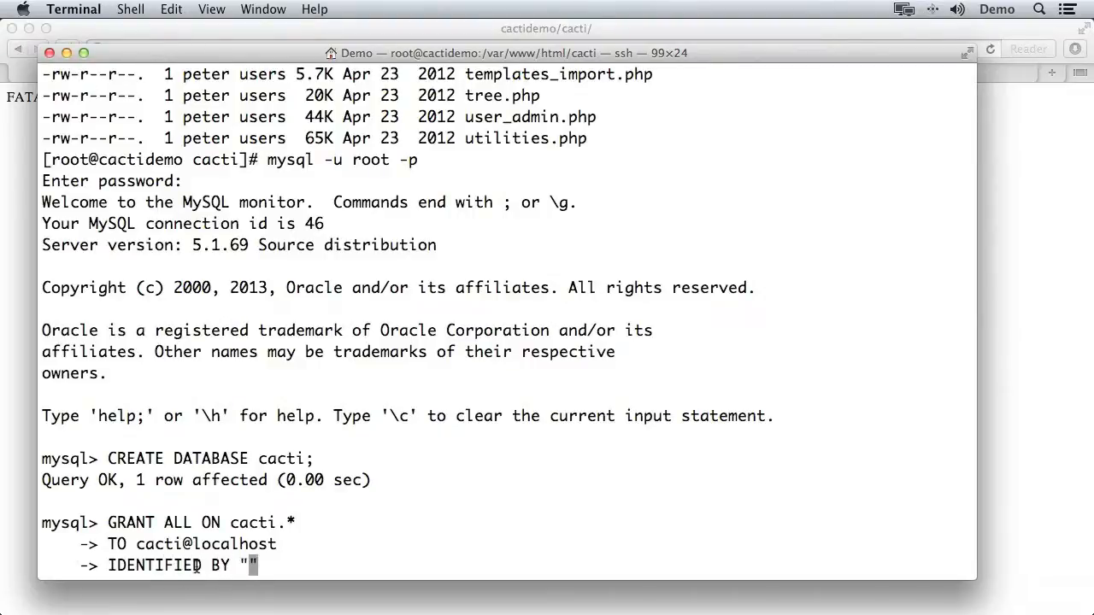
{"action": "type", "text": "password"}
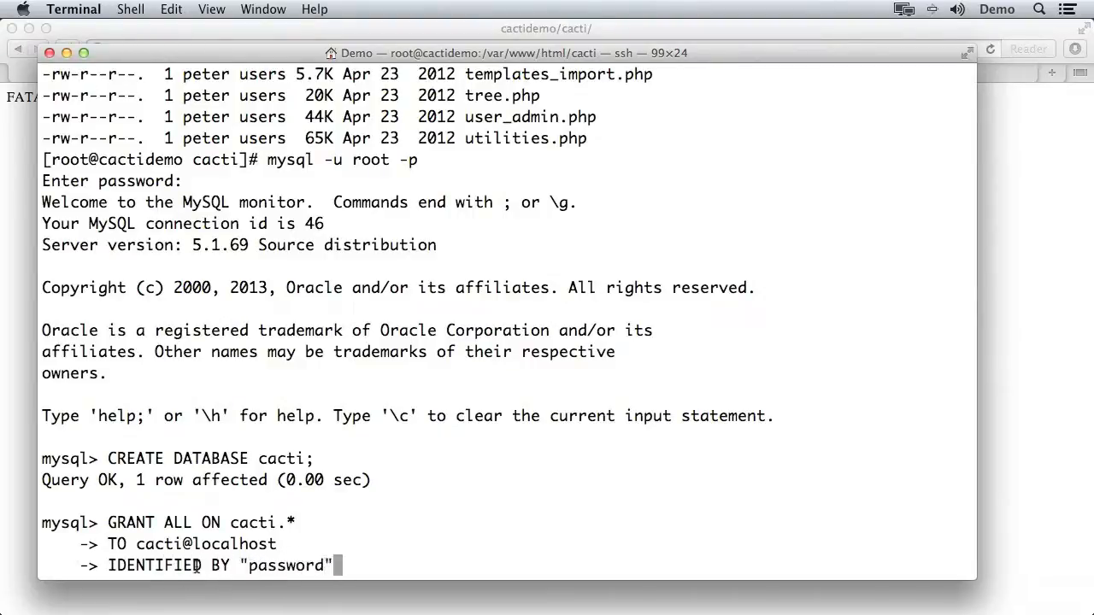
{"action": "key", "text": "Return"}
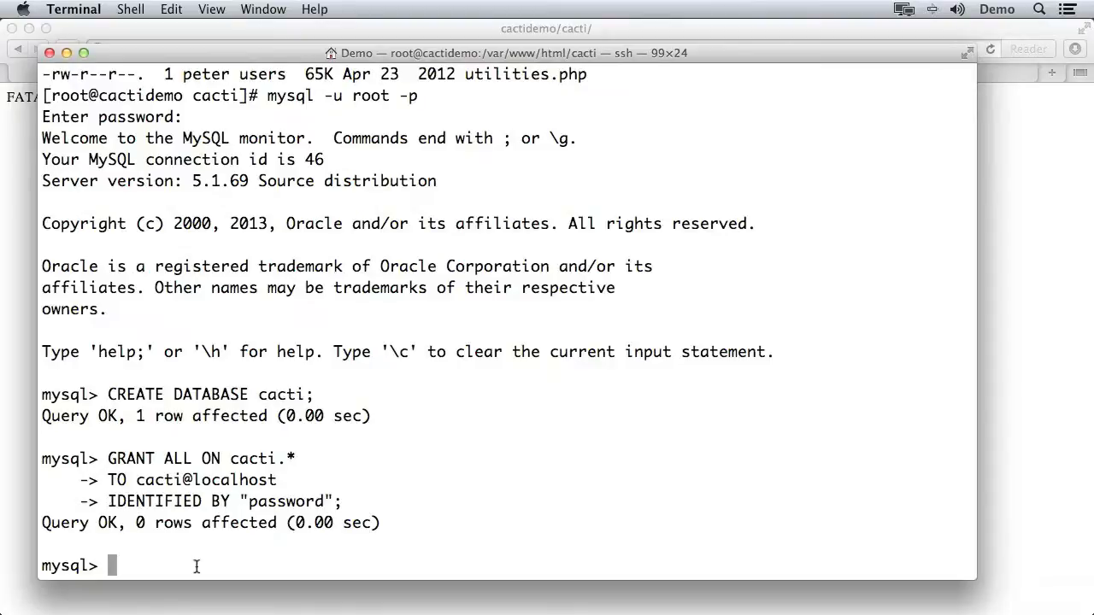
{"action": "type", "text": "quit"}
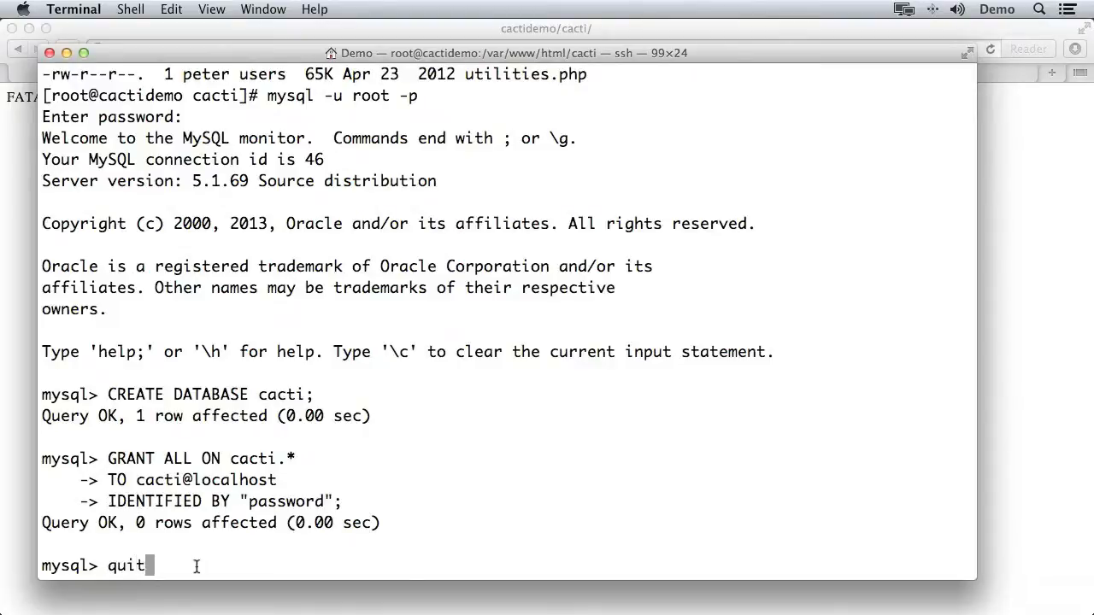
{"action": "key", "text": "Return"}
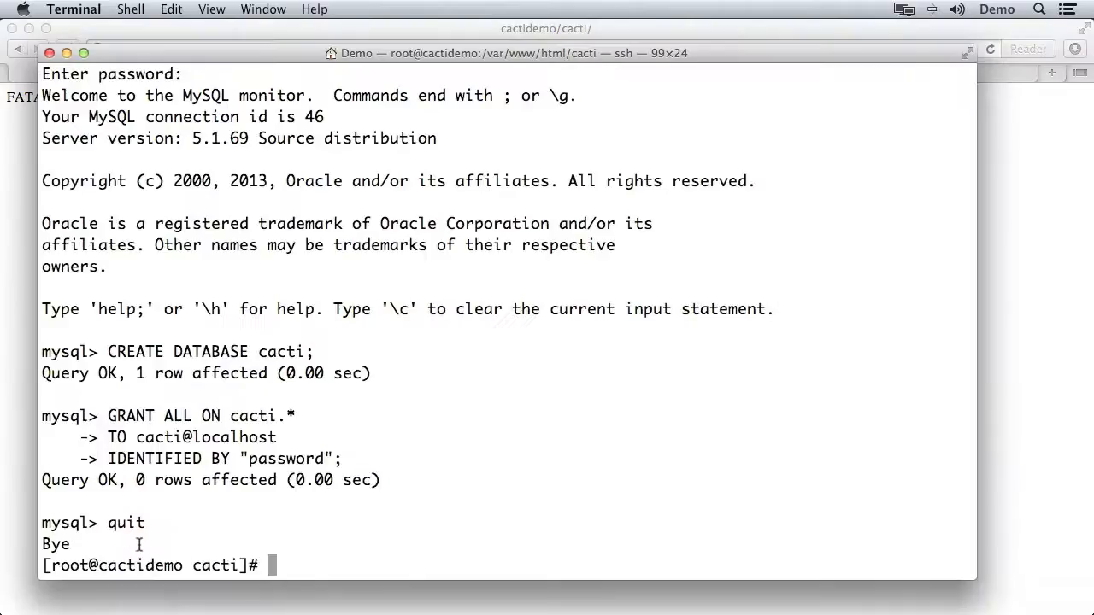
{"action": "type", "text": "vim include/"}
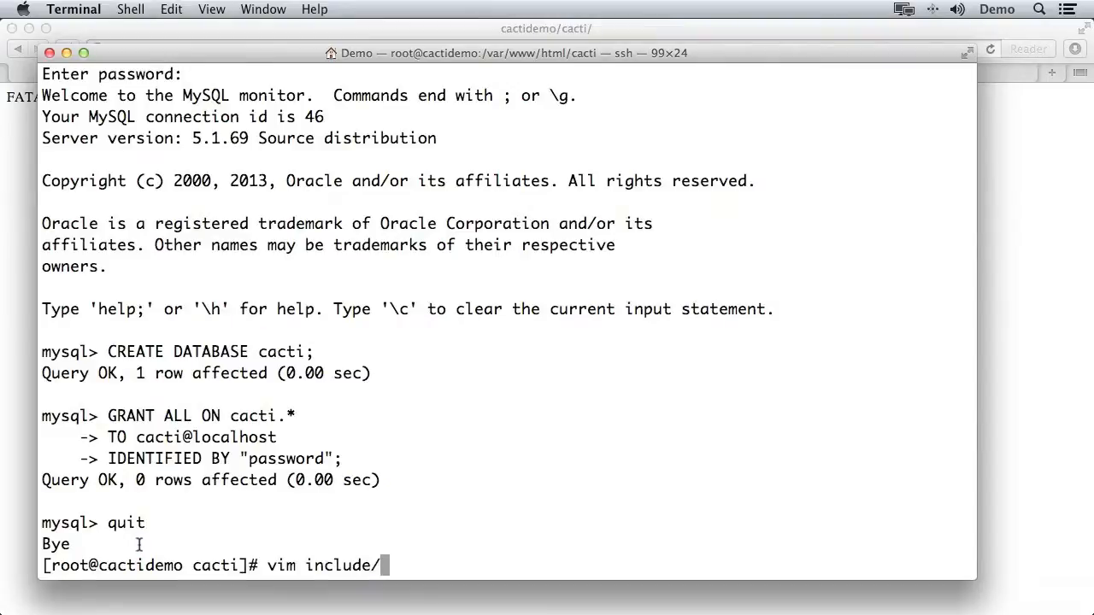
{"action": "type", "text": "config.php"}
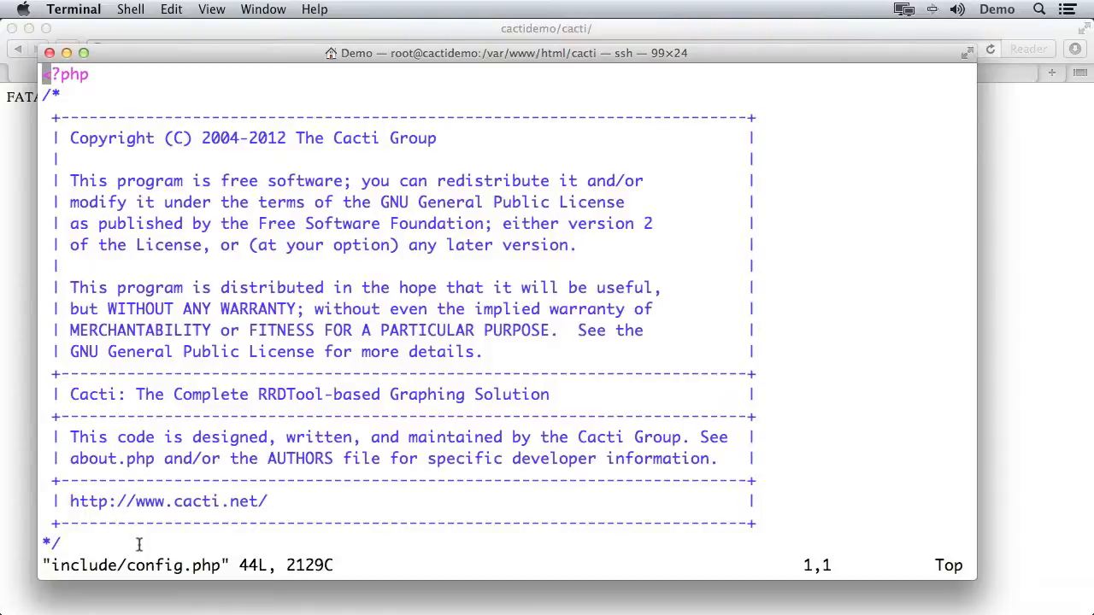
{"action": "scroll", "scroll_direction": "down", "scroll_amount": 3}
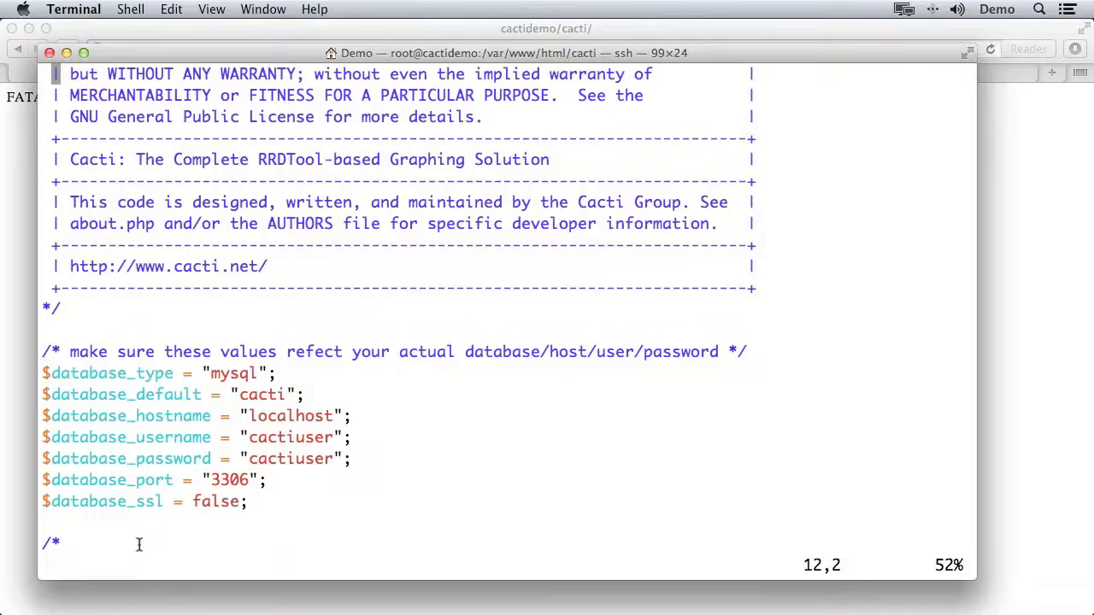
{"action": "scroll", "scroll_direction": "down", "scroll_amount": 3}
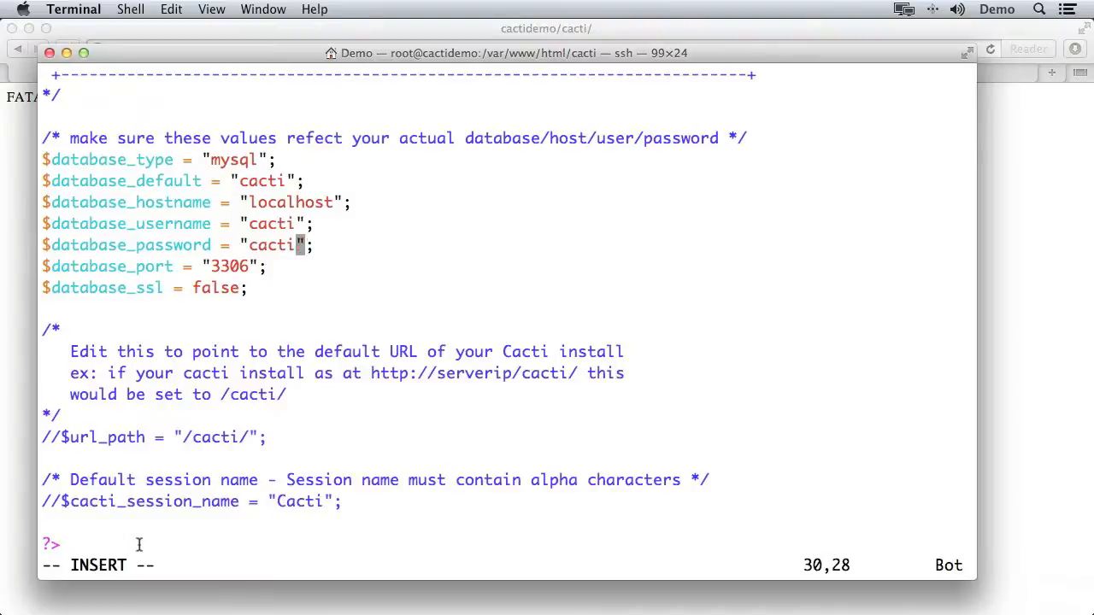
{"action": "type", "text": "password"}
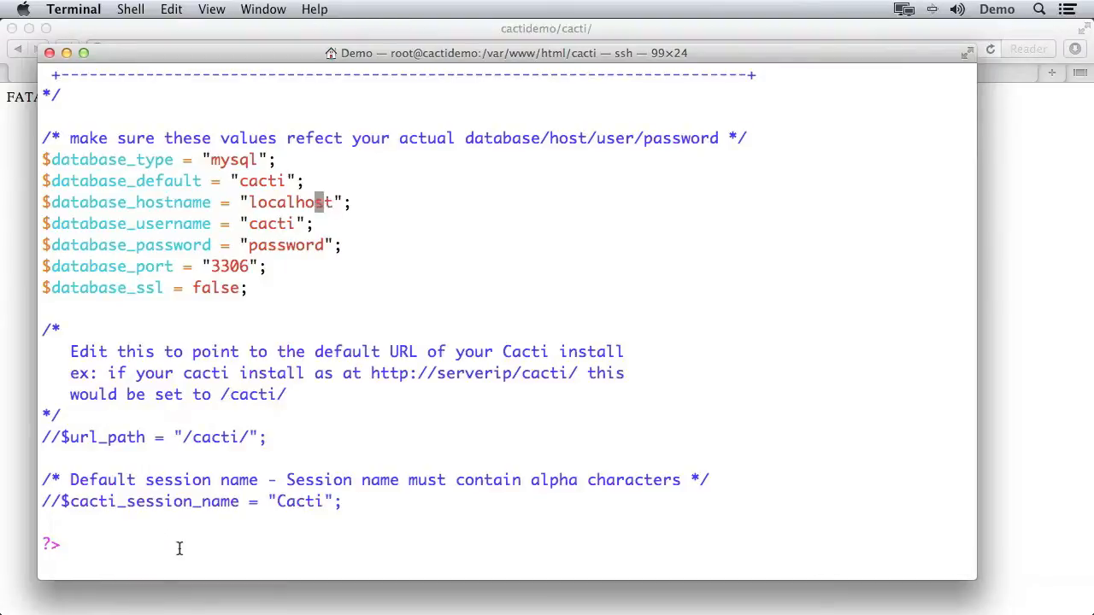
{"action": "type", "text": ":wq"}
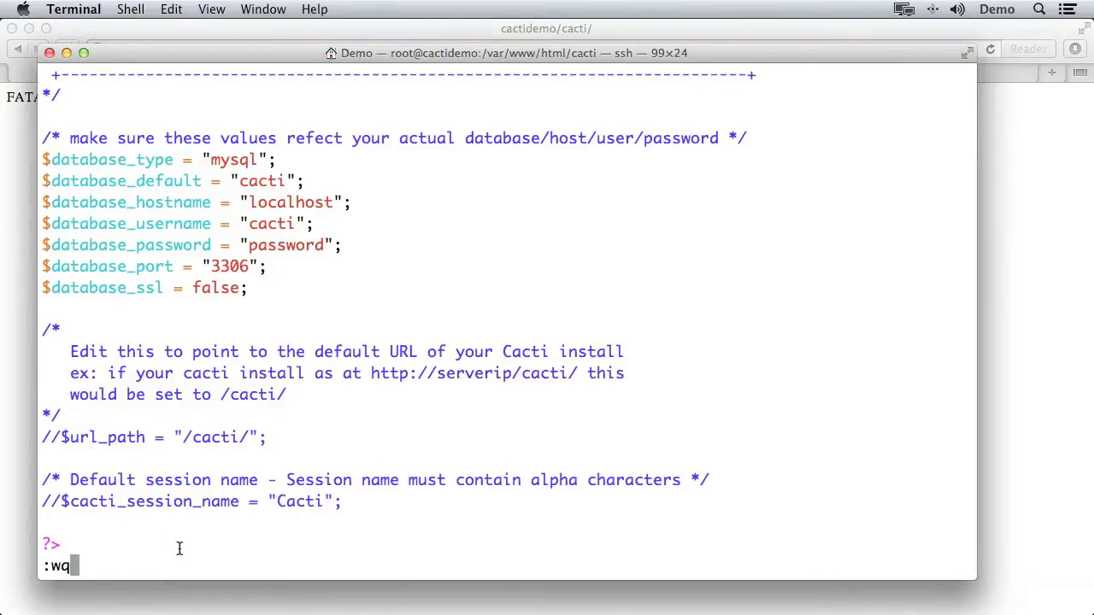
{"action": "key", "text": "Return"}
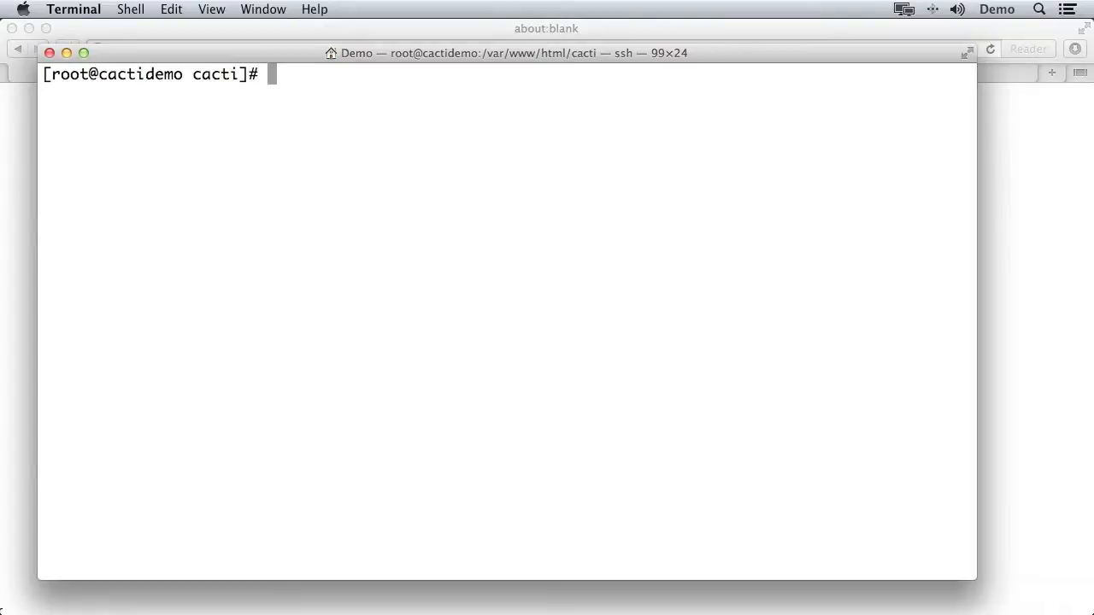
List the folder with ls -lah and locate the cacti.sql schema file.
{"action": "type", "text": "ls -lah"}
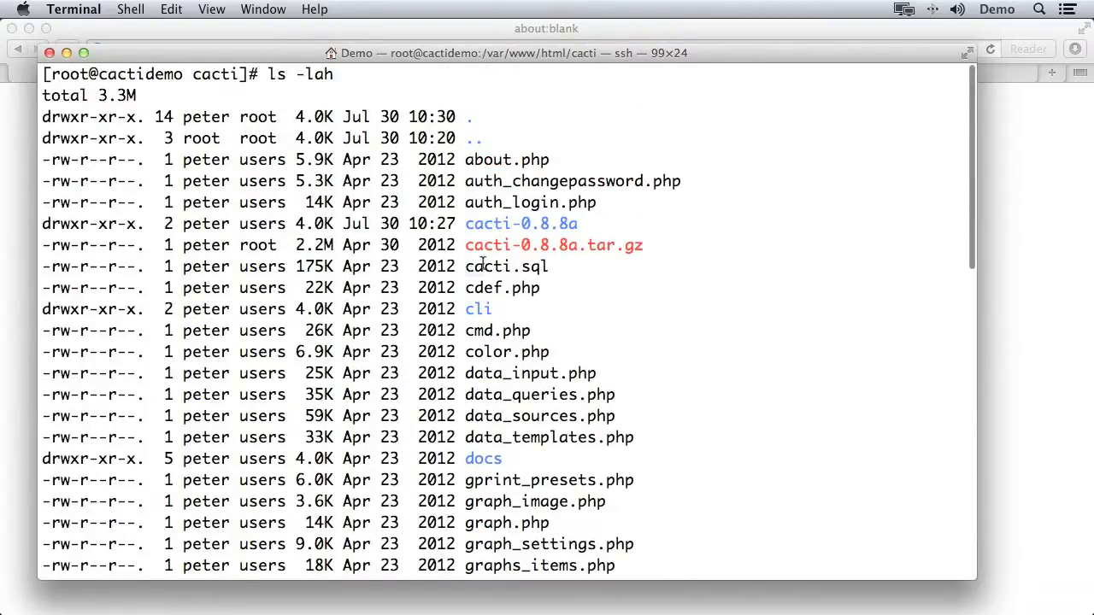
{"action": "double_click", "coordinate": [506, 267]}
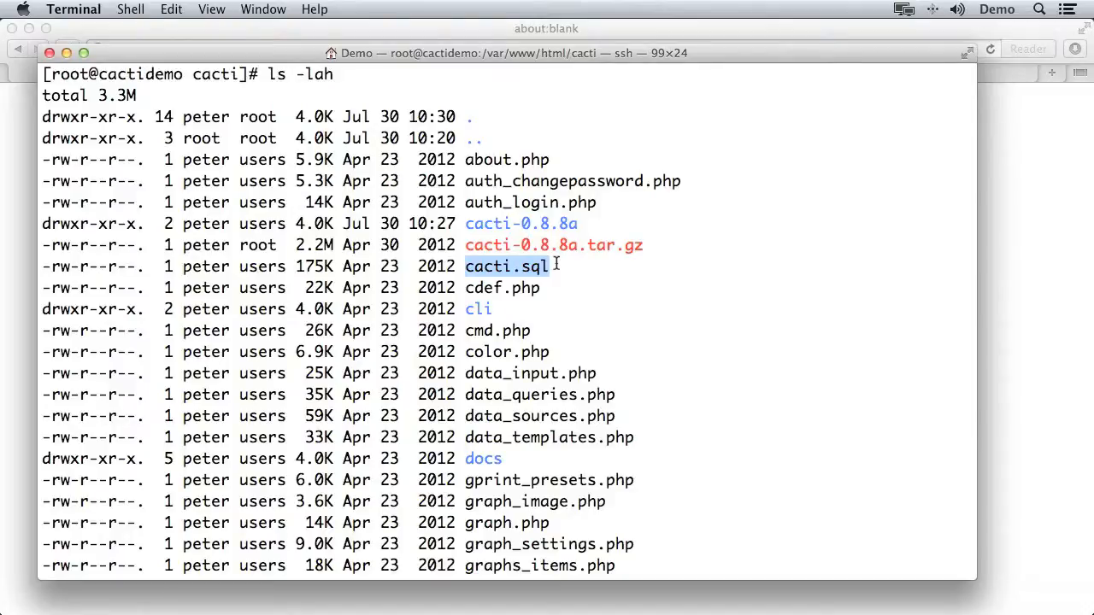
{"action": "scroll", "scroll_direction": "down", "scroll_amount": 3}
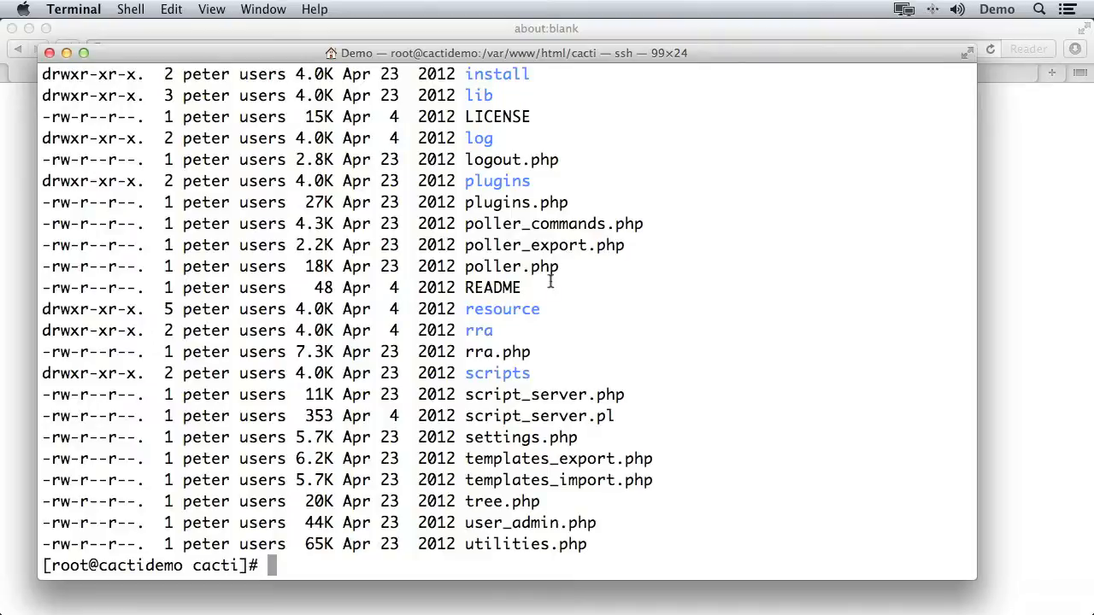
Import cacti.sql into the cacti database via mysql -u root -p cacti < cacti.sql.
{"action": "type", "text": "mysql -u"}
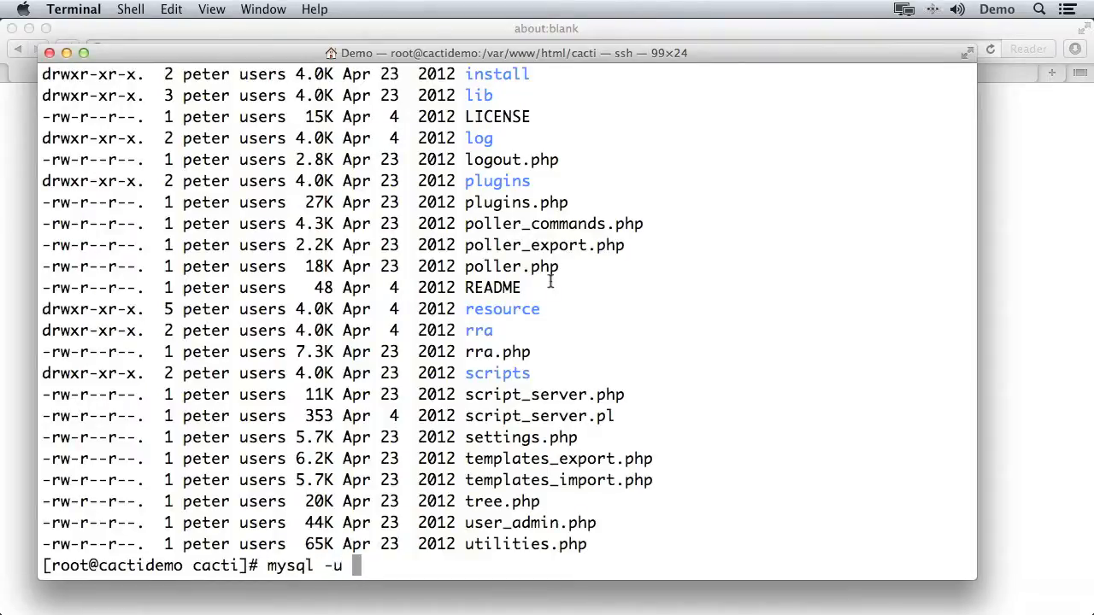
{"action": "type", "text": "root -p"}
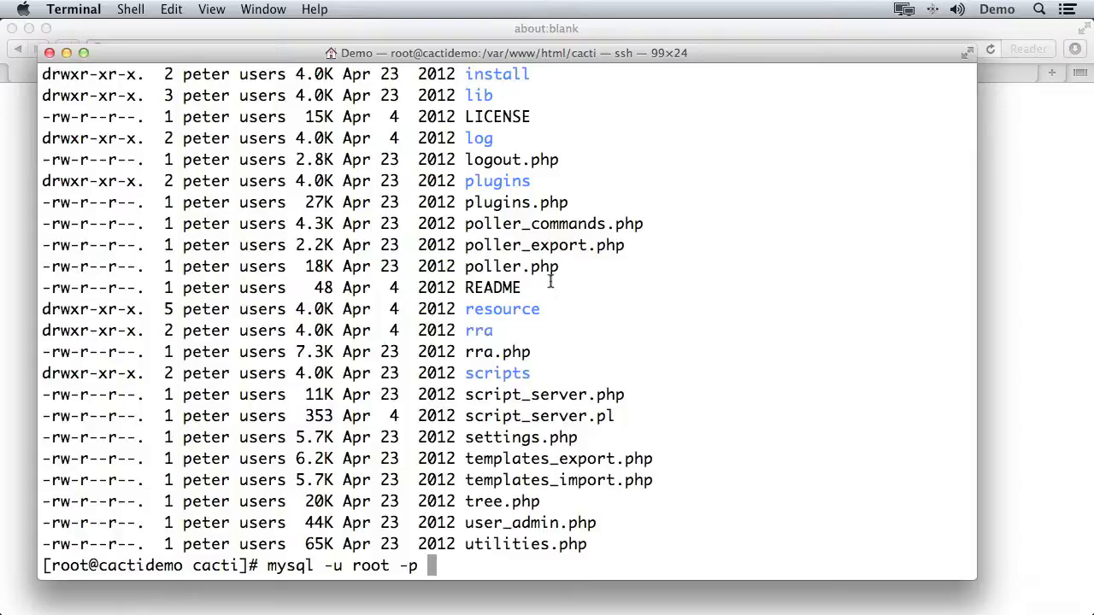
{"action": "type", "text": "cacti"}
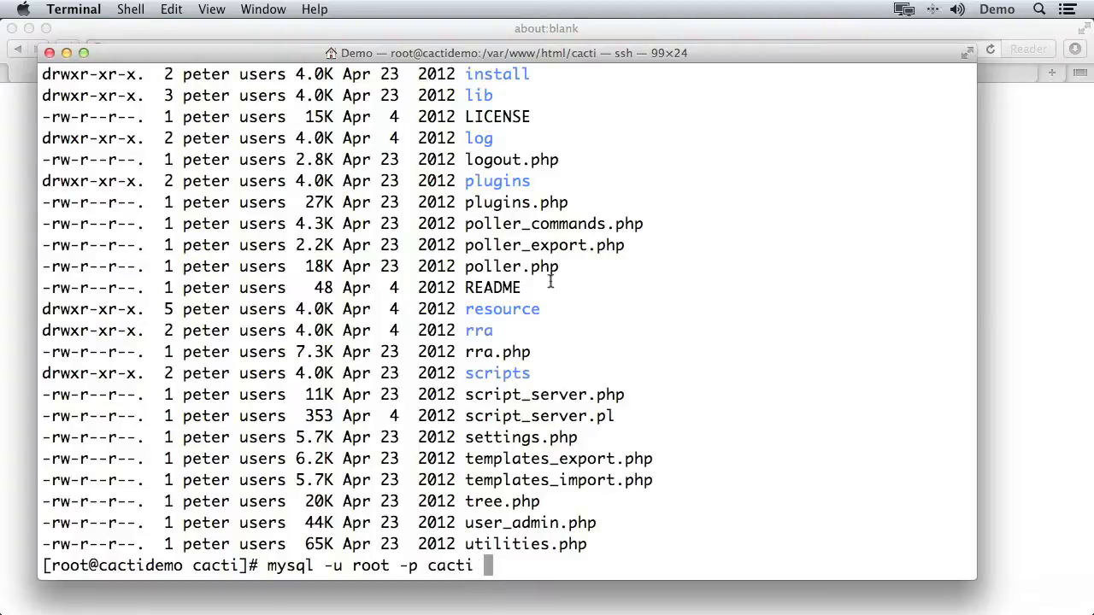
{"action": "type", "text": "<"}
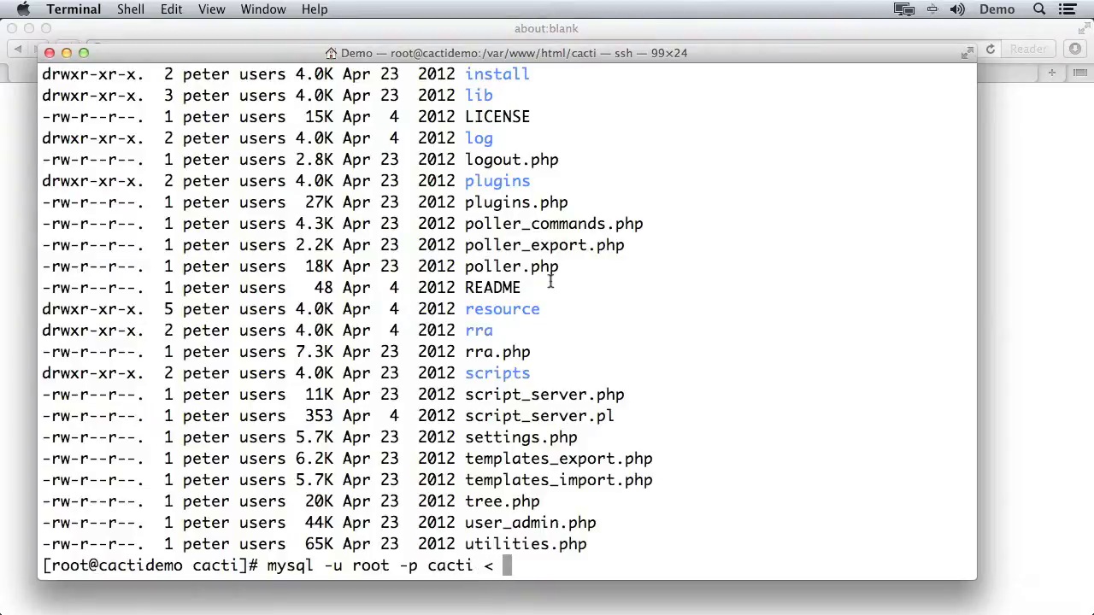
{"action": "type", "text": "cacti.sql"}
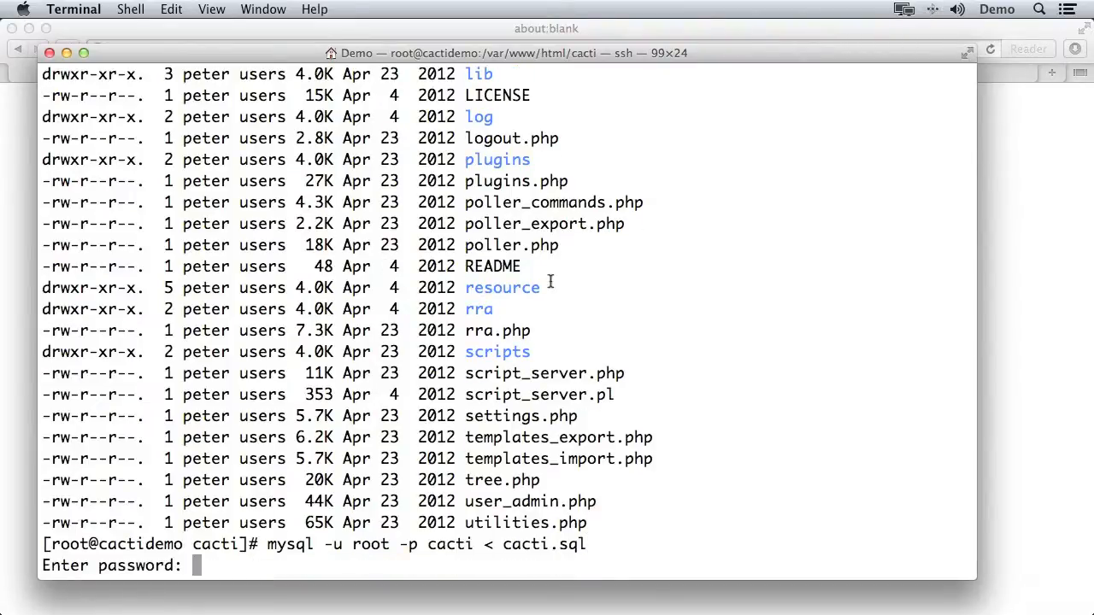
{"action": "key", "text": "Return"}
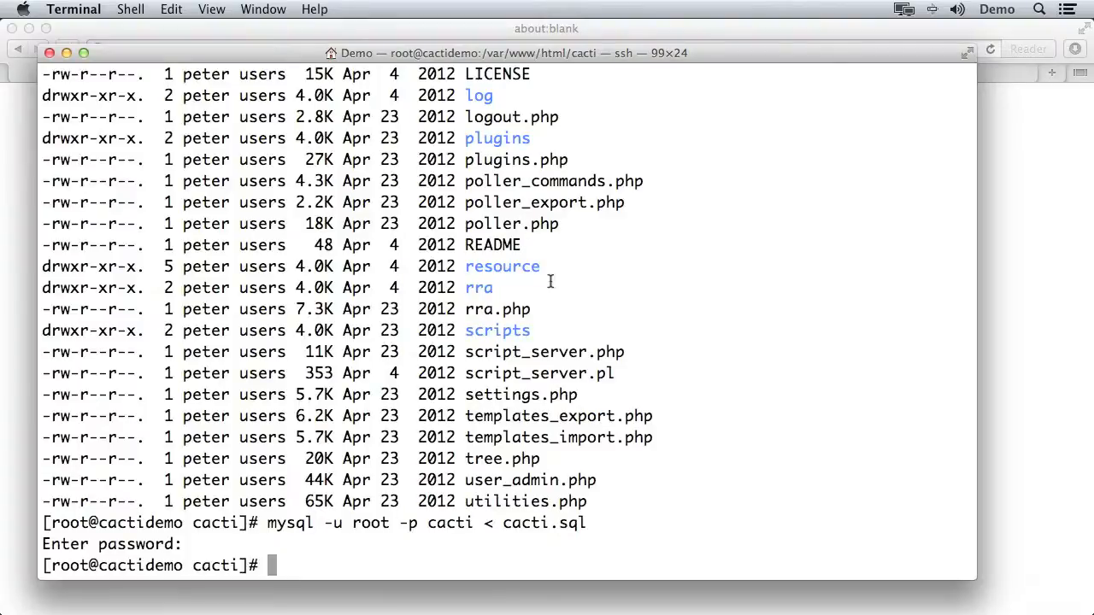
{"action": "mouse_move", "coordinate": [863, 335]}
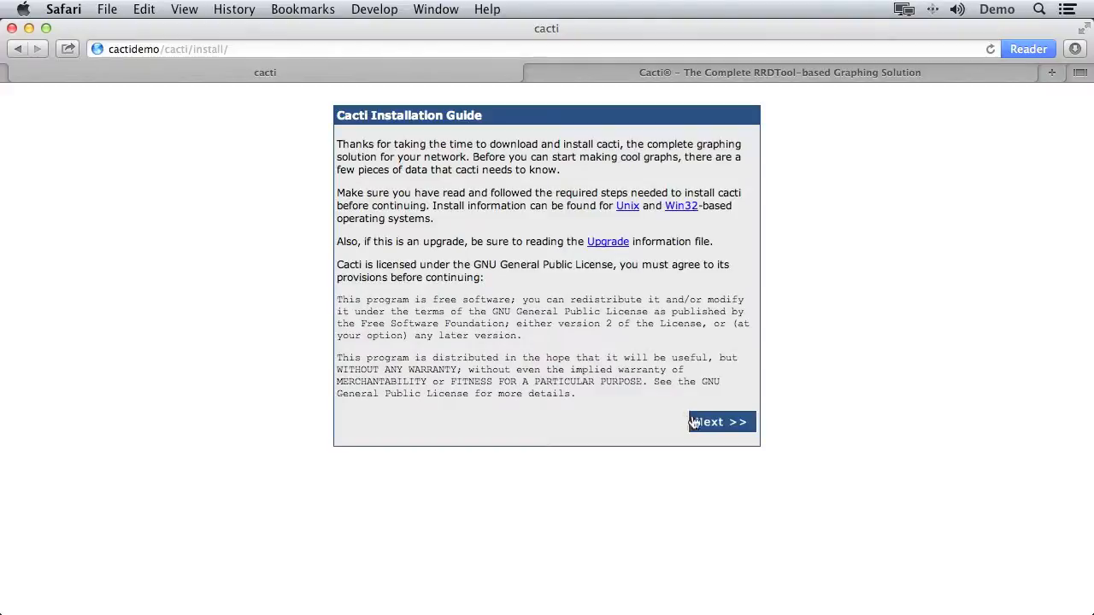
{"action": "mouse_move", "coordinate": [700, 422]}
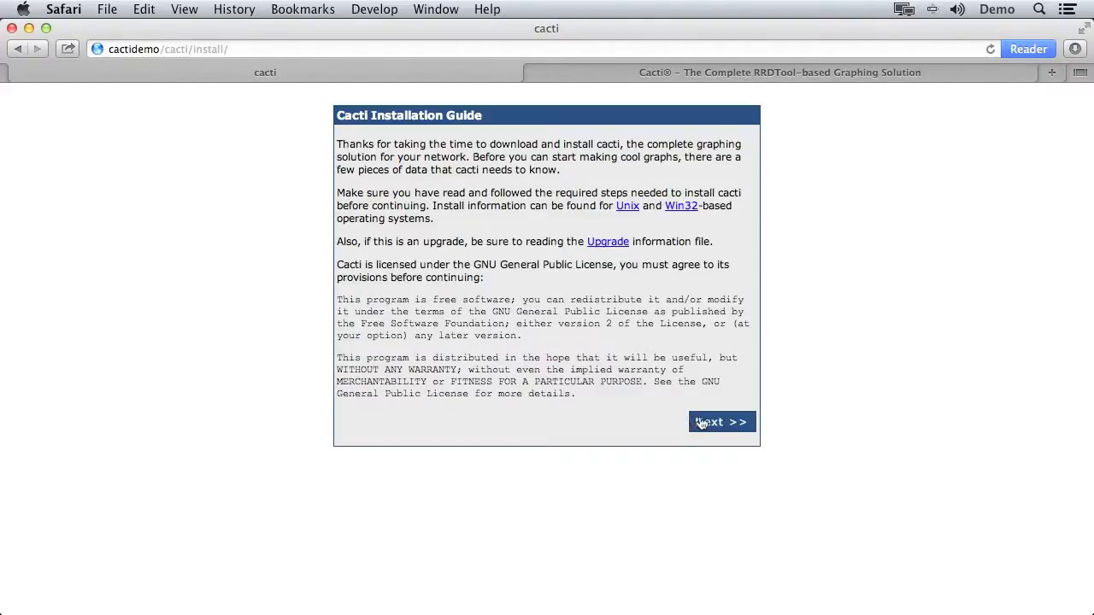
Continue the installer with 'New Install' to the binary-path check, where the snmp tools show as not found.
{"action": "left_click", "coordinate": [722, 421]}
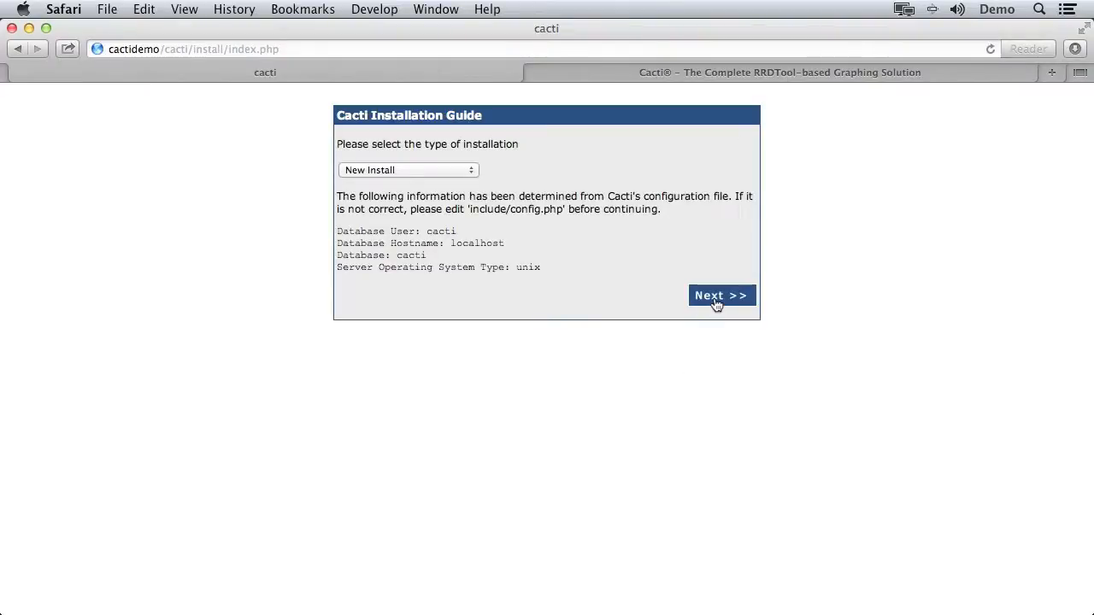
{"action": "left_click", "coordinate": [722, 294]}
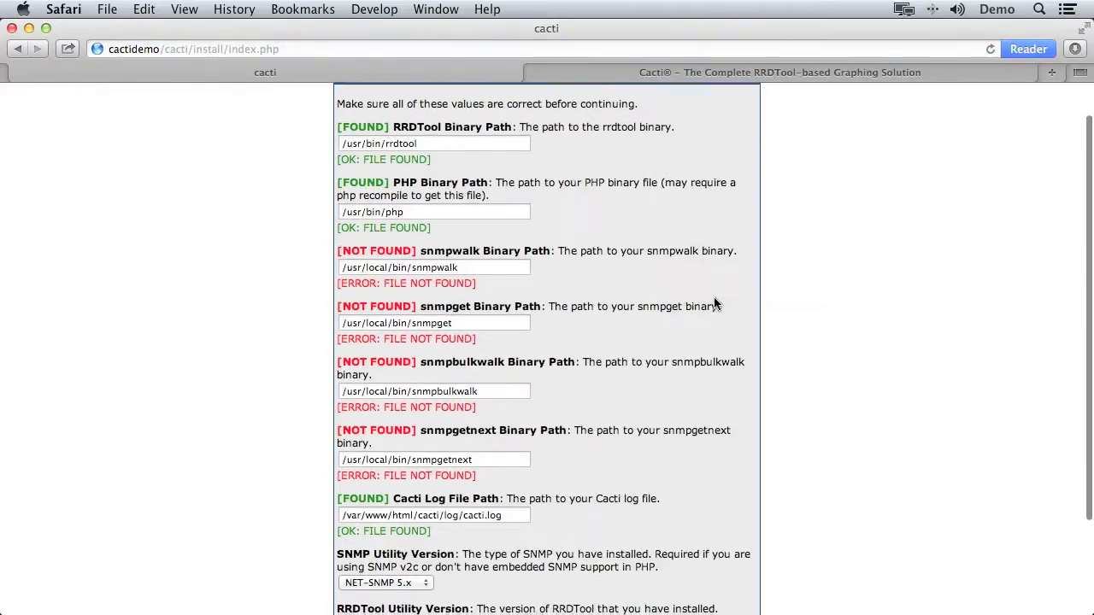
{"action": "left_click", "coordinate": [435, 144]}
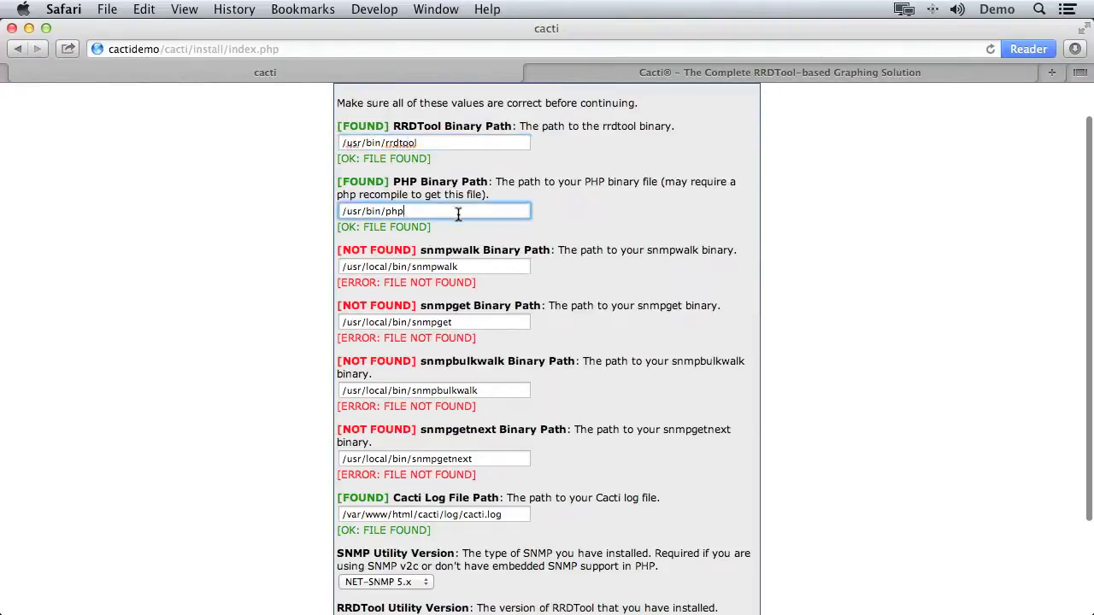
{"action": "scroll", "scroll_direction": "down", "scroll_amount": 3}
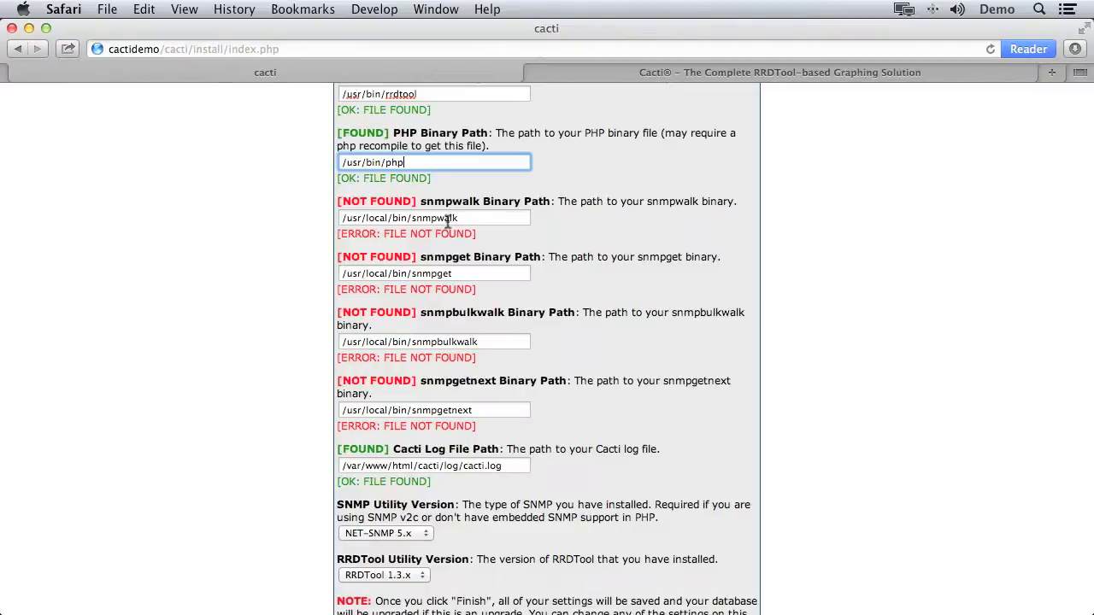
{"action": "mouse_move", "coordinate": [455, 253]}
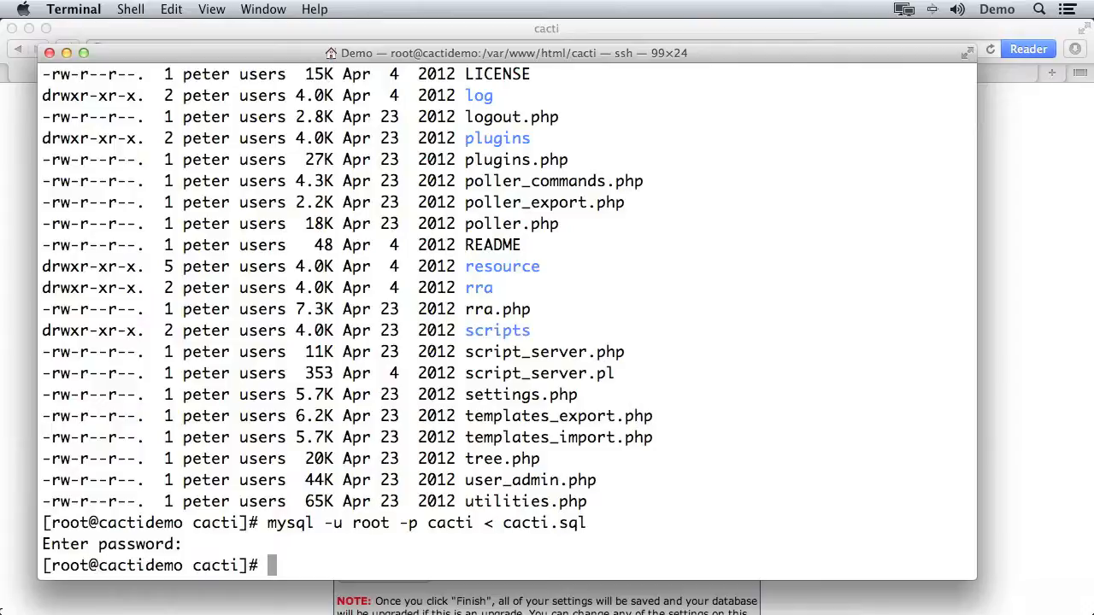
Search the yum repositories for snmp packages.
{"action": "type", "text": "y"}
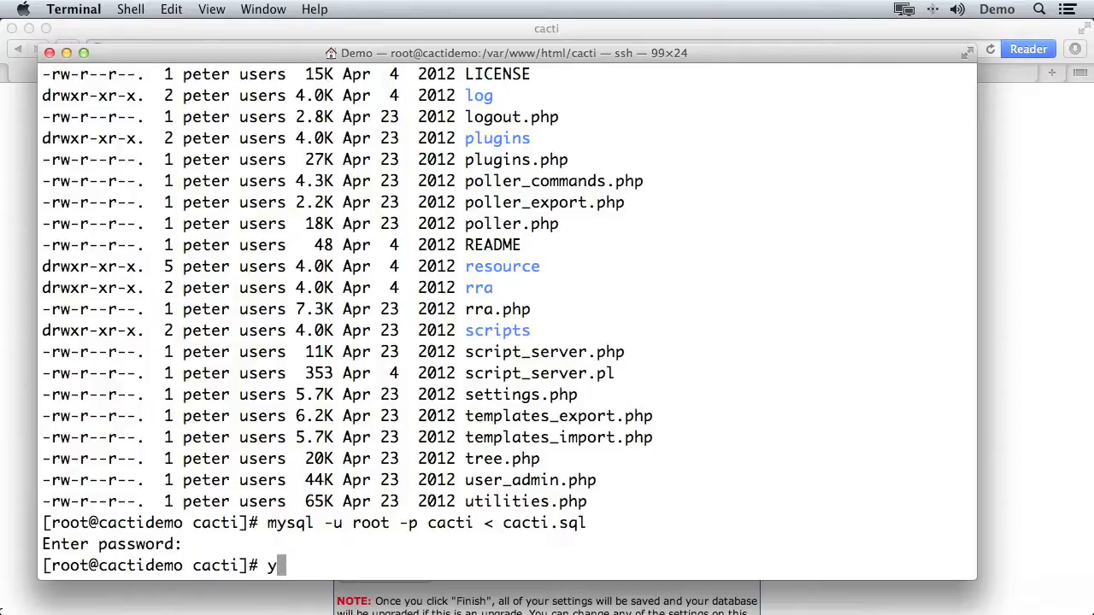
{"action": "type", "text": "um search s"}
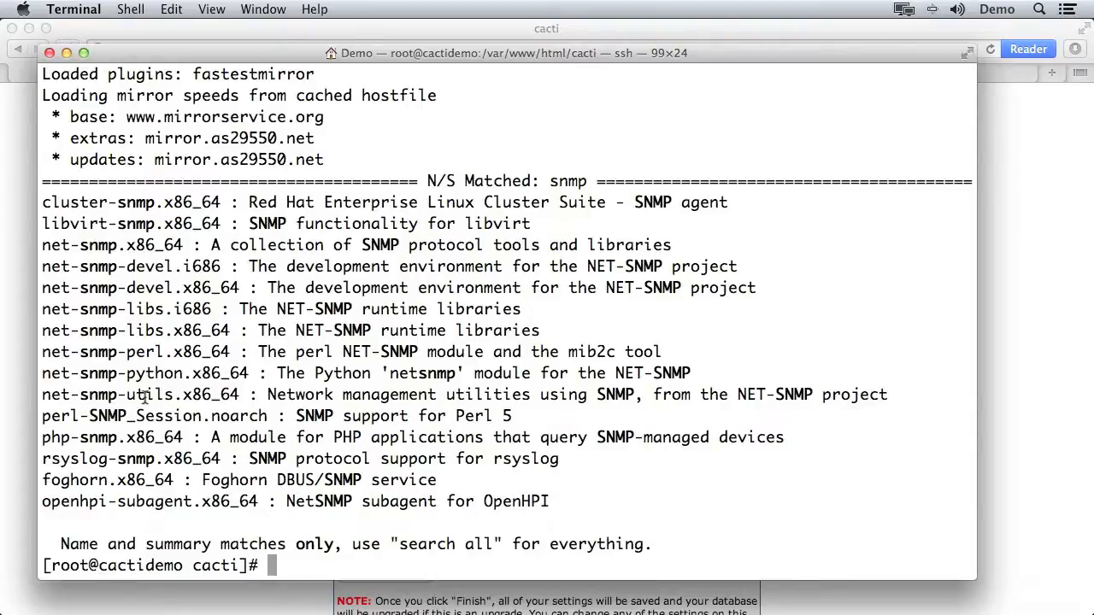
Install net-snmp-utils with yum and answer y at the confirmation prompt.
{"action": "type", "text": "yum install"}
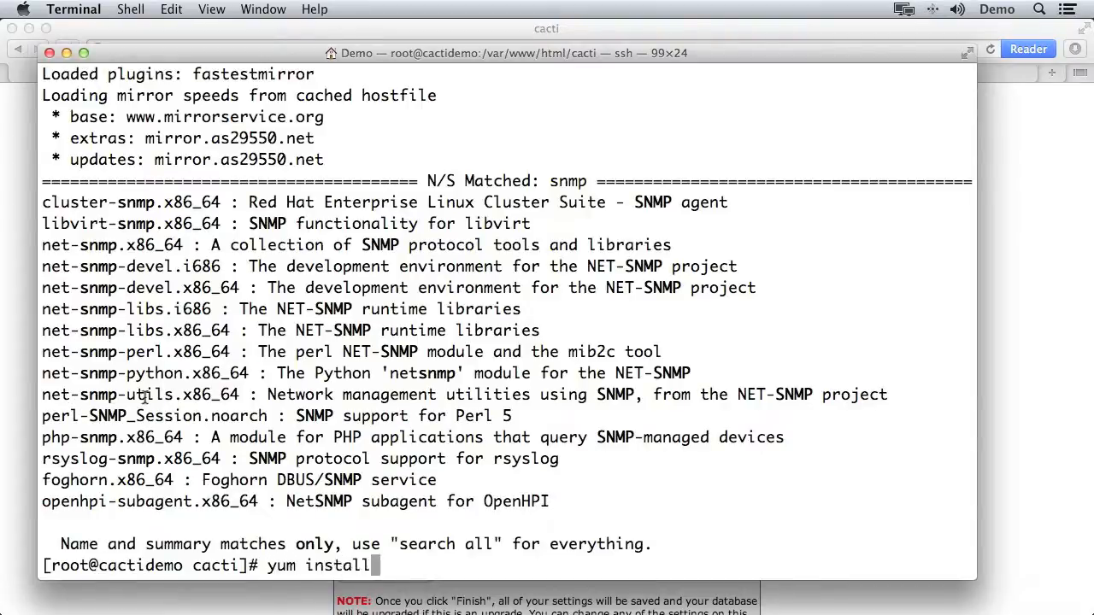
{"action": "type", "text": "net-snmp"}
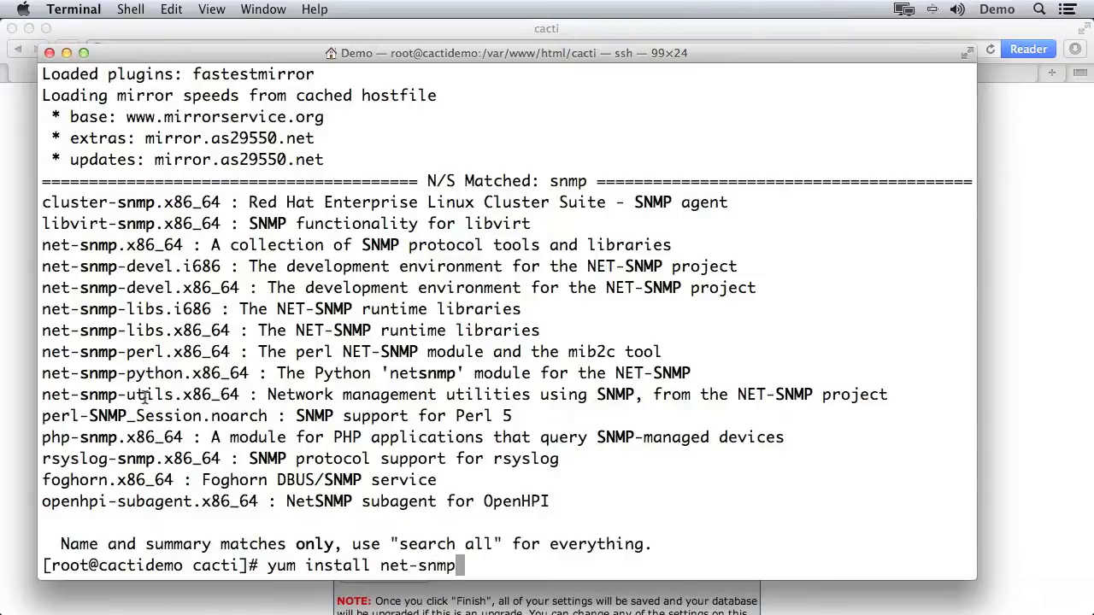
{"action": "key", "text": "Return"}
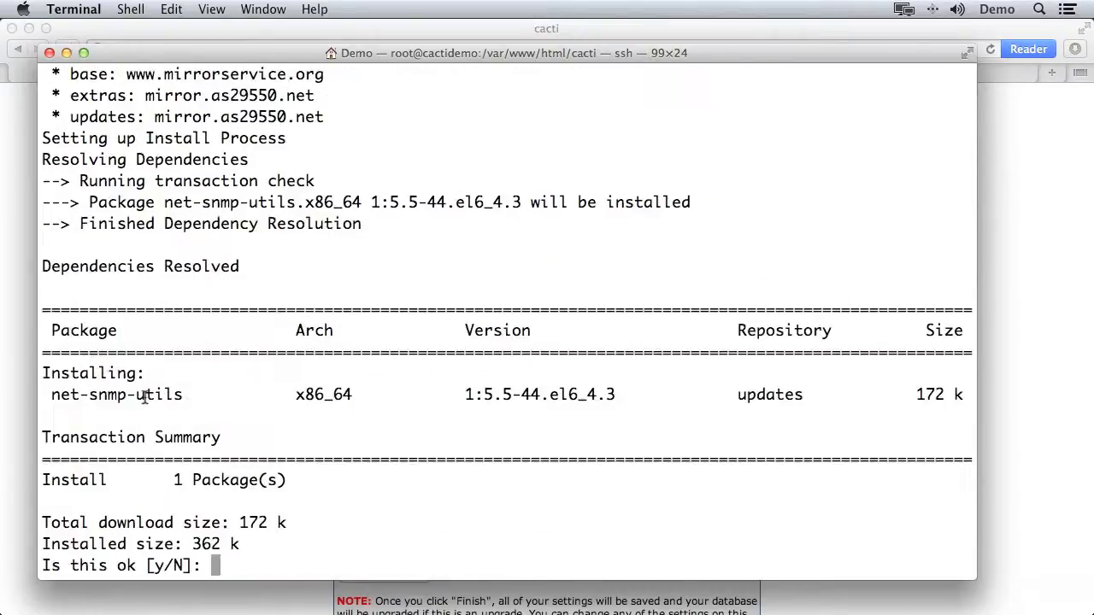
{"action": "type", "text": "y"}
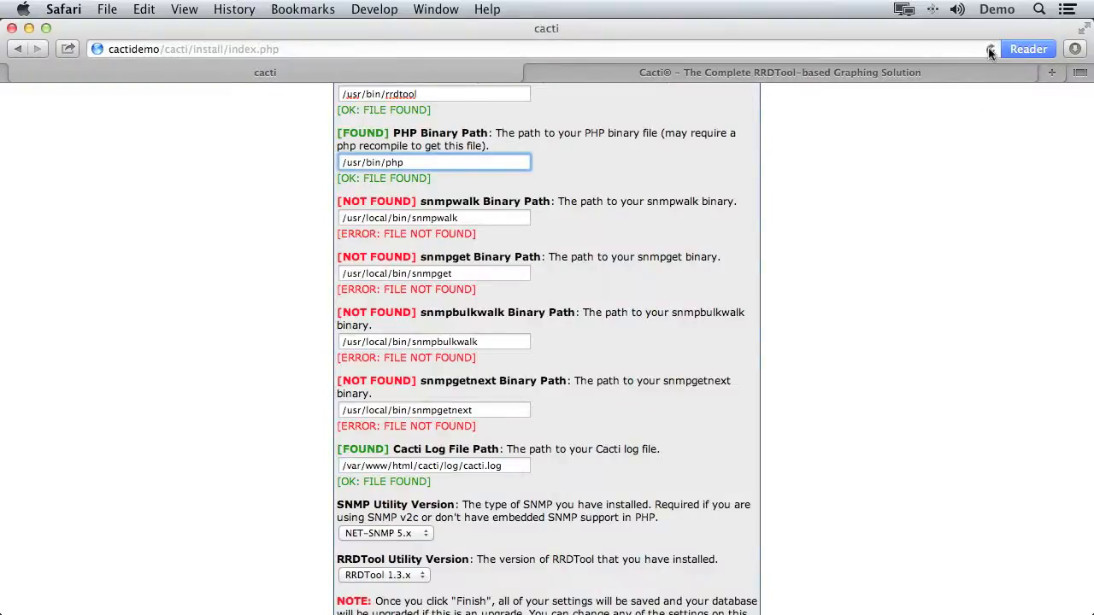
Reload the path check so all snmp binaries are found, then finish the install to reach the login page.
{"action": "left_click", "coordinate": [992, 48]}
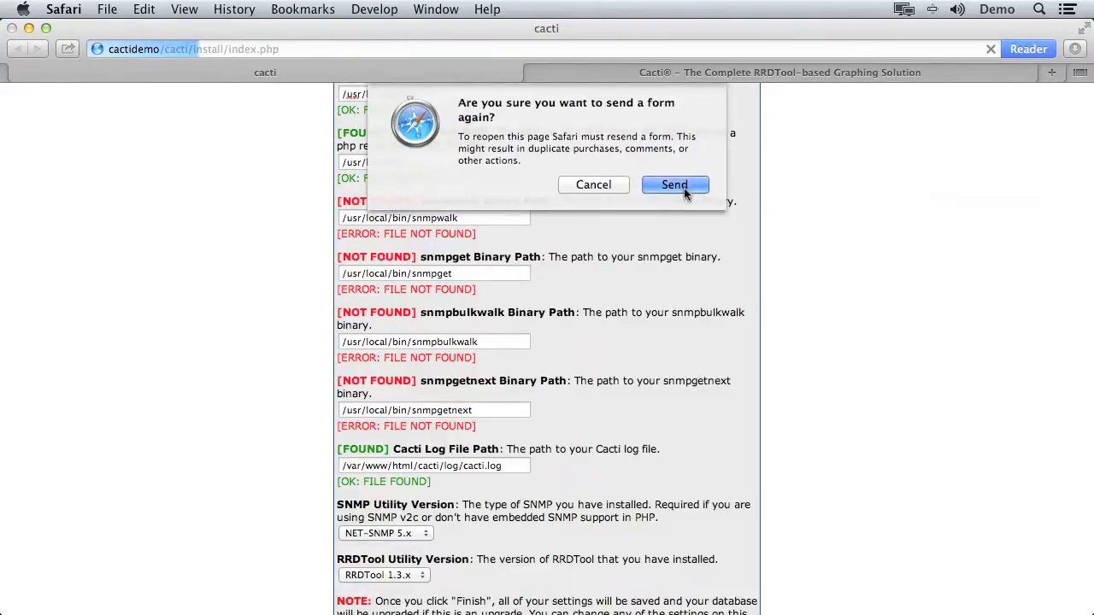
{"action": "left_click", "coordinate": [673, 184]}
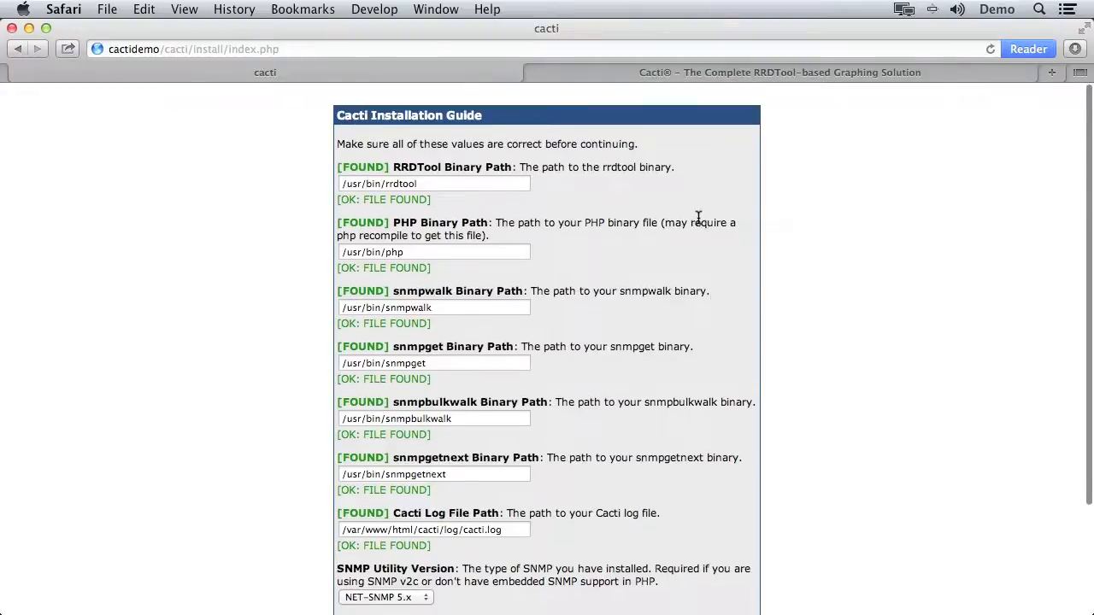
{"action": "scroll", "scroll_direction": "down", "scroll_amount": 3}
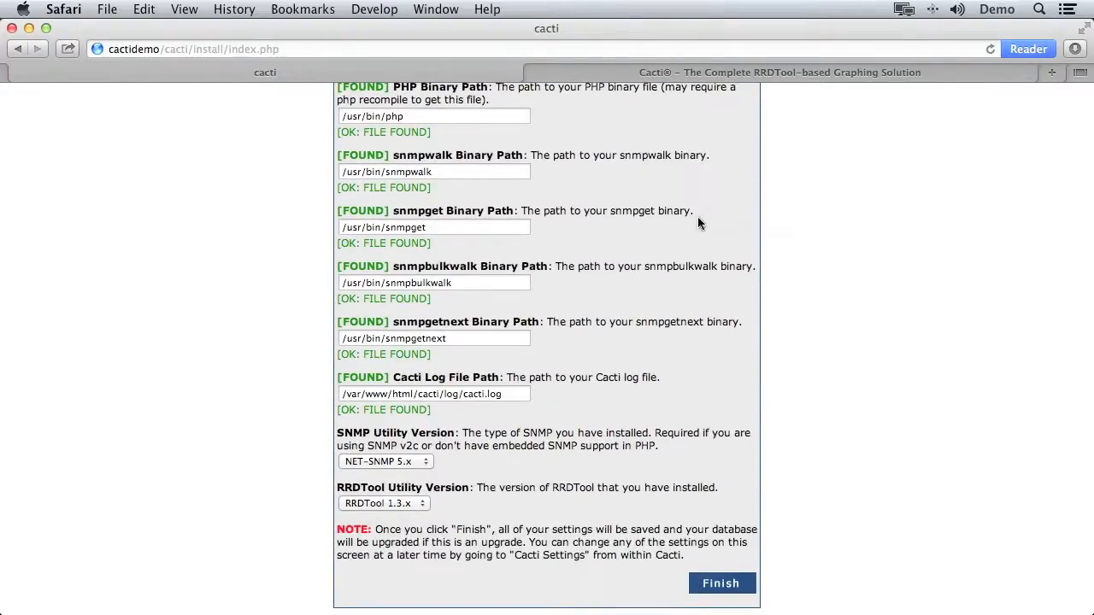
{"action": "mouse_move", "coordinate": [670, 439]}
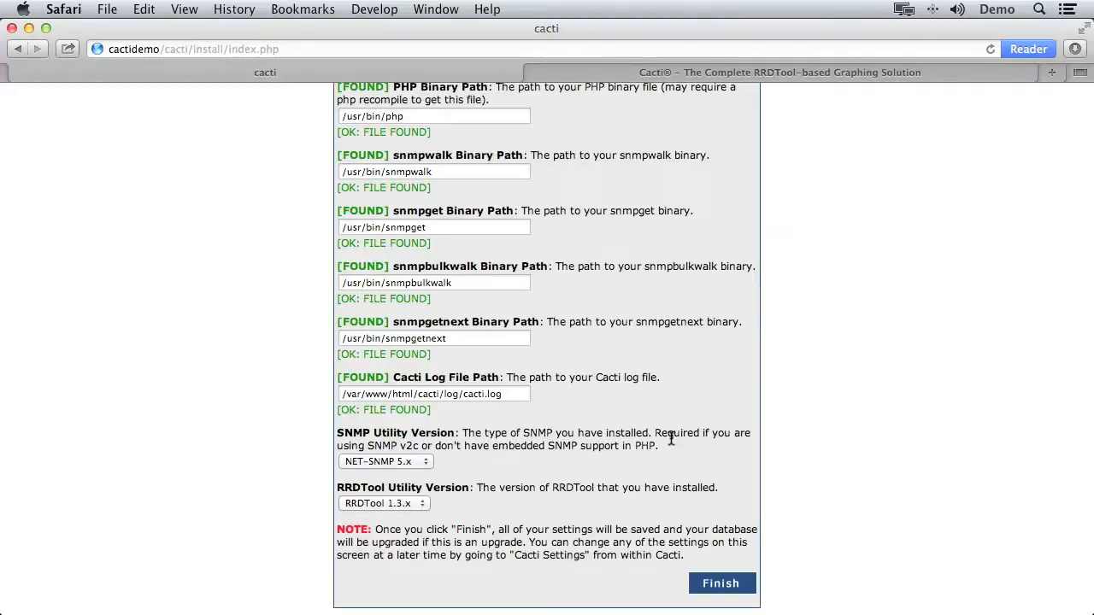
{"action": "left_click", "coordinate": [721, 583]}
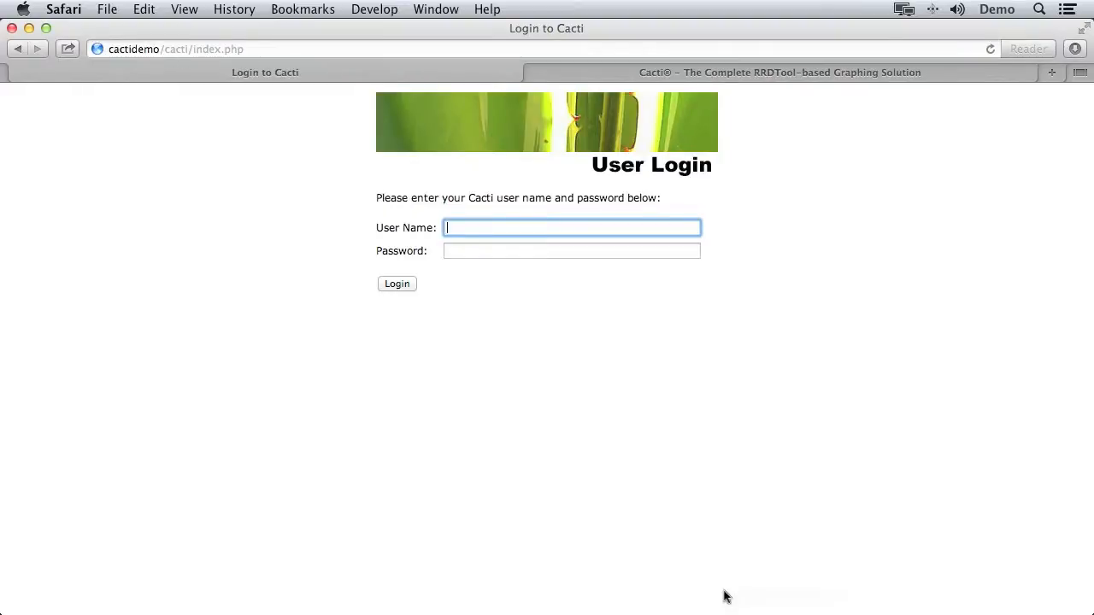
Log in as admin, decline saving the password in Safari, and save a new admin password.
{"action": "type", "text": "admin"}
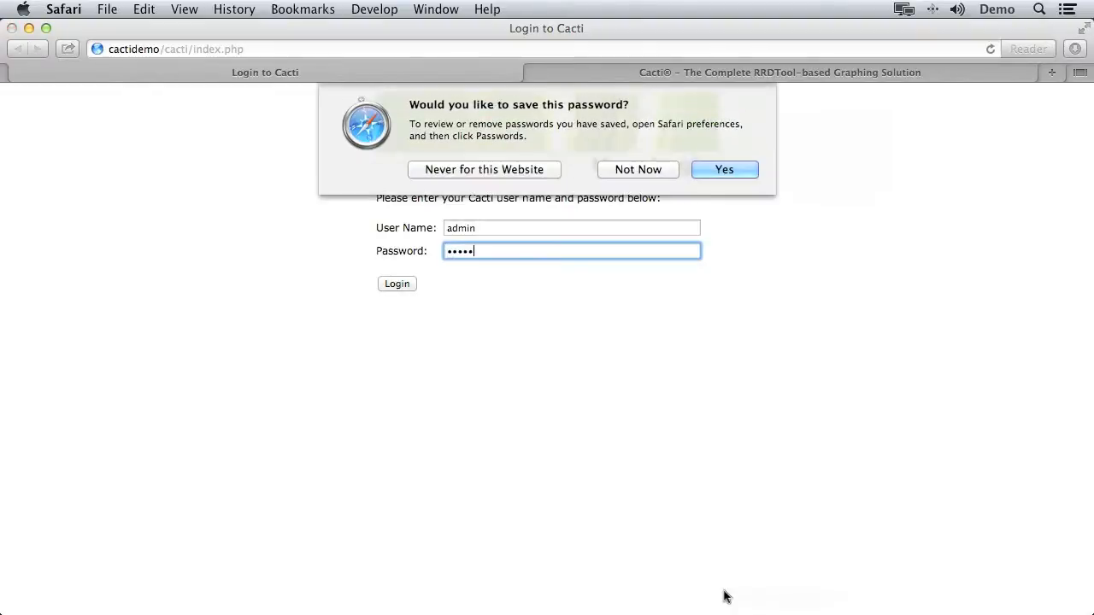
{"action": "mouse_move", "coordinate": [517, 167]}
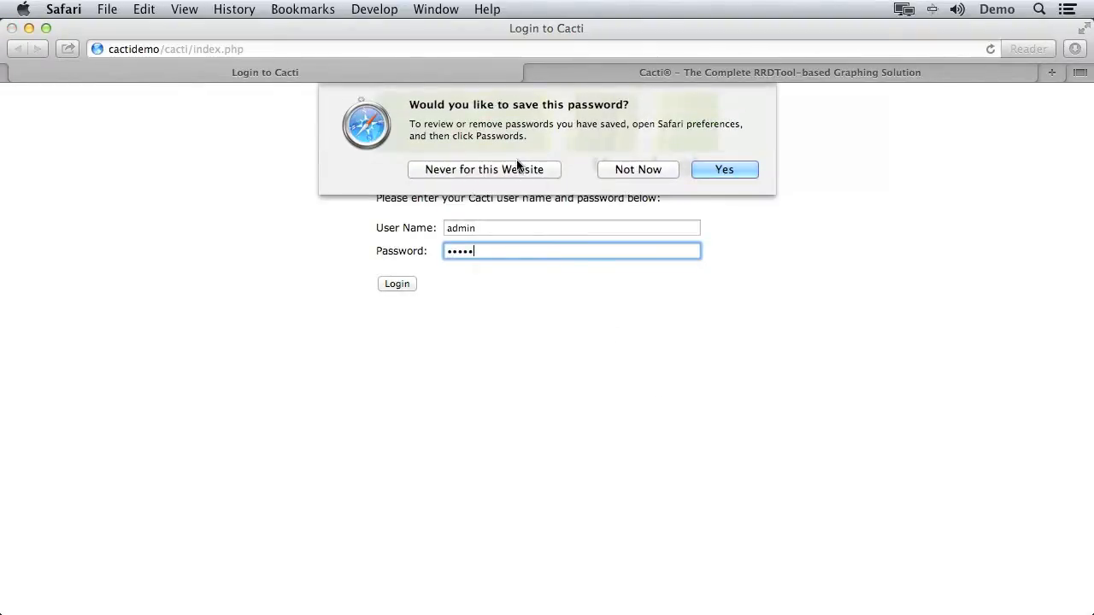
{"action": "left_click", "coordinate": [725, 169]}
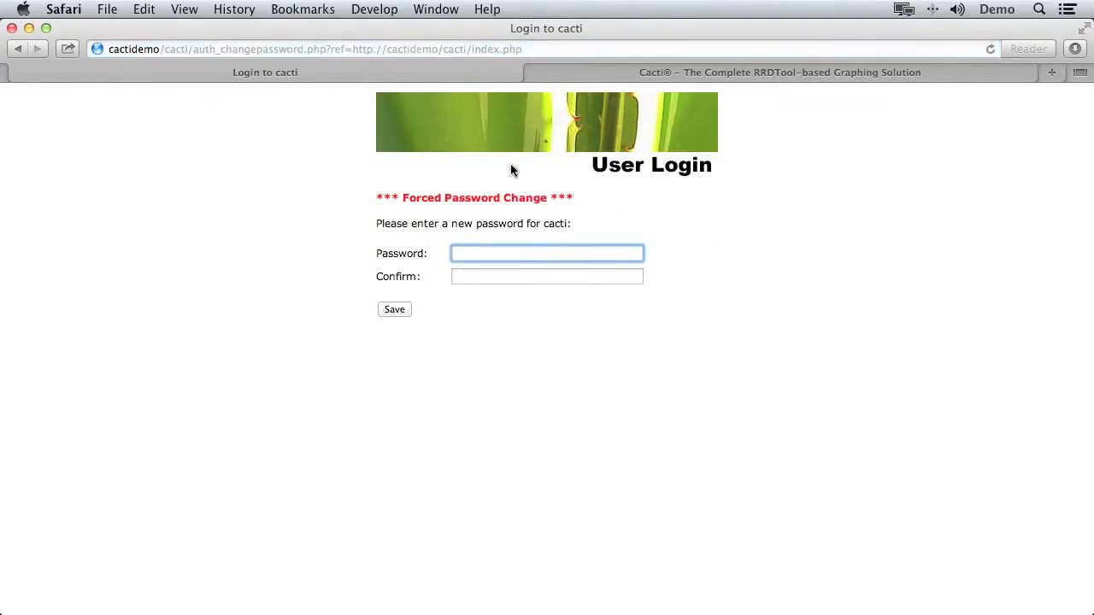
{"action": "type", "text": "••"}
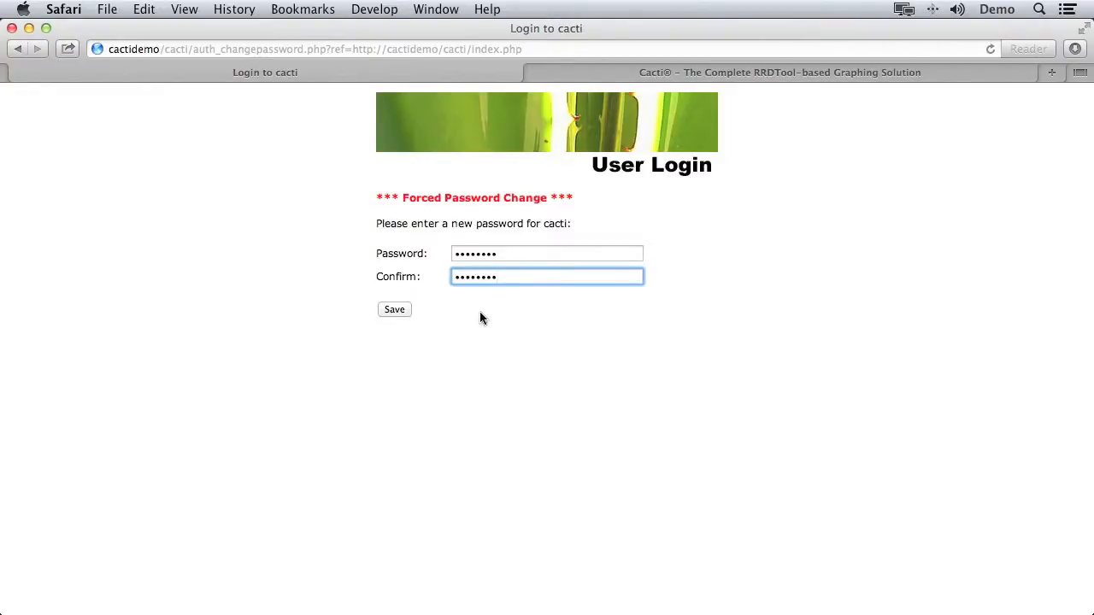
{"action": "left_click", "coordinate": [393, 309]}
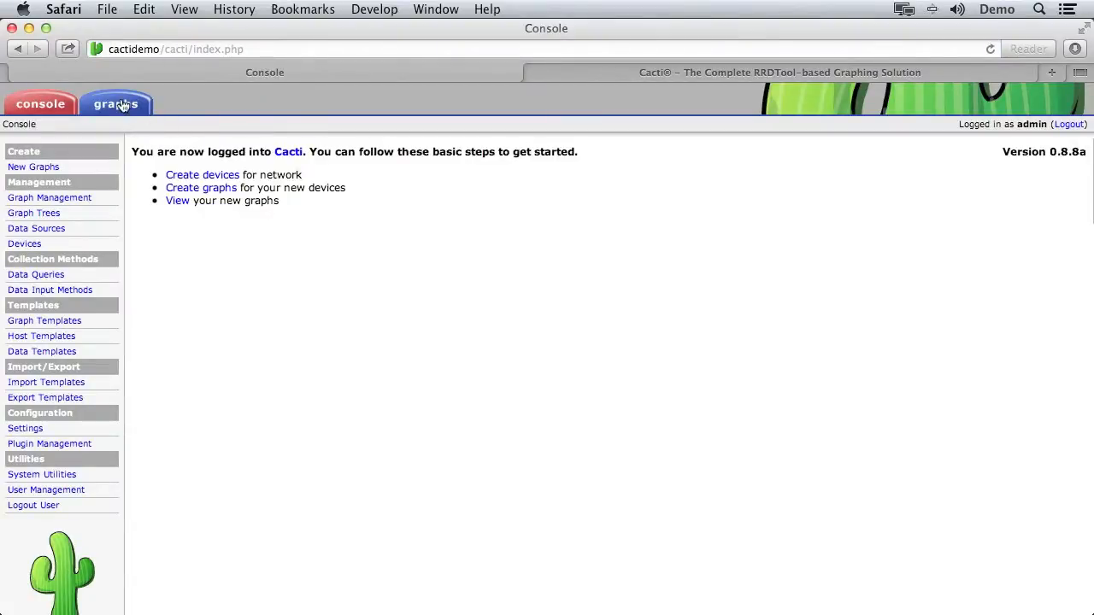
View the Localhost graph tree, where Memory Usage and Load Average graphs have no images.
{"action": "left_click", "coordinate": [116, 105]}
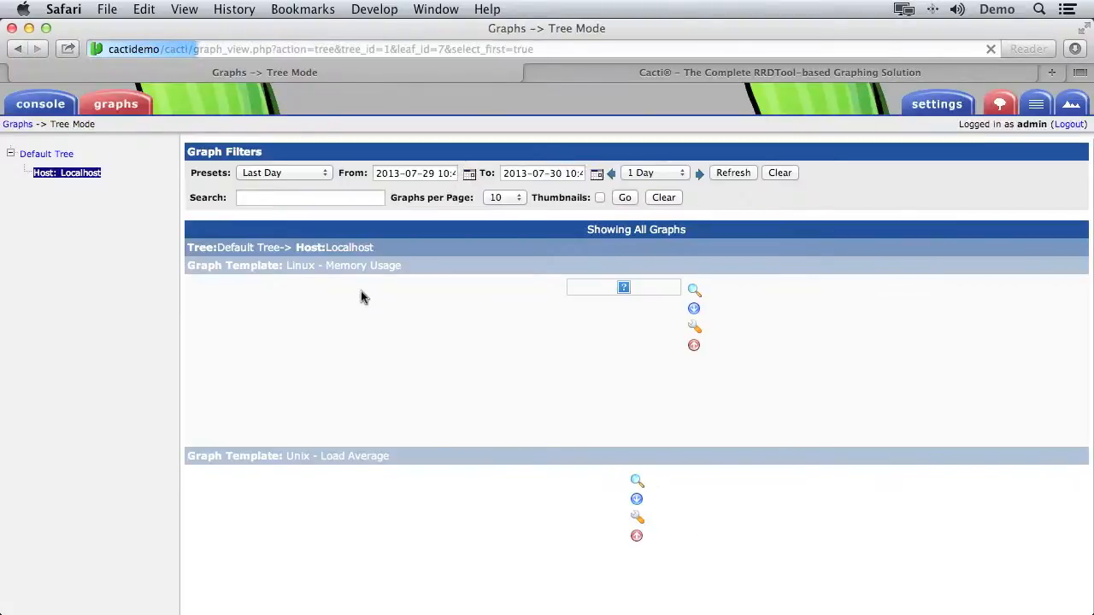
{"action": "scroll", "scroll_direction": "down", "scroll_amount": 3}
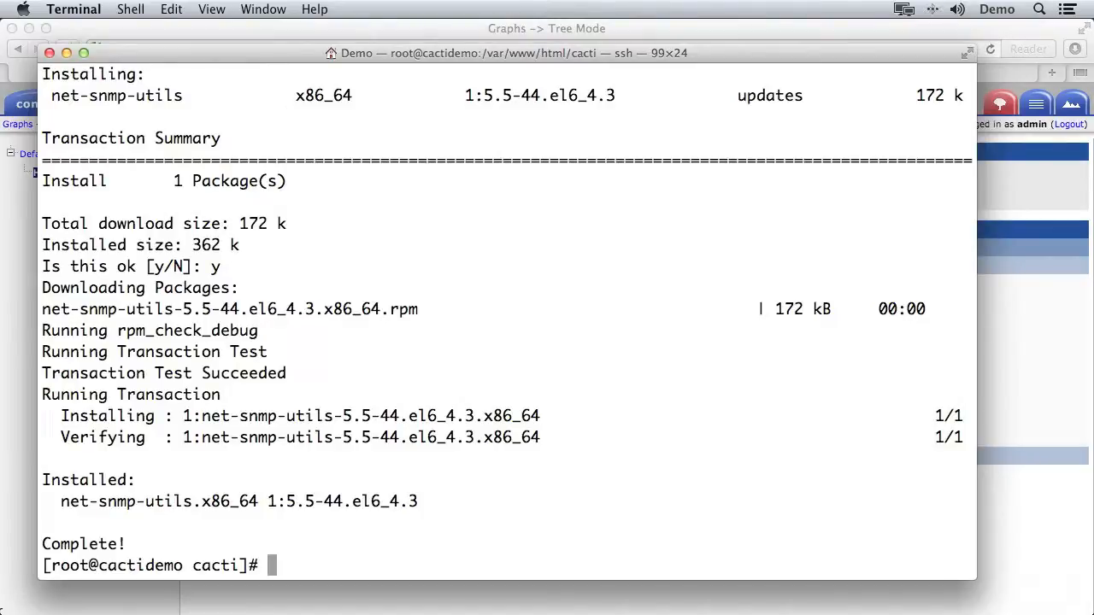
List the Cacti web folder with ls -lah, mark poller.php, and start a useradd cacti command.
{"action": "type", "text": "ls -lah"}
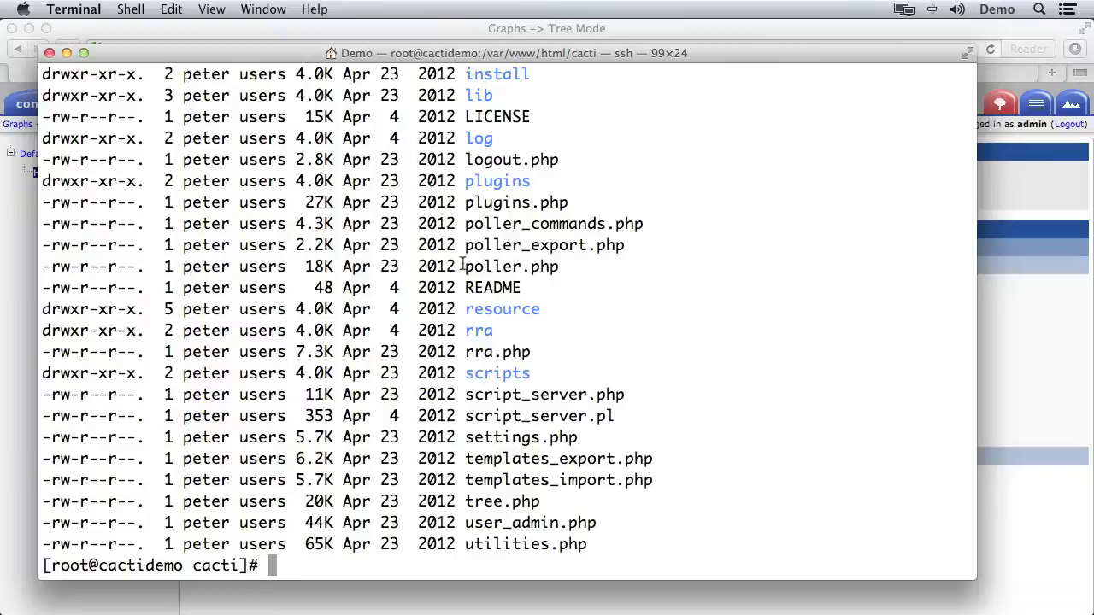
{"action": "double_click", "coordinate": [511, 267]}
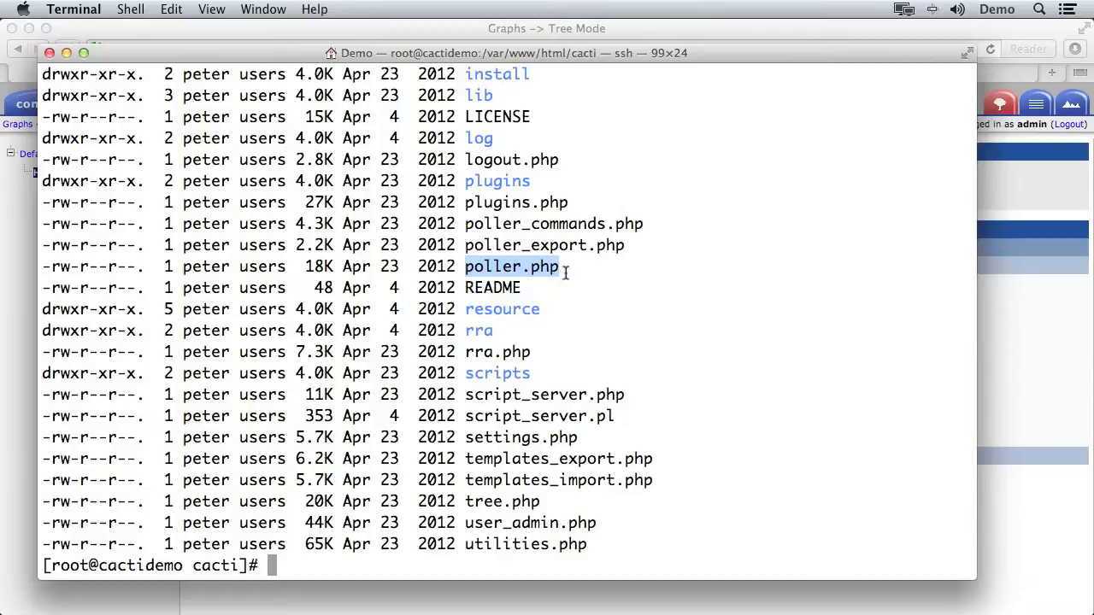
{"action": "mouse_move", "coordinate": [575, 308]}
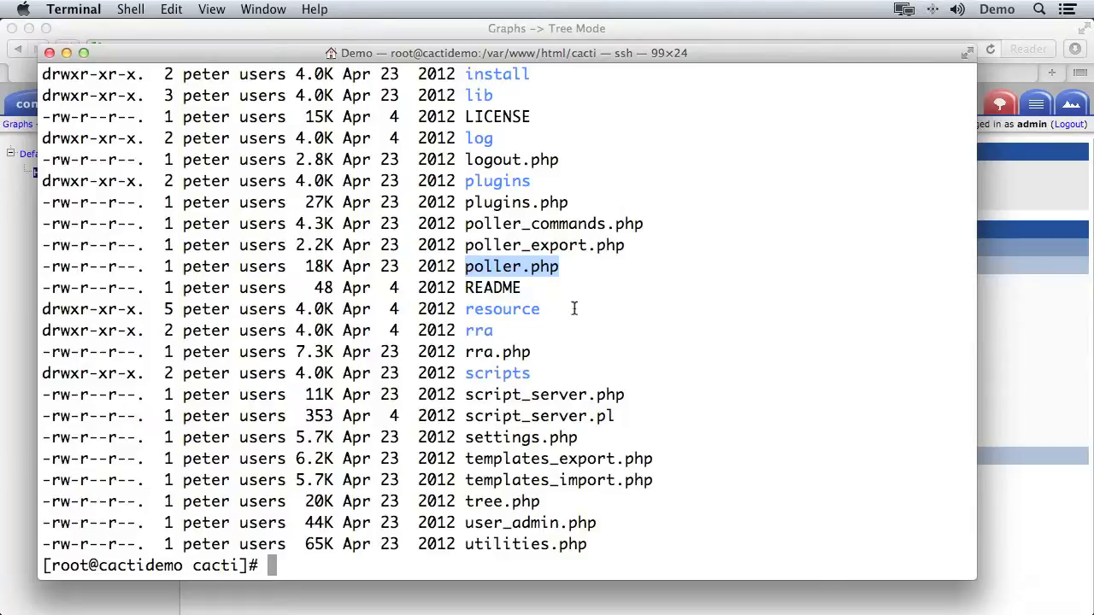
{"action": "mouse_move", "coordinate": [591, 293]}
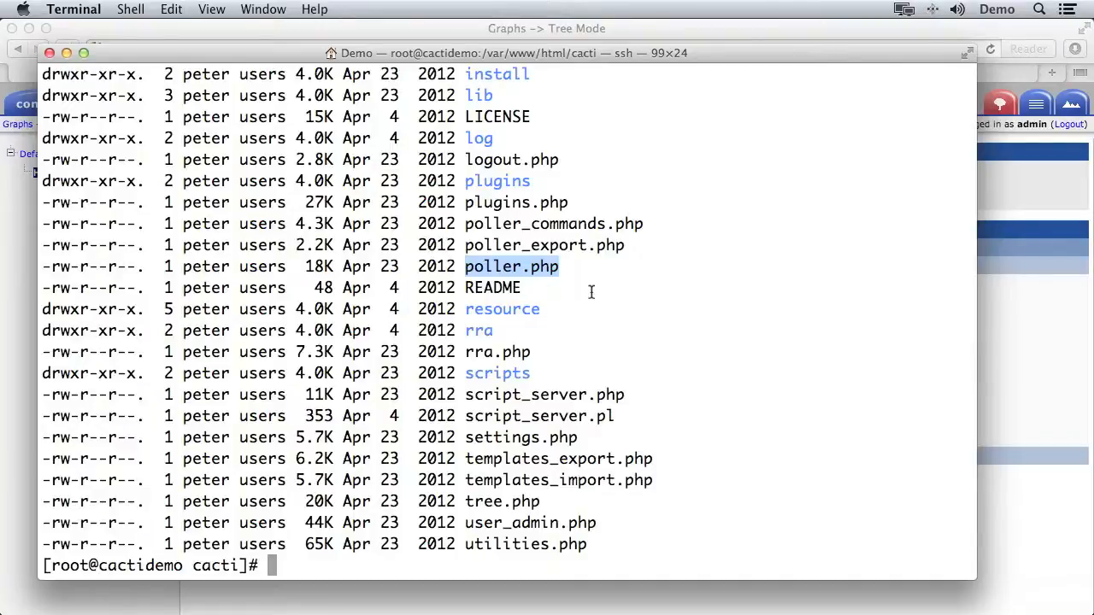
{"action": "type", "text": "useradd cacti"}
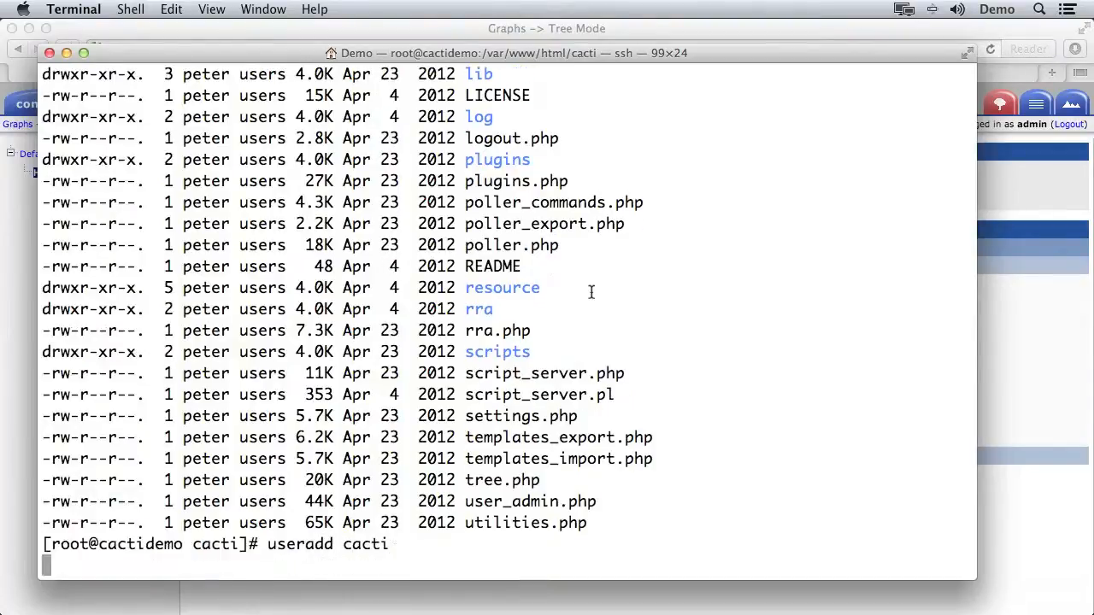
Set a password for the cacti user with passwd, then list the rra folder contents.
{"action": "type", "text": "passwd ca"}
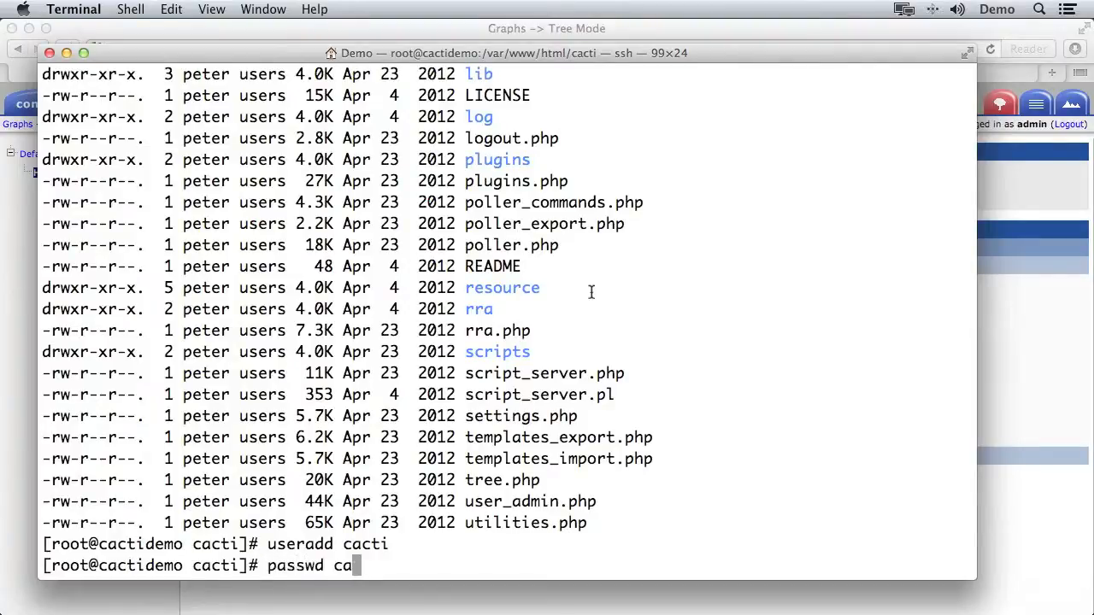
{"action": "type", "text": "cti"}
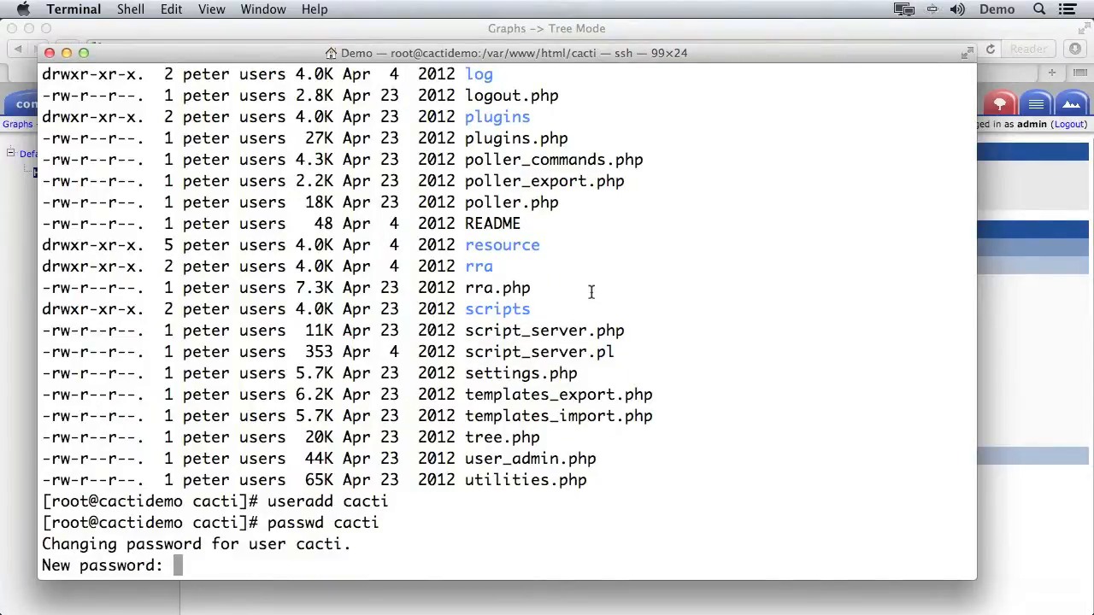
{"action": "key", "text": "Return"}
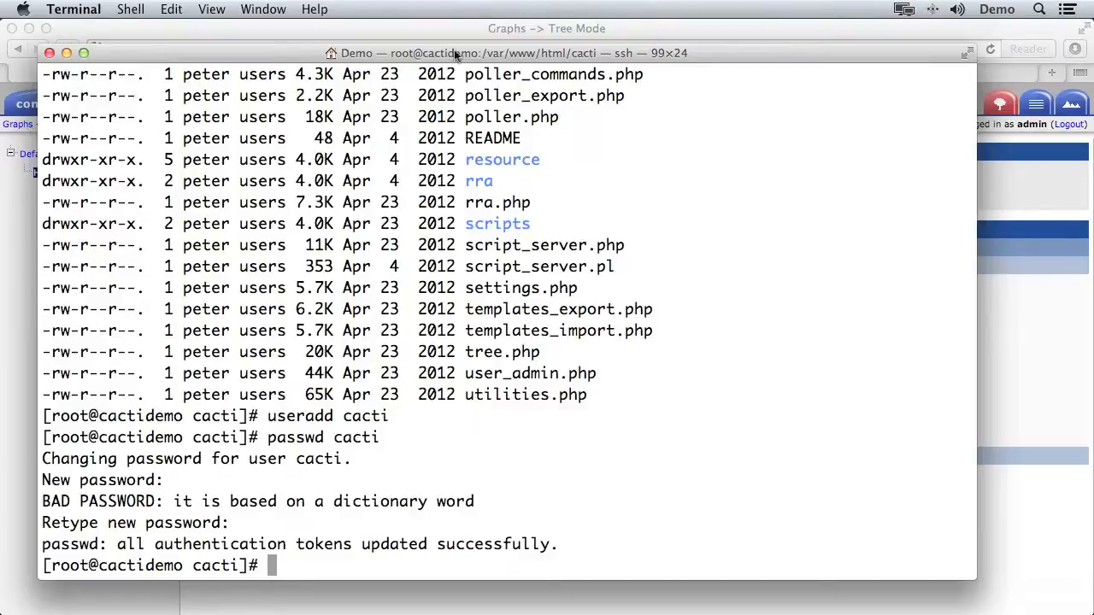
{"action": "mouse_move", "coordinate": [38, 181]}
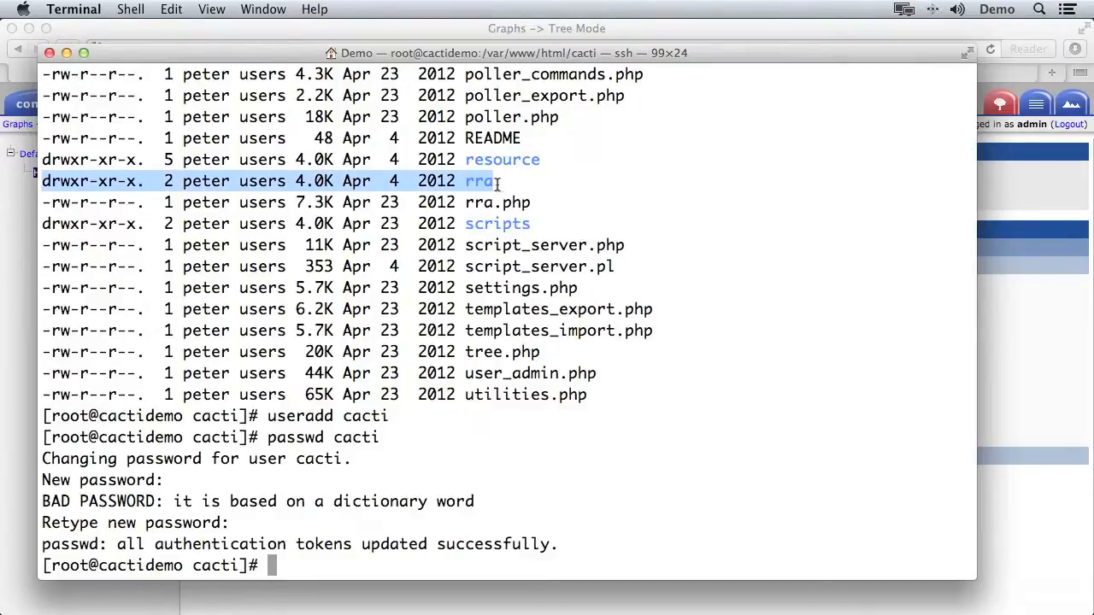
{"action": "type", "text": "ls -lha rra"}
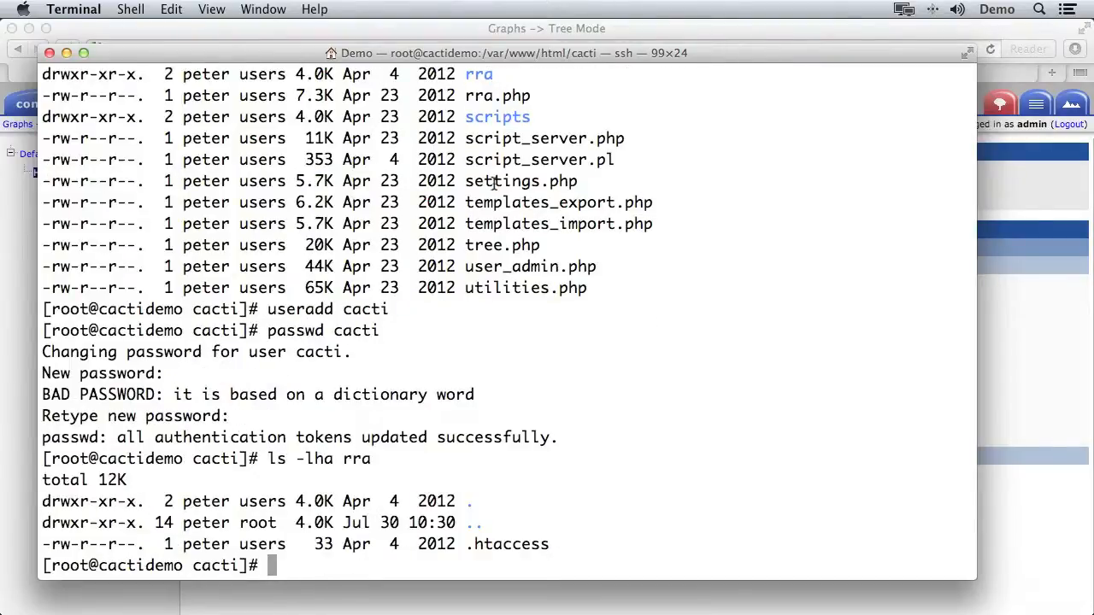
{"action": "mouse_move", "coordinate": [451, 282]}
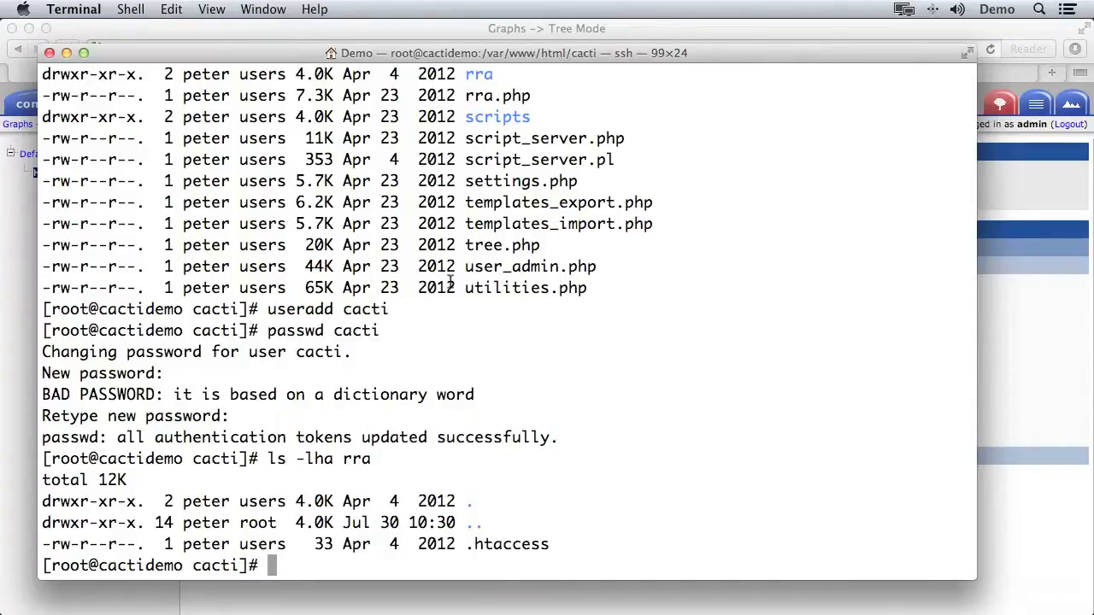
Run chown cacti rra and confirm in ls -lah that rra is now owned by cacti.
{"action": "type", "text": "chown"}
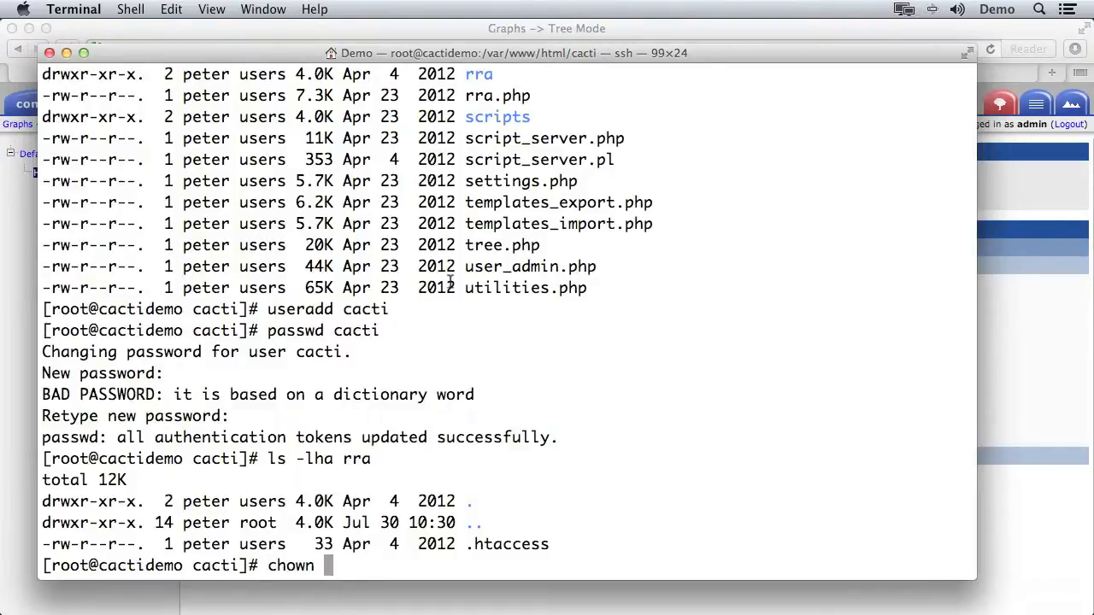
{"action": "type", "text": "cacti rra"}
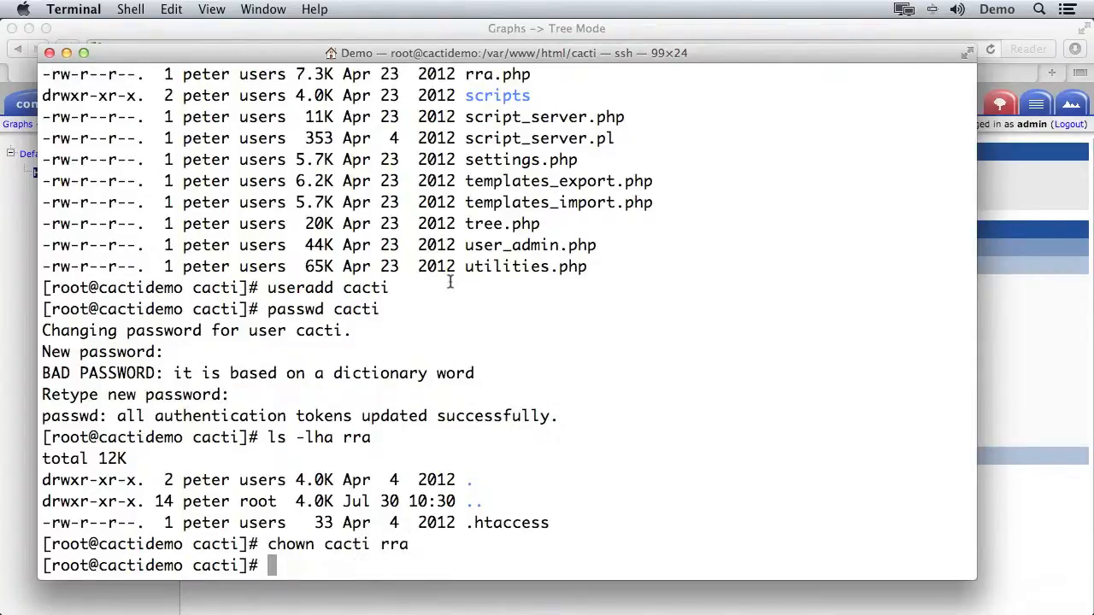
{"action": "type", "text": "ls -lah"}
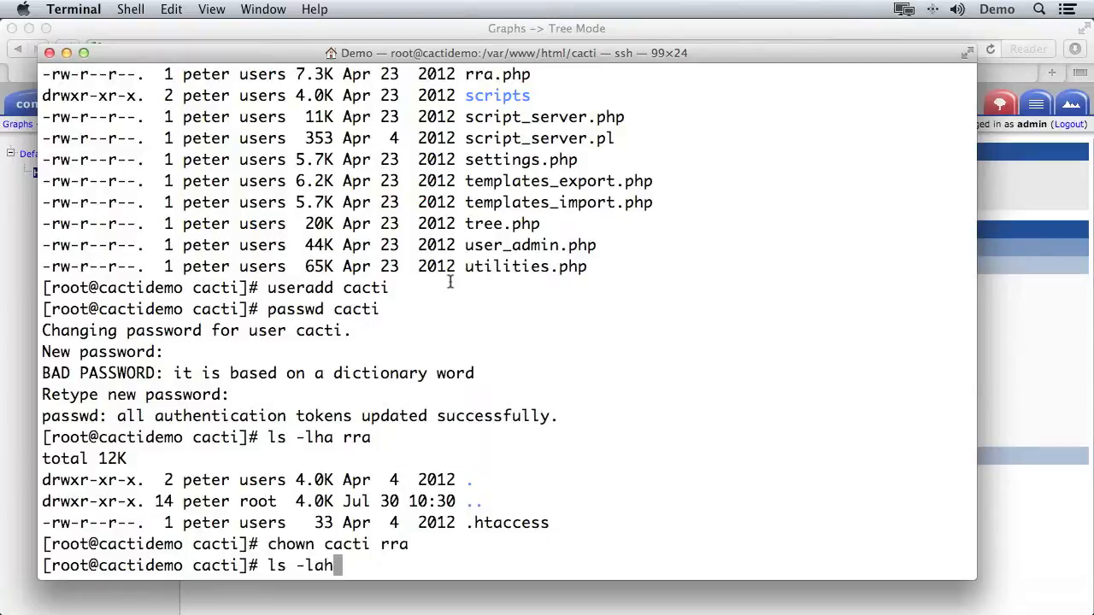
{"action": "key", "text": "Return"}
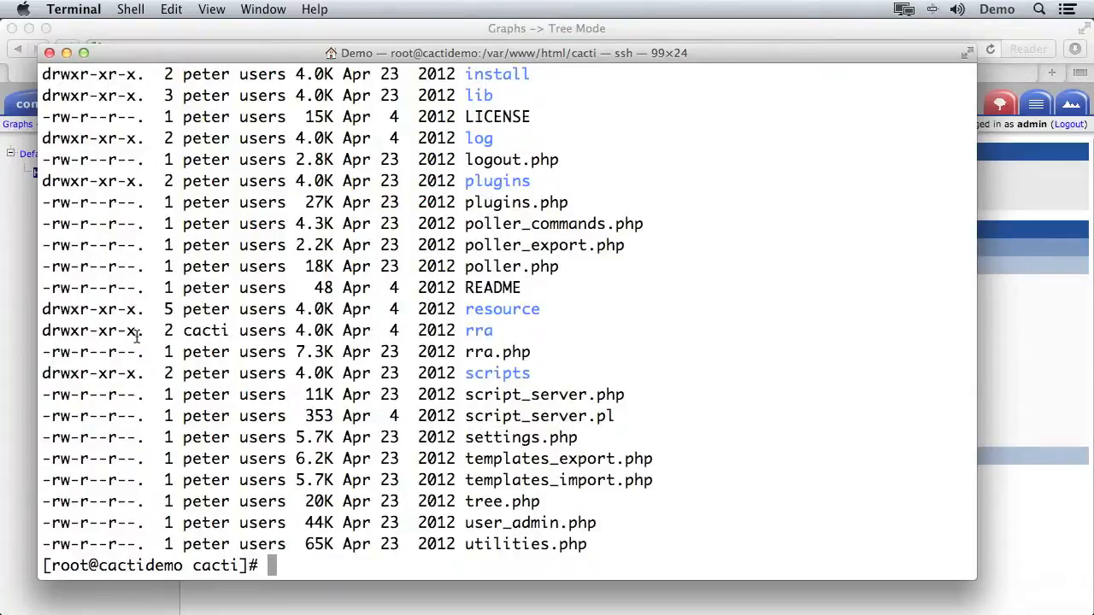
{"action": "double_click", "coordinate": [205, 332]}
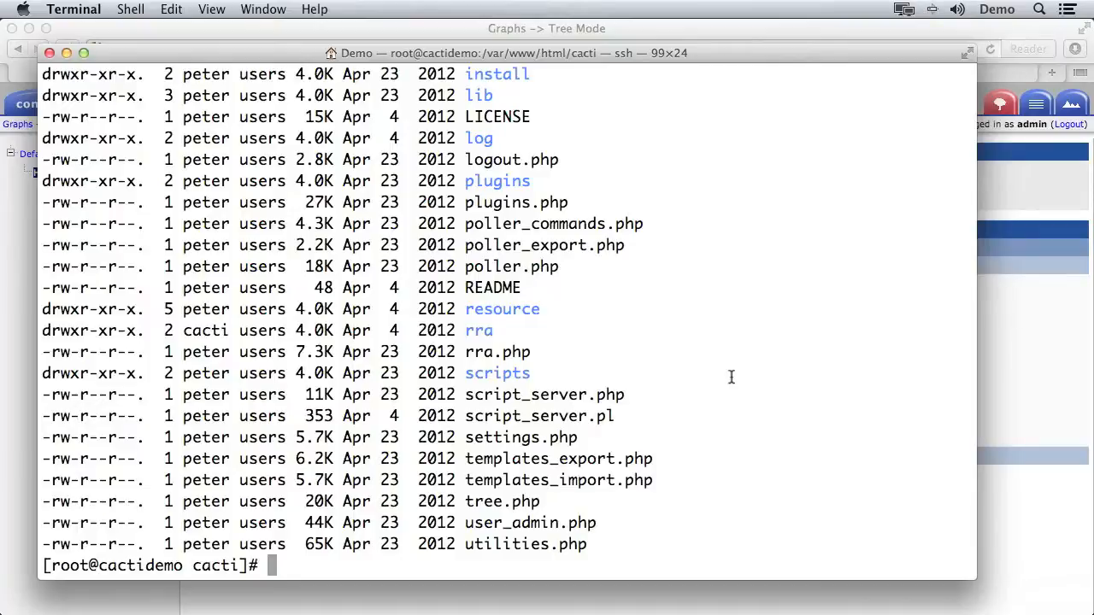
{"action": "type", "text": "c"}
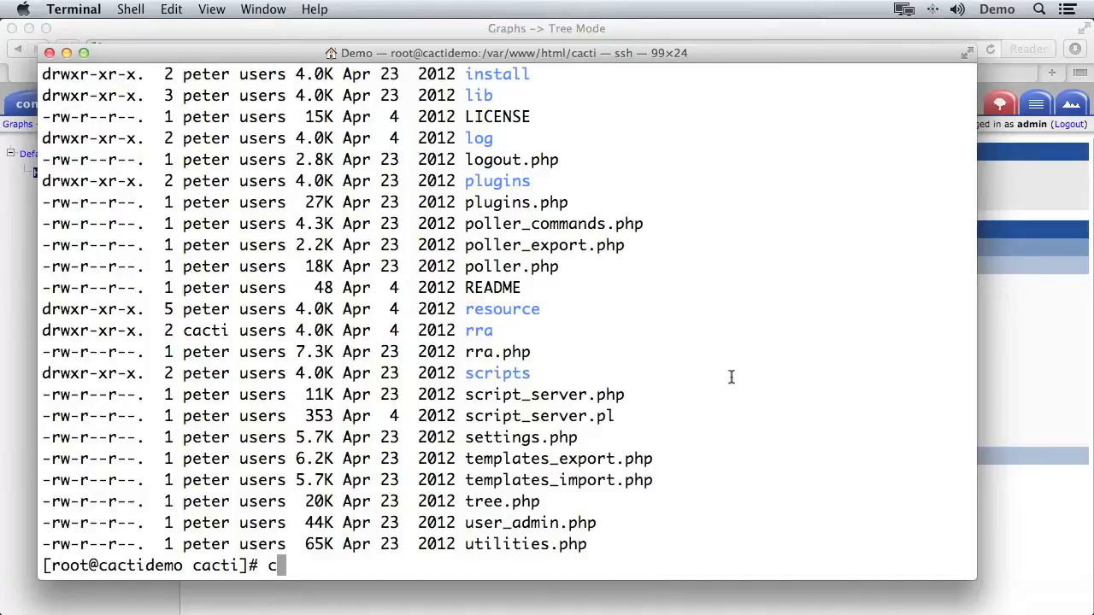
Run crontab -u cacti -e to edit the cacti user's crontab in vi.
{"action": "type", "text": "rontab"}
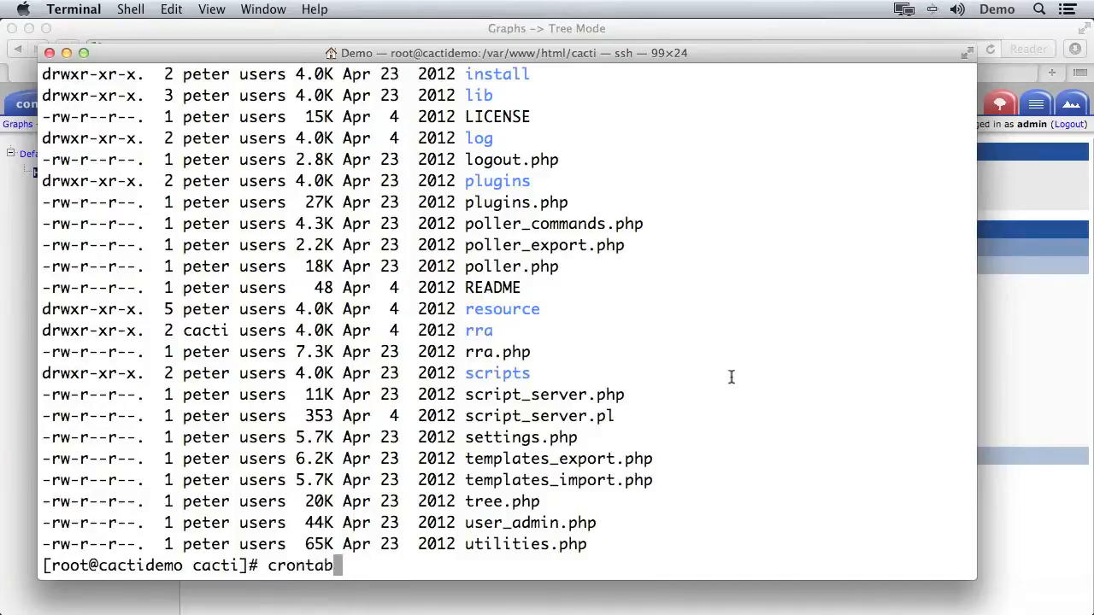
{"action": "type", "text": "-u"}
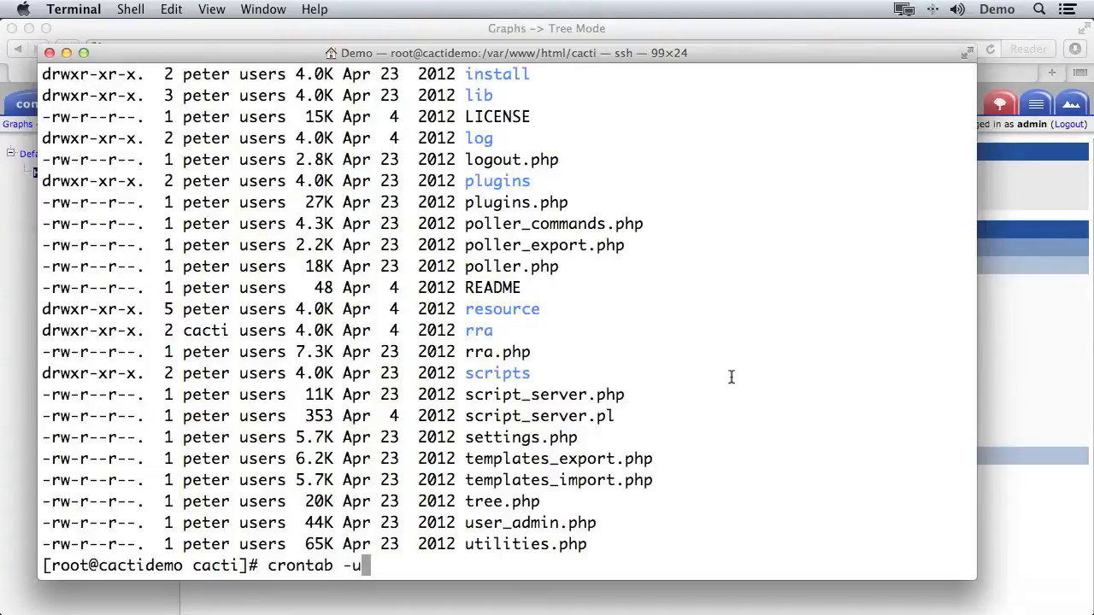
{"action": "type", "text": "cacti"}
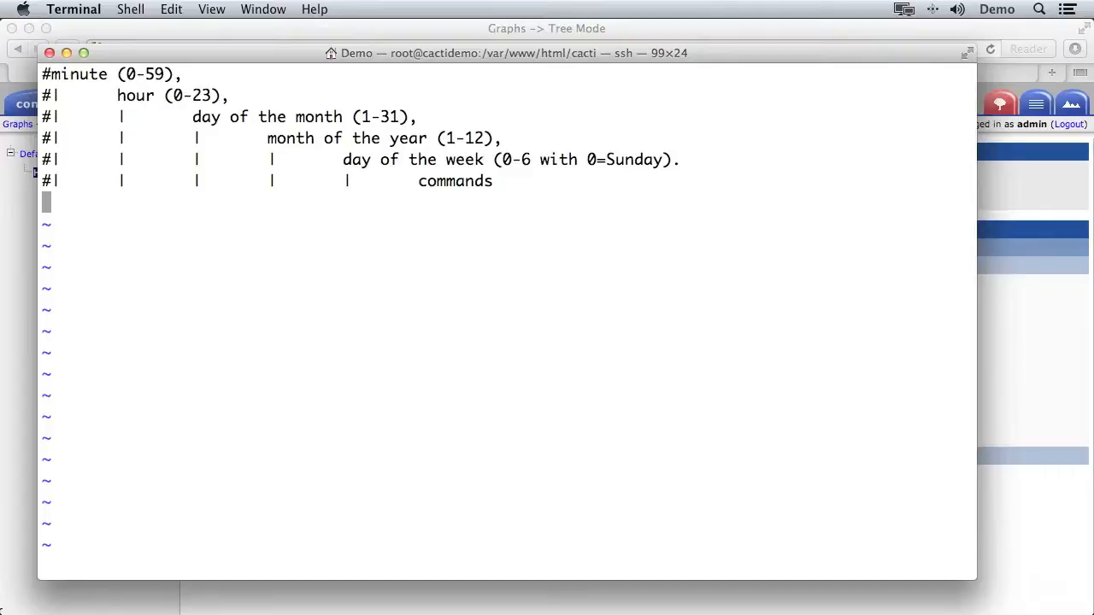
Insert a new crontab line with the schedule '*/5 * * * *' for every five minutes.
{"action": "key", "text": "i"}
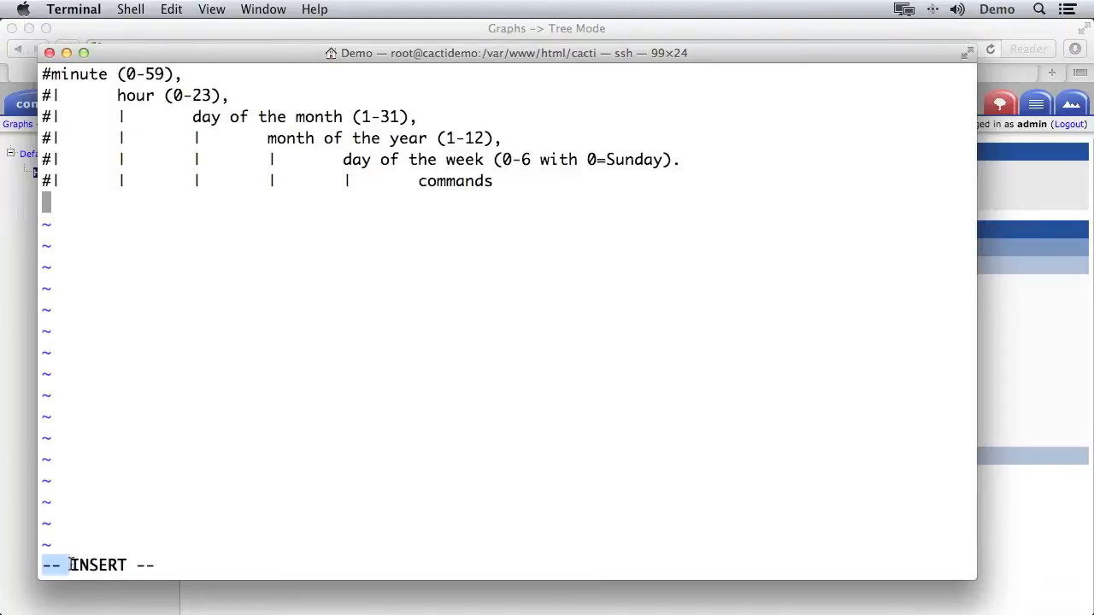
{"action": "mouse_move", "coordinate": [154, 403]}
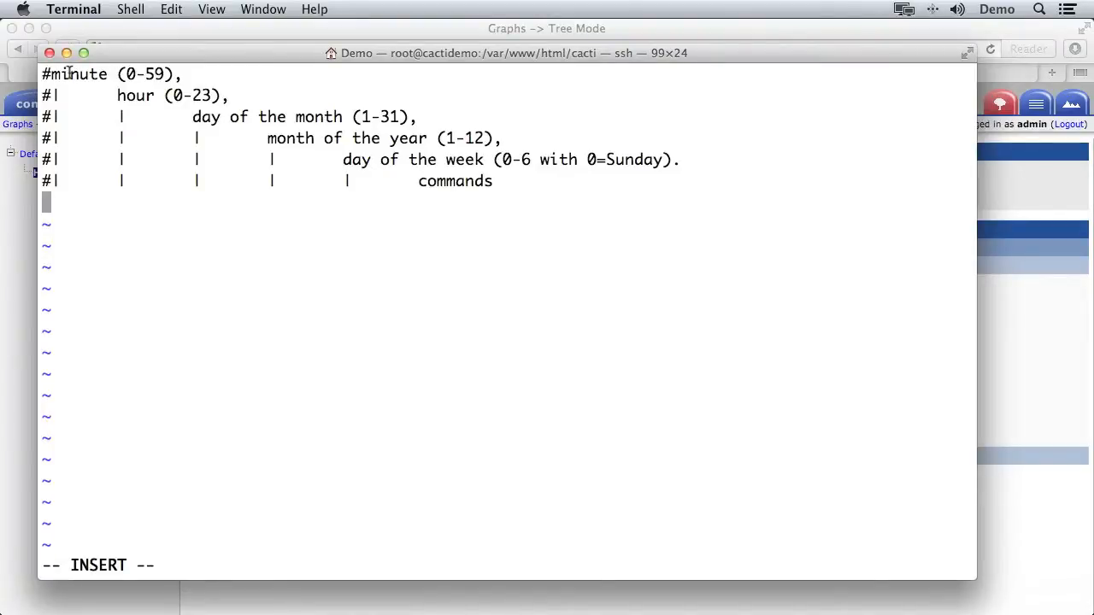
{"action": "mouse_move", "coordinate": [95, 188]}
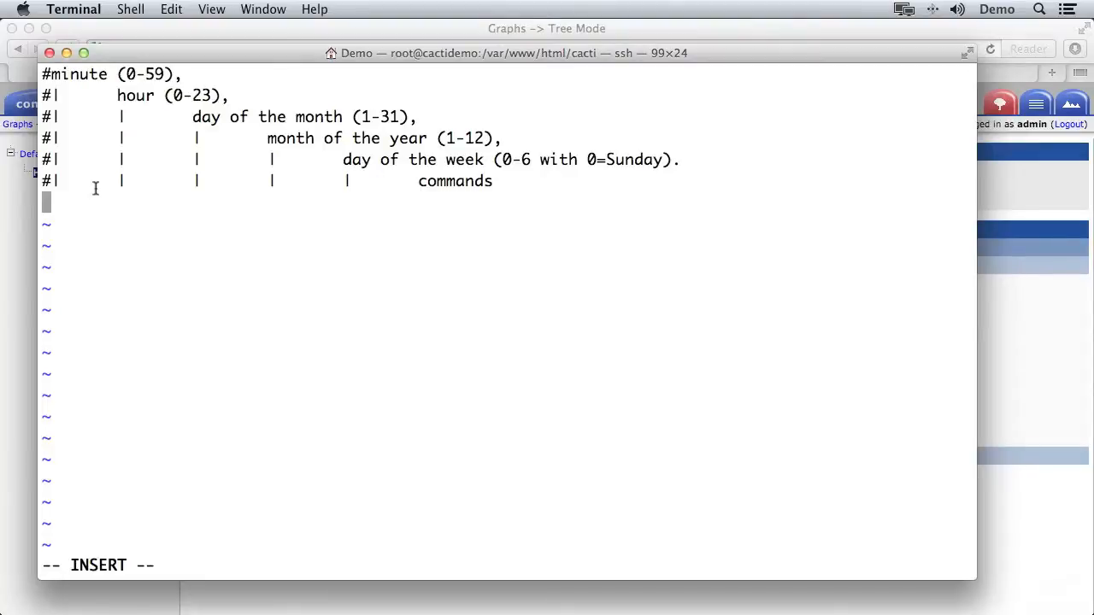
{"action": "type", "text": "*"}
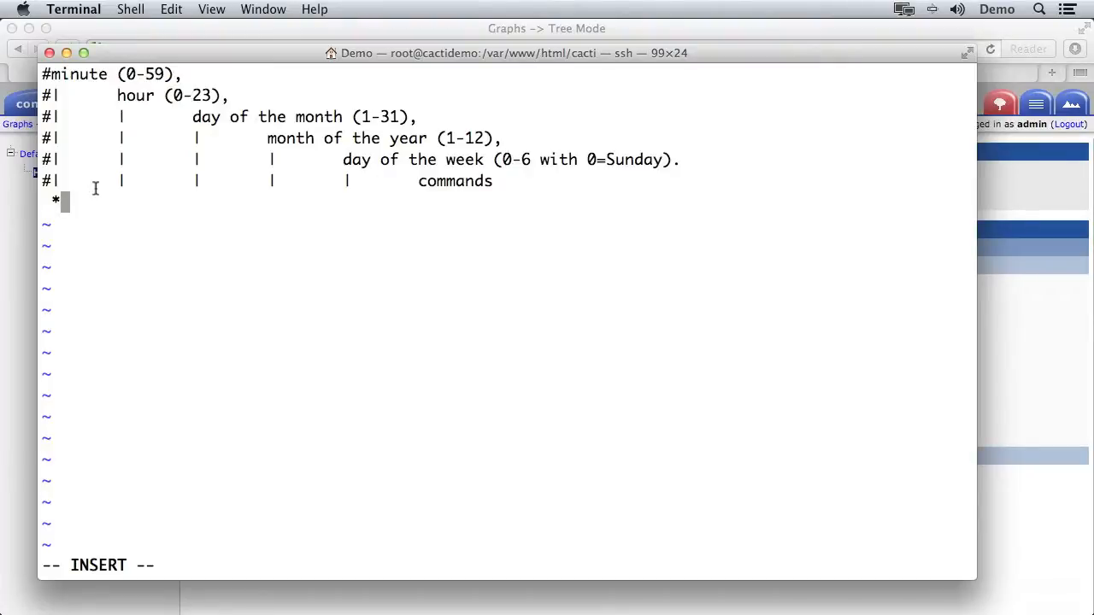
{"action": "type", "text": "/"}
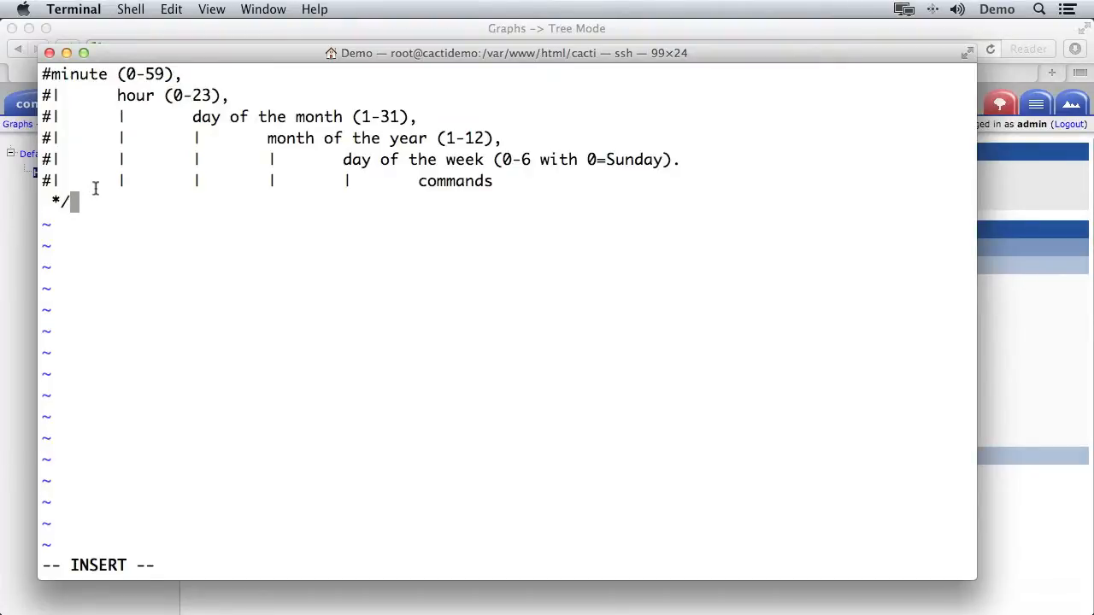
{"action": "type", "text": "5"}
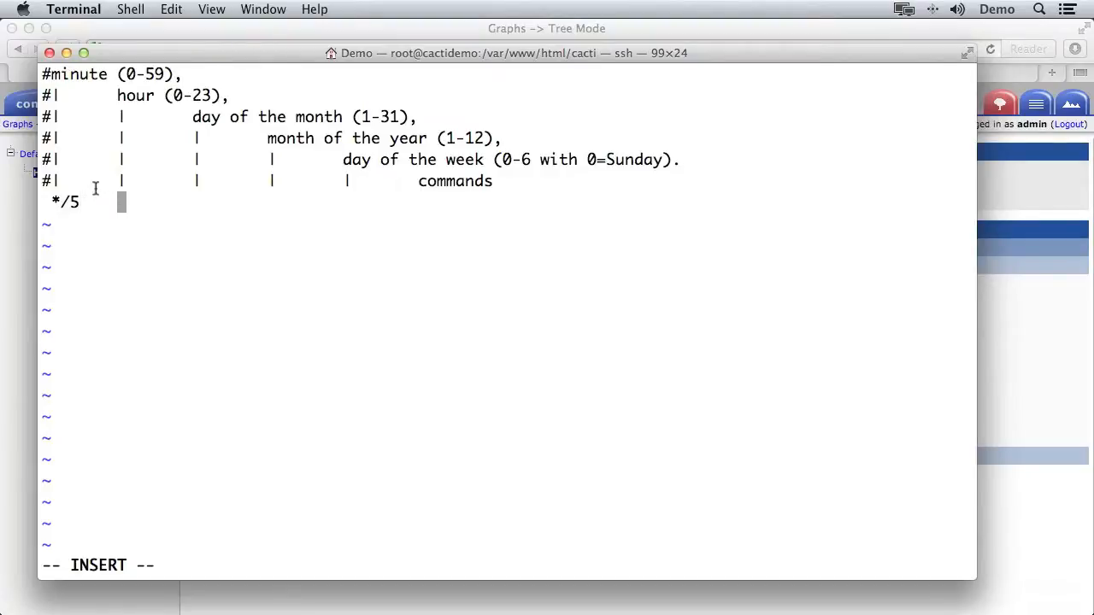
{"action": "mouse_move", "coordinate": [247, 102]}
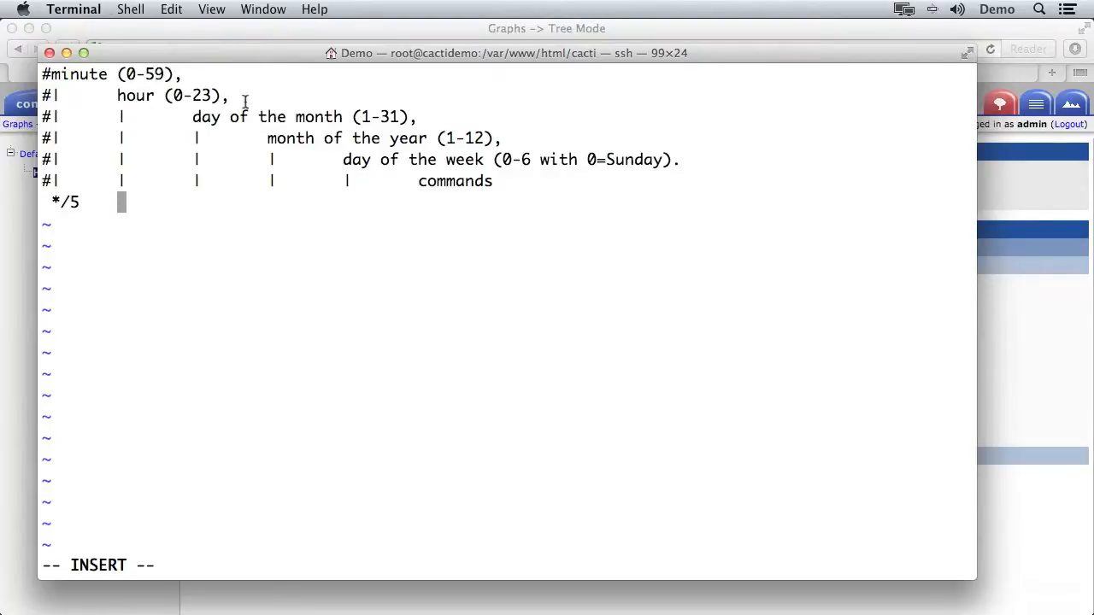
{"action": "mouse_move", "coordinate": [150, 287]}
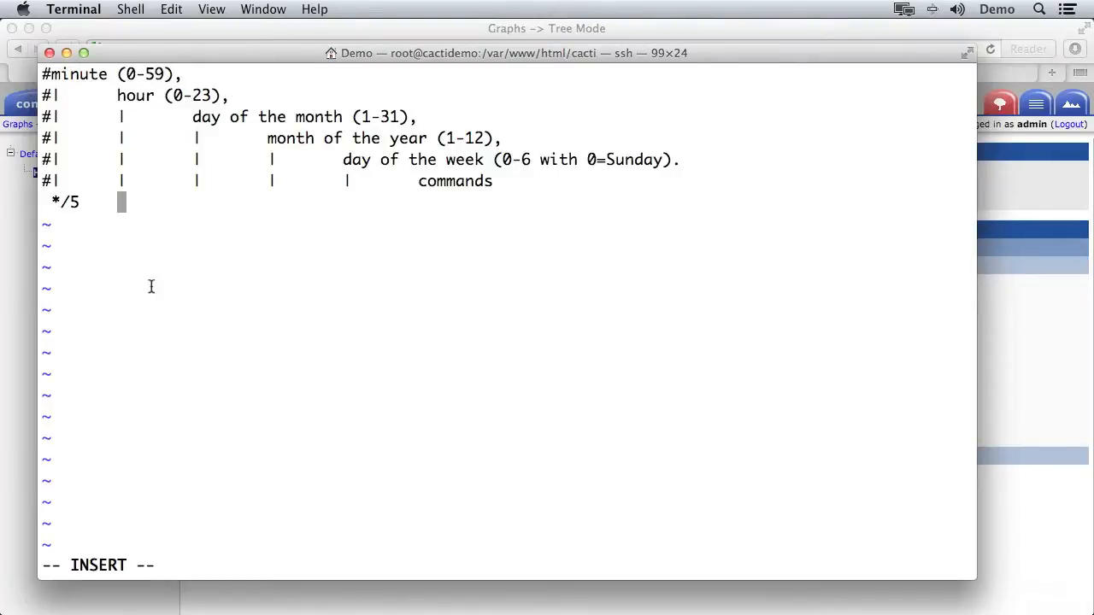
{"action": "type", "text": "*"}
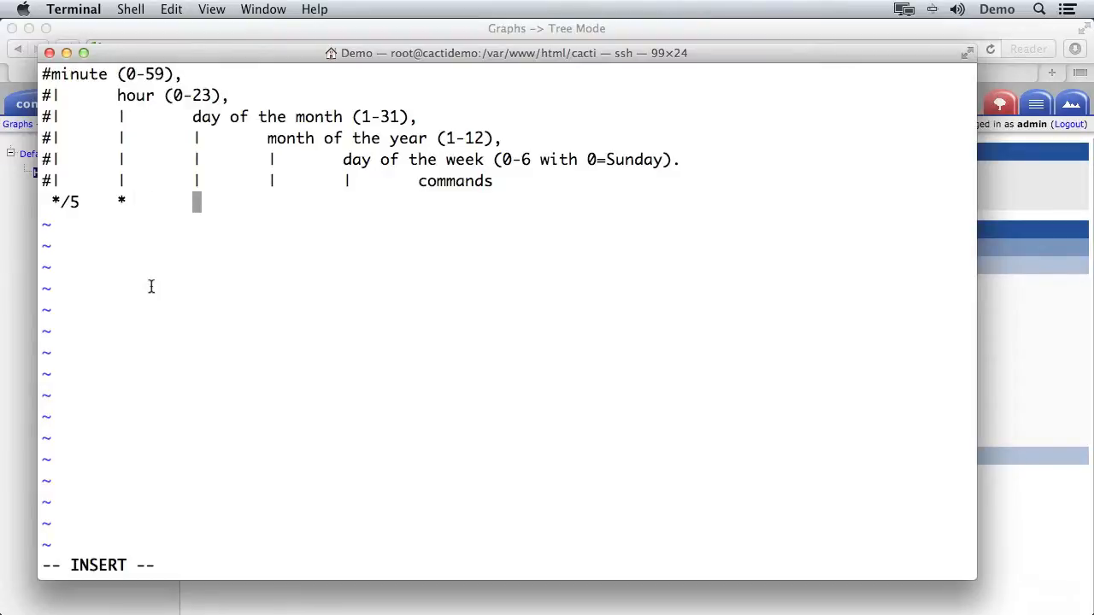
{"action": "type", "text": "*"}
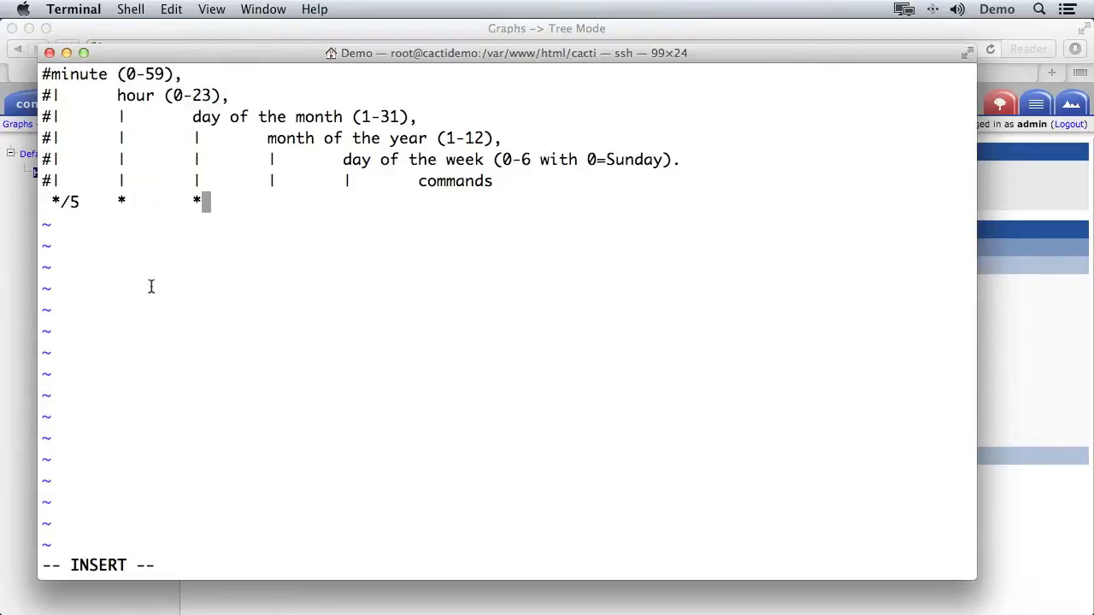
{"action": "type", "text": "*"}
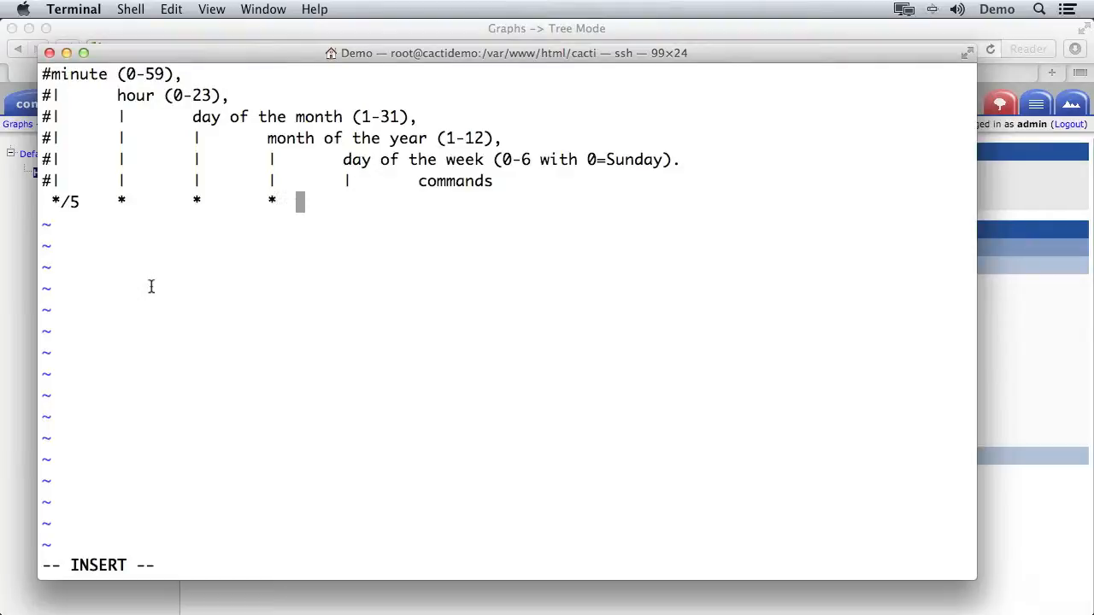
{"action": "type", "text": "*"}
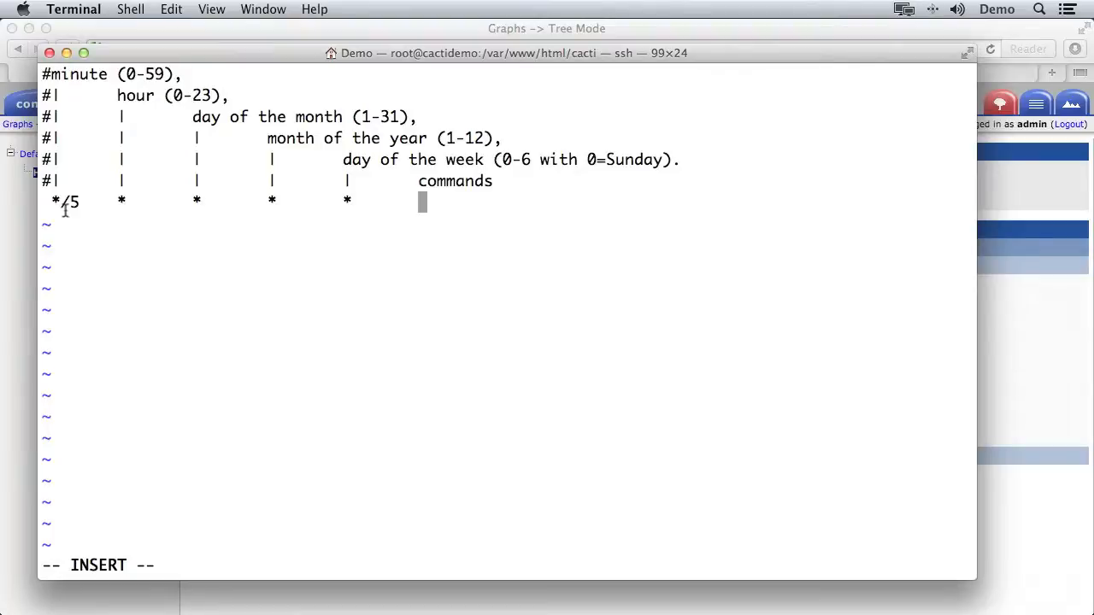
{"action": "mouse_move", "coordinate": [468, 313]}
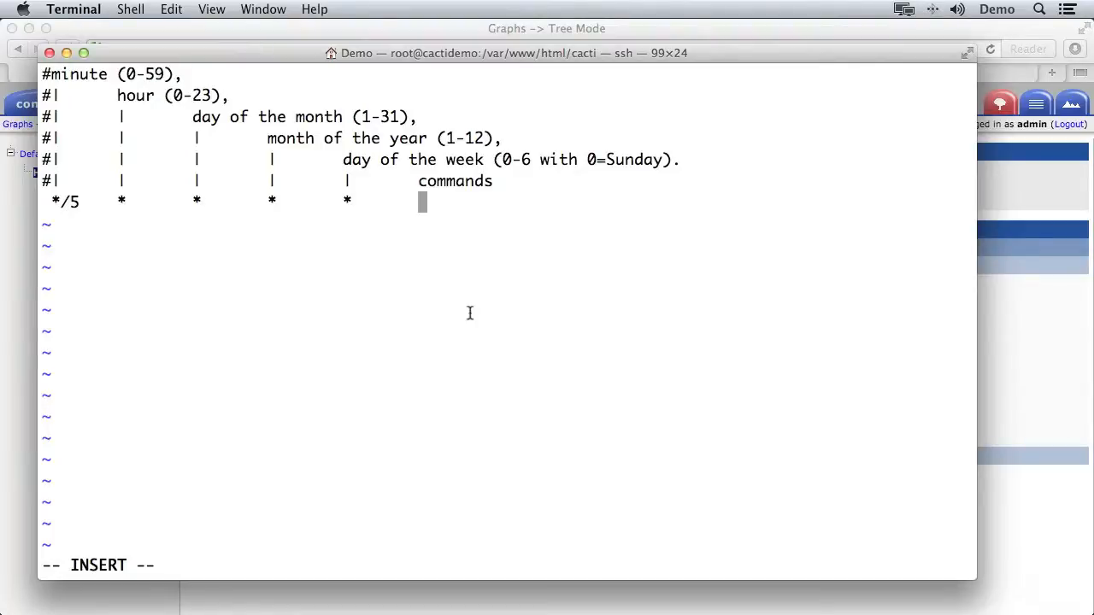
Complete the entry with '/usr/bin/php /var/www/html/cacti/poller.php' and leave insert mode.
{"action": "type", "text": "/usr/"}
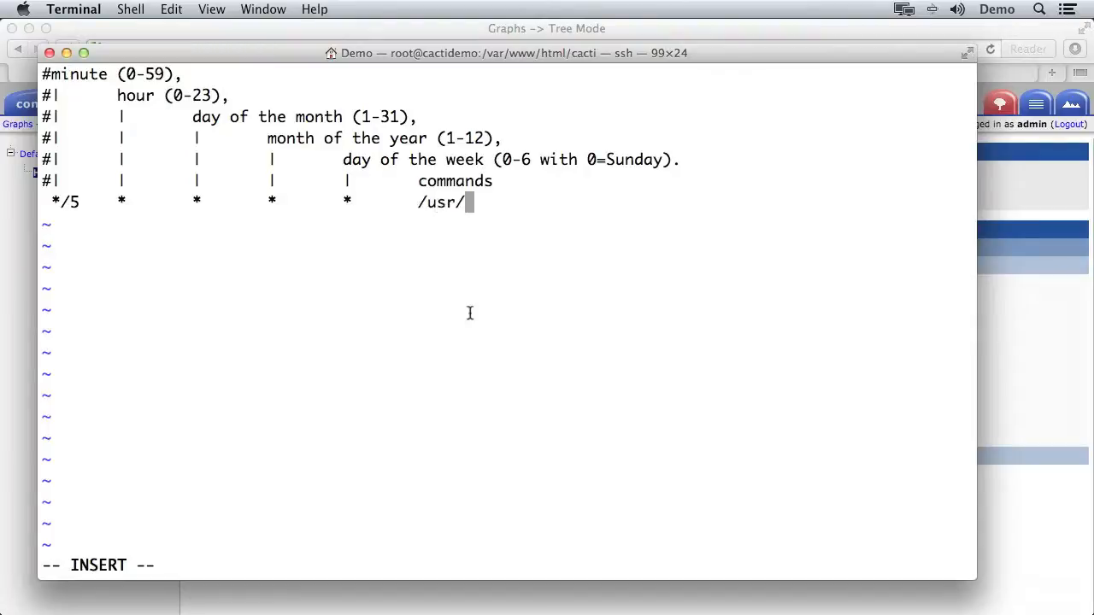
{"action": "type", "text": "bin/php"}
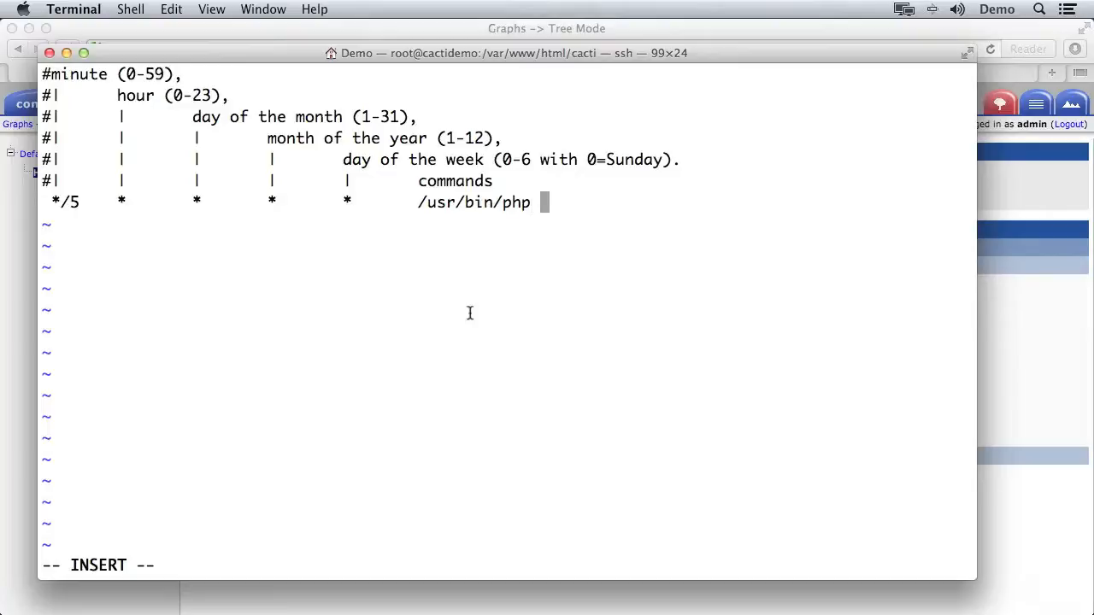
{"action": "type", "text": "/var/"}
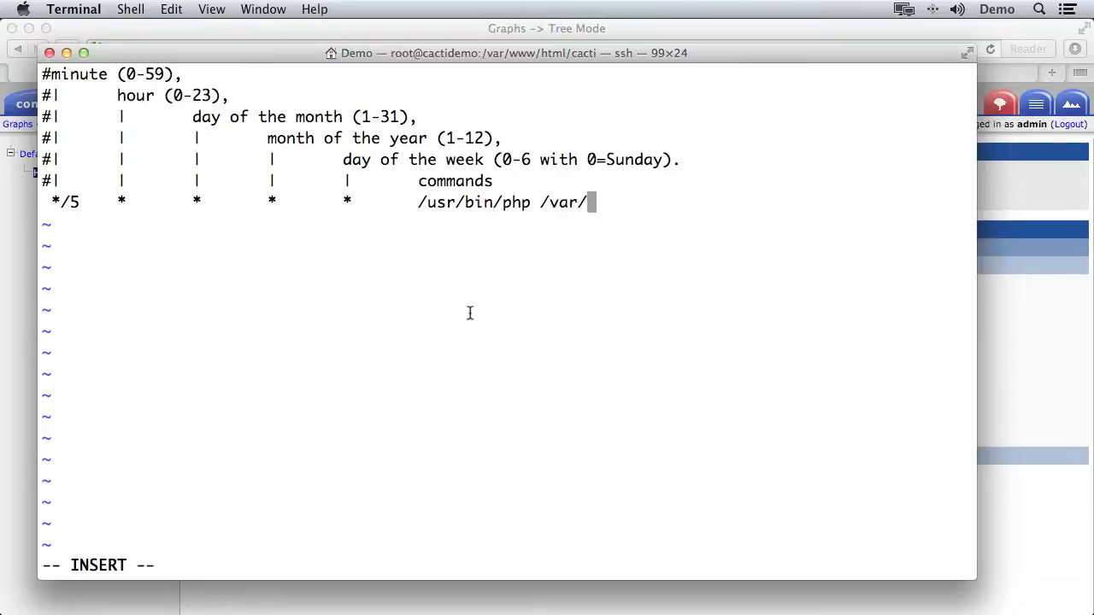
{"action": "type", "text": "www/html"}
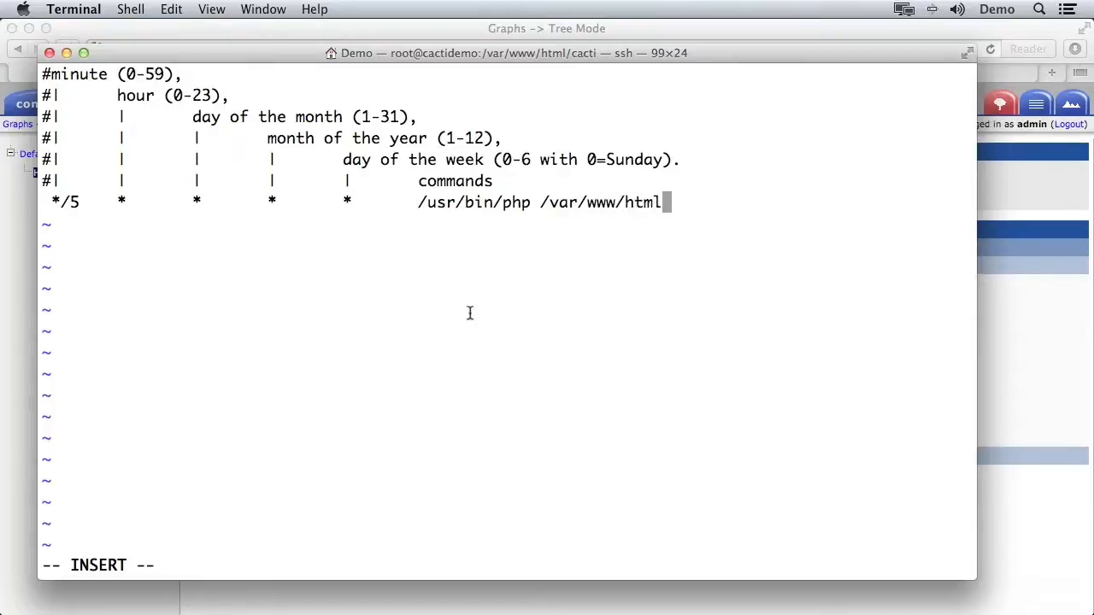
{"action": "type", "text": "/cacti/p"}
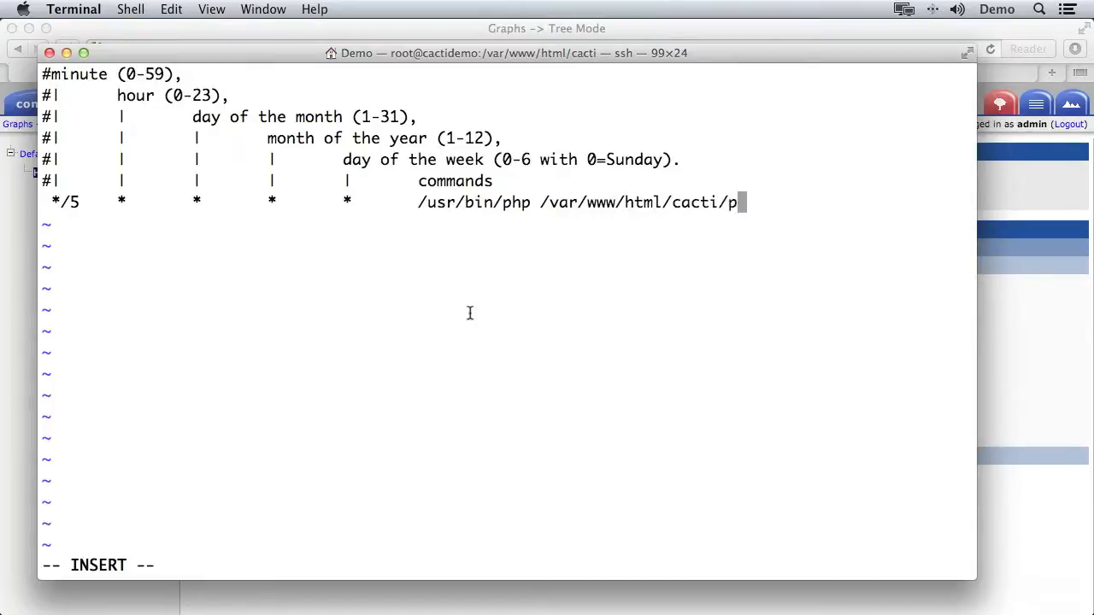
{"action": "type", "text": "oller.php"}
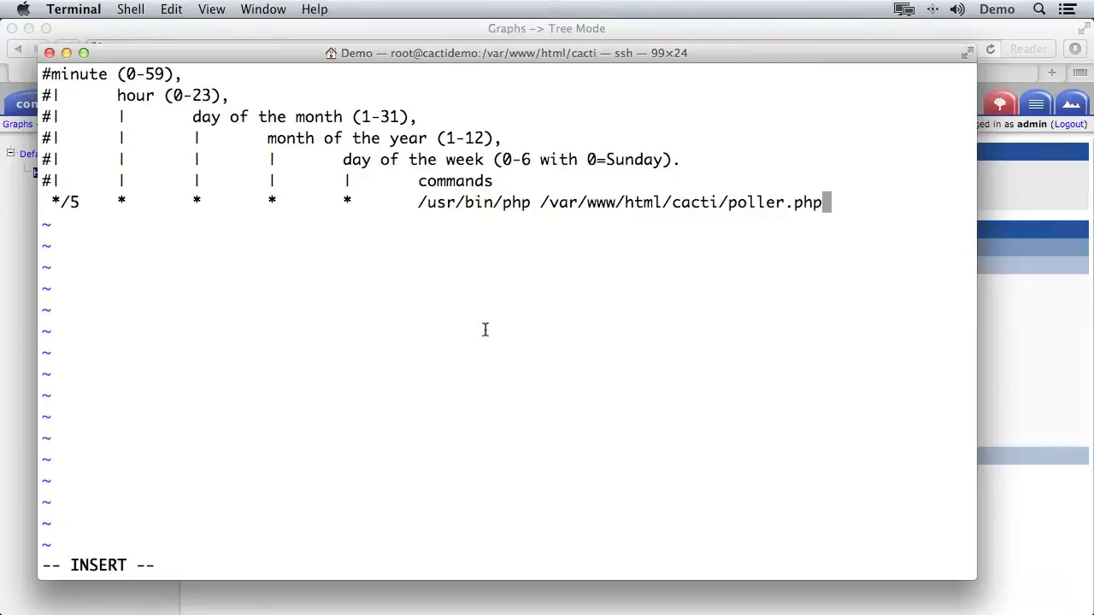
{"action": "mouse_move", "coordinate": [89, 568]}
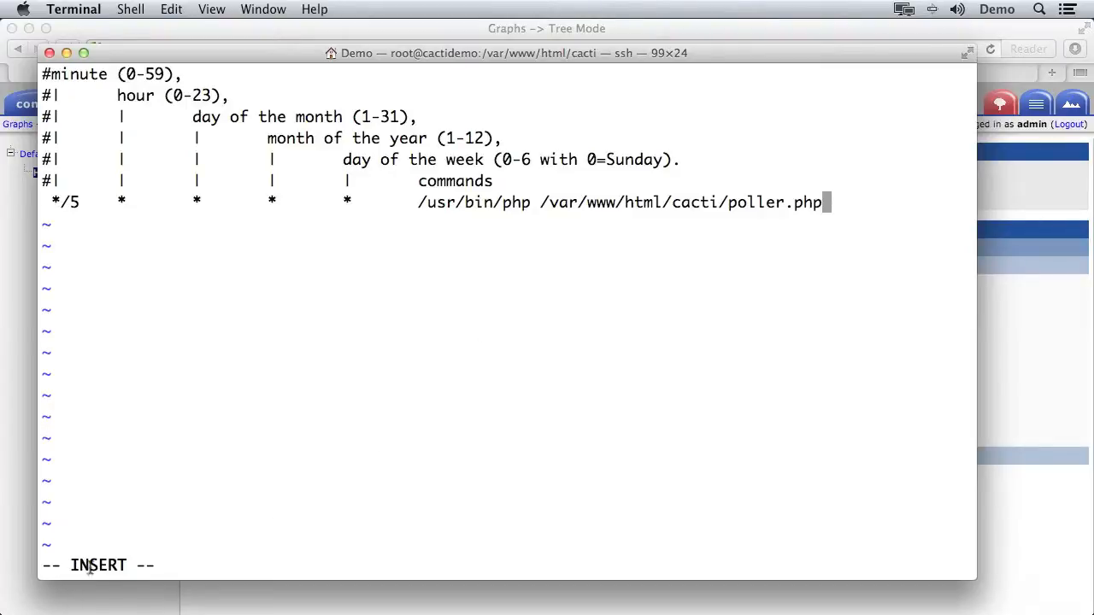
{"action": "key", "text": "Escape"}
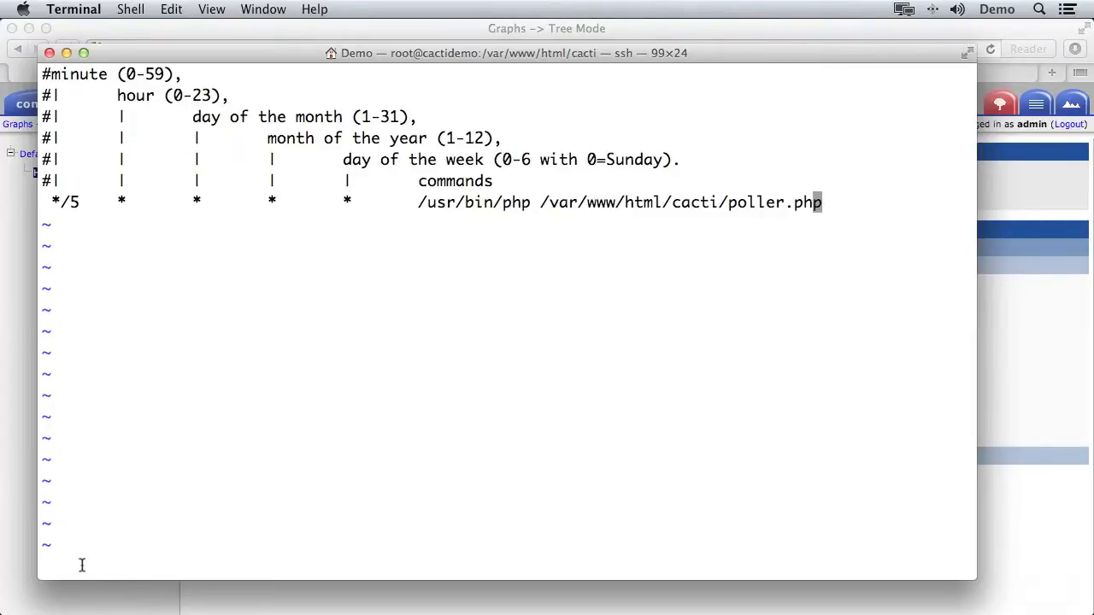
{"action": "mouse_move", "coordinate": [297, 496]}
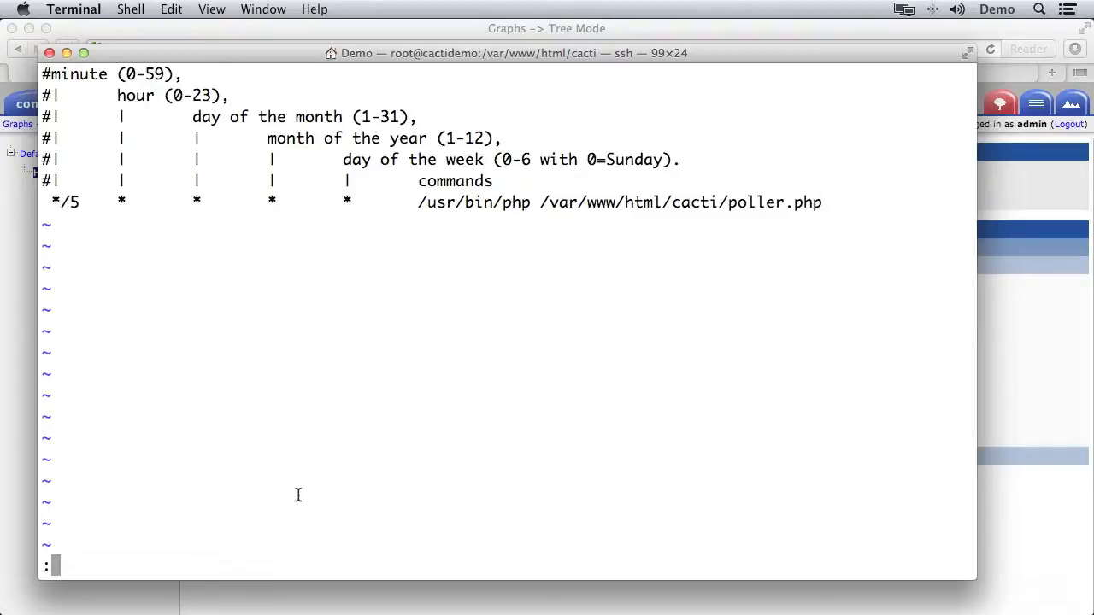
Write the crontab with :wq and list it for user cacti to confirm the five-minute poller.php entry.
{"action": "type", "text": "wq"}
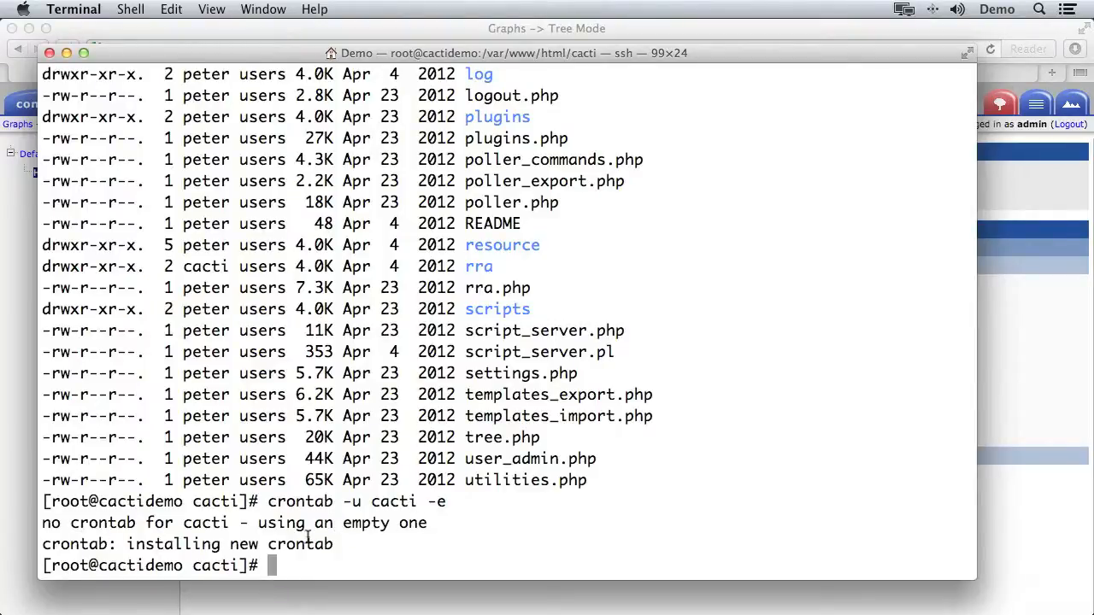
{"action": "type", "text": "c"}
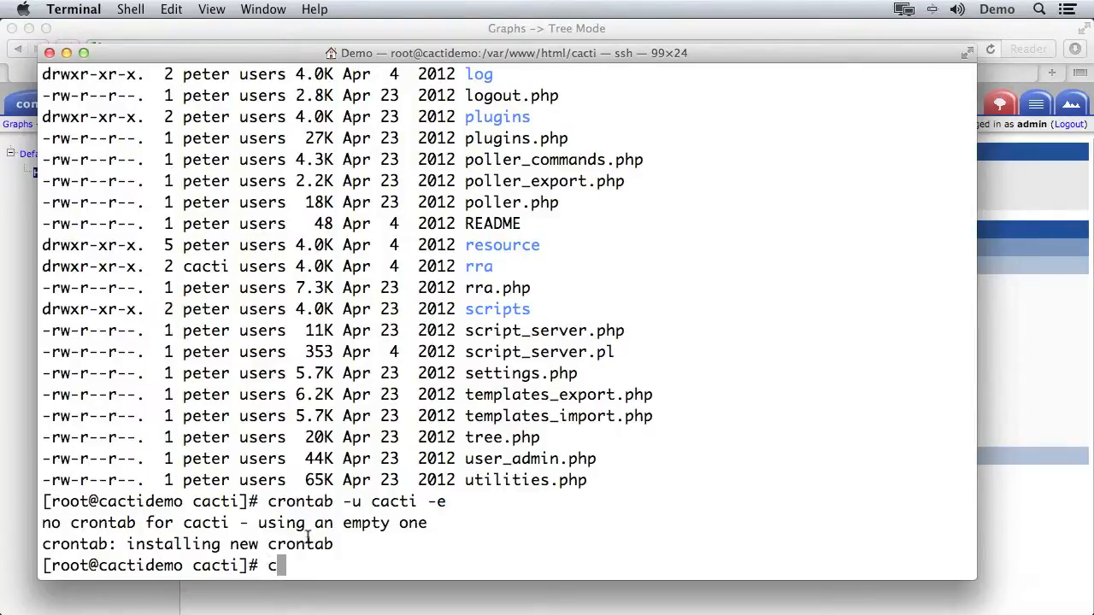
{"action": "type", "text": "rontab"}
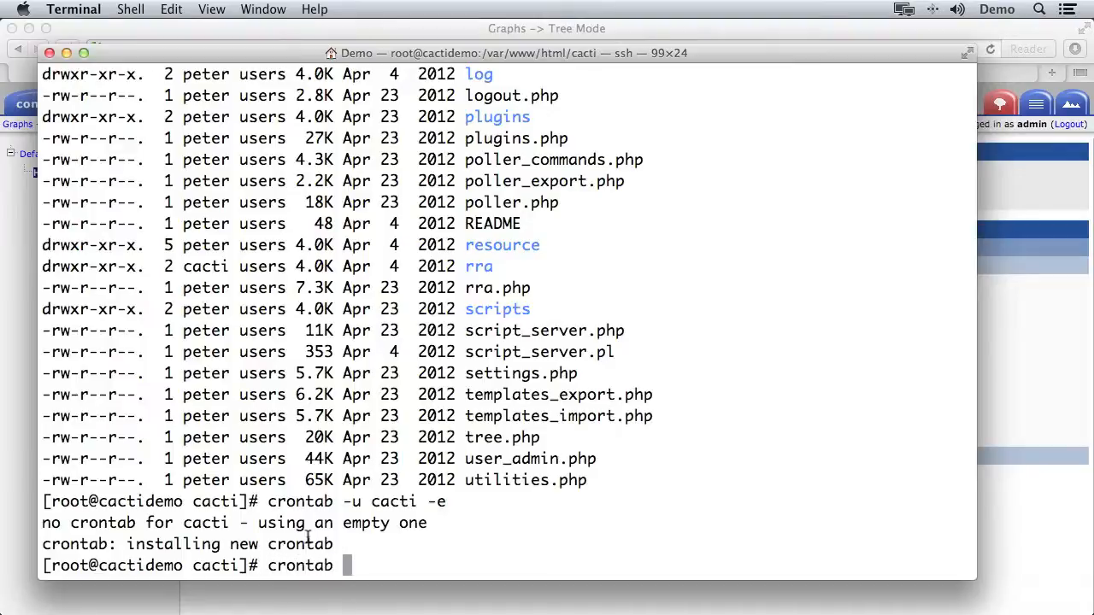
{"action": "type", "text": "-u cacti -l"}
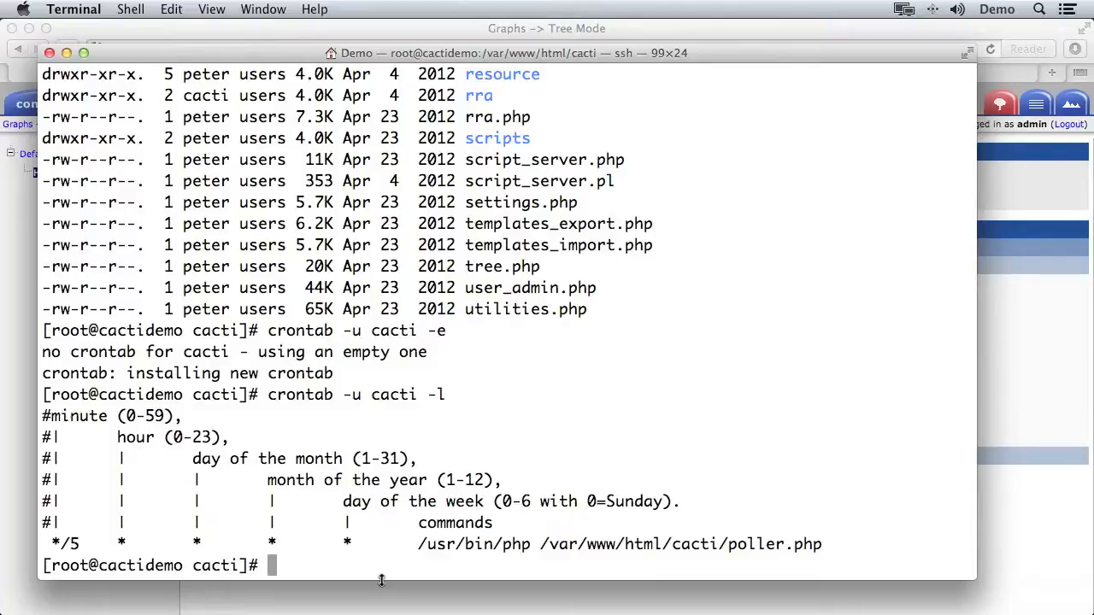
{"action": "mouse_move", "coordinate": [732, 539]}
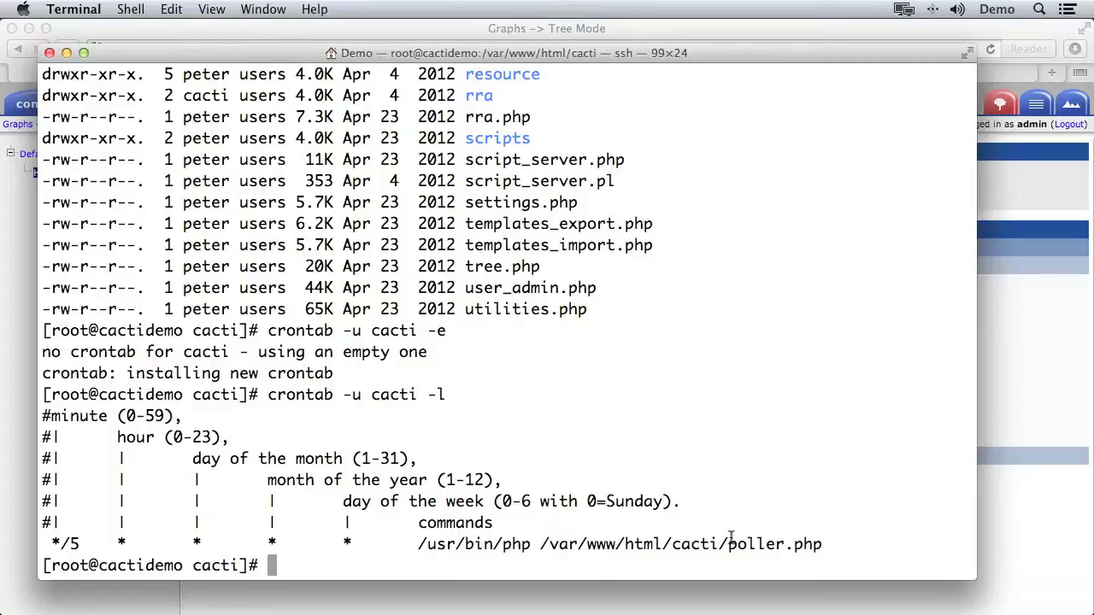
{"action": "mouse_move", "coordinate": [641, 503]}
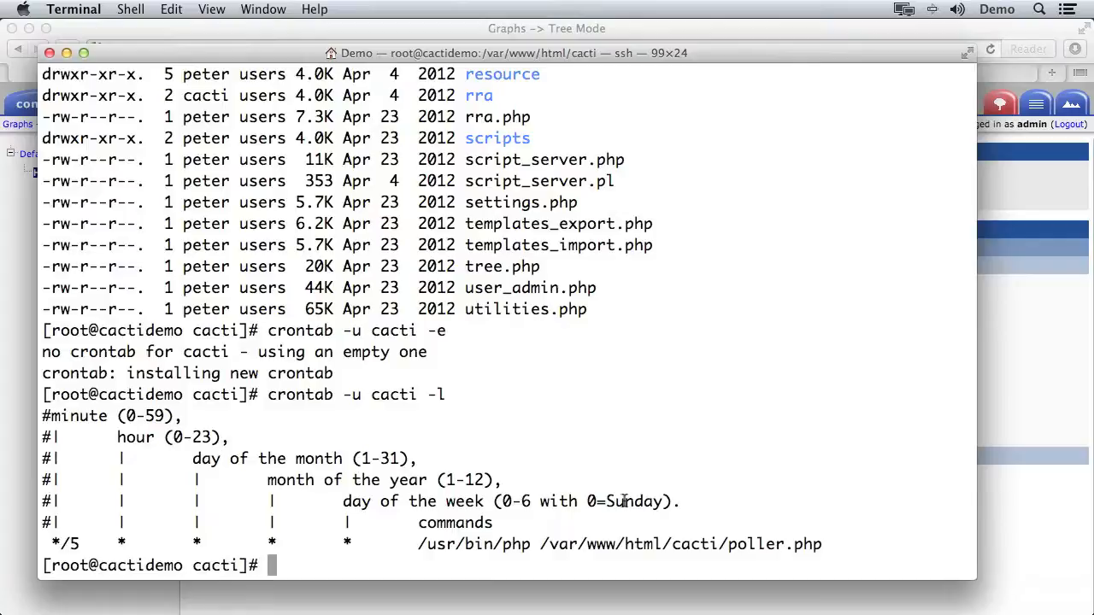
{"action": "scroll", "scroll_direction": "down", "scroll_amount": 3}
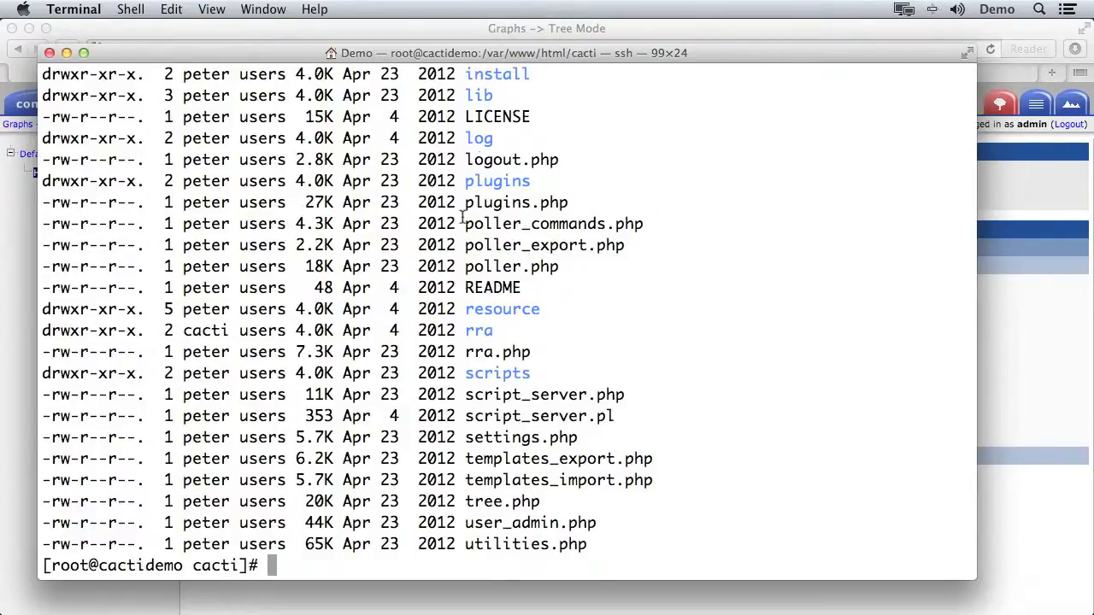
Run 'chown cacti log' and list the log folder to confirm cacti now owns it.
{"action": "double_click", "coordinate": [478, 137]}
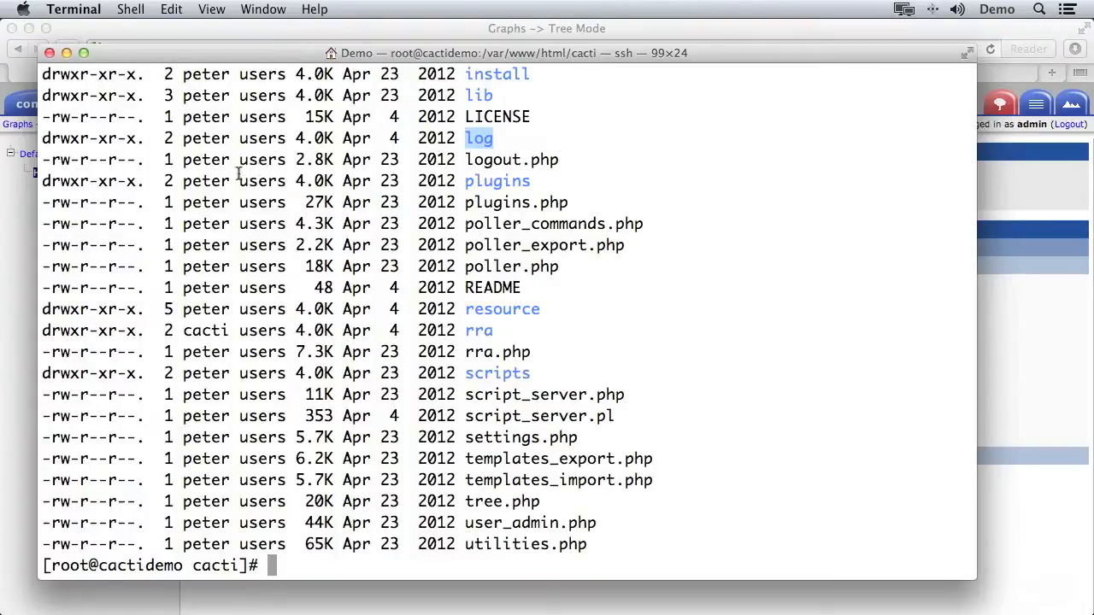
{"action": "mouse_move", "coordinate": [220, 154]}
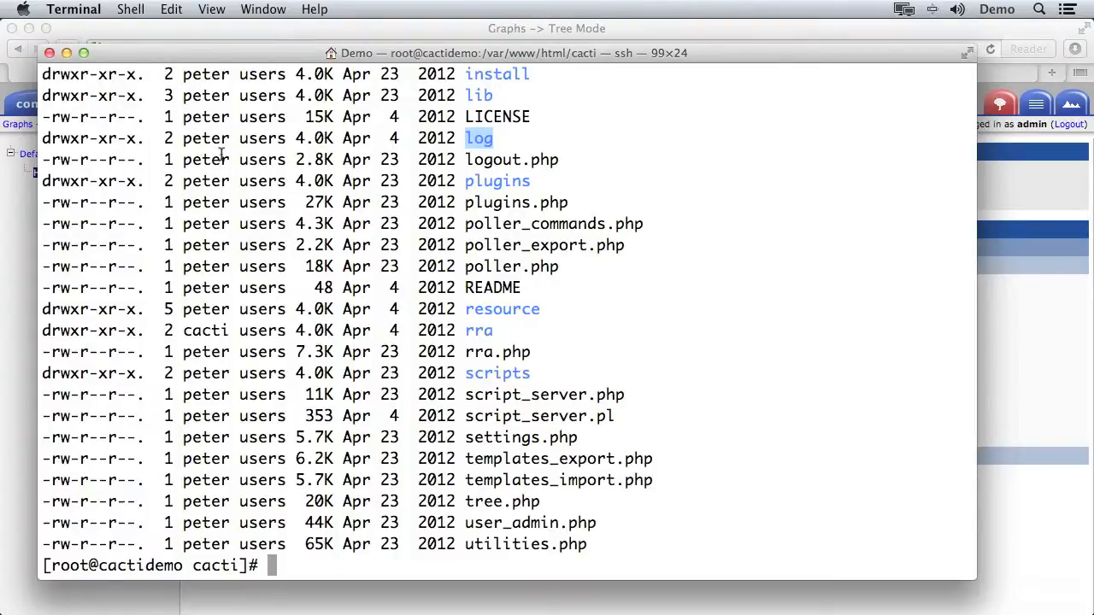
{"action": "type", "text": "chown"}
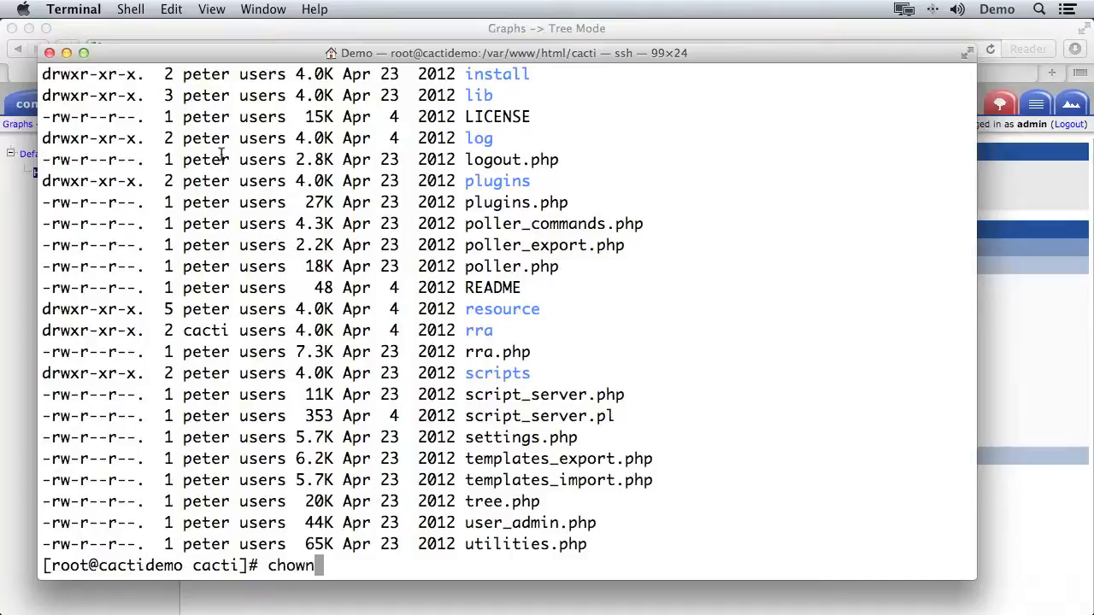
{"action": "type", "text": "cacti l"}
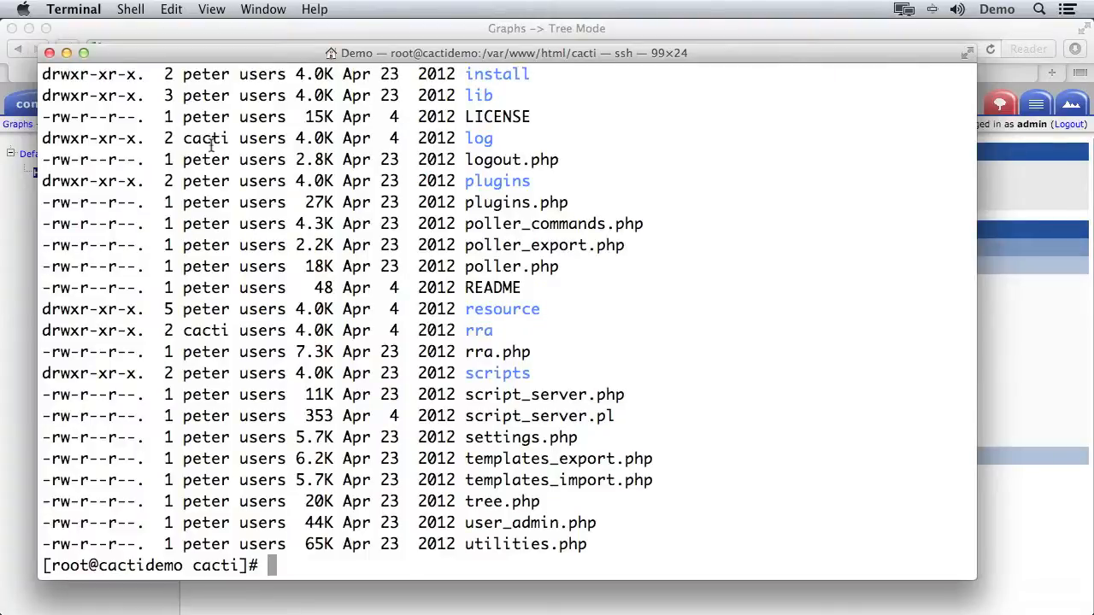
{"action": "type", "text": "ls -lah log"}
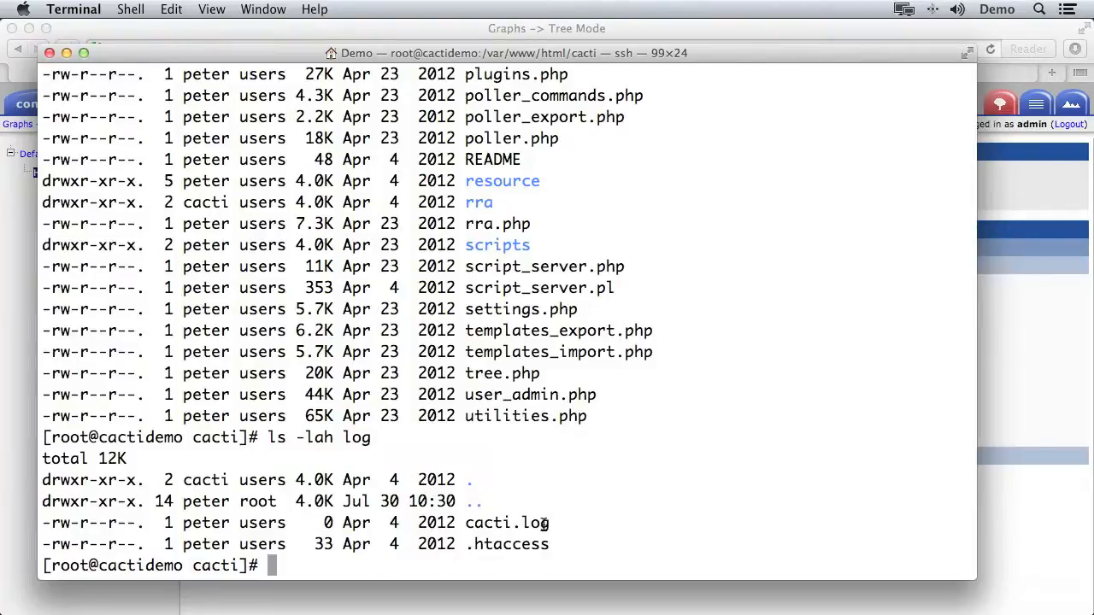
{"action": "type", "text": "ch"}
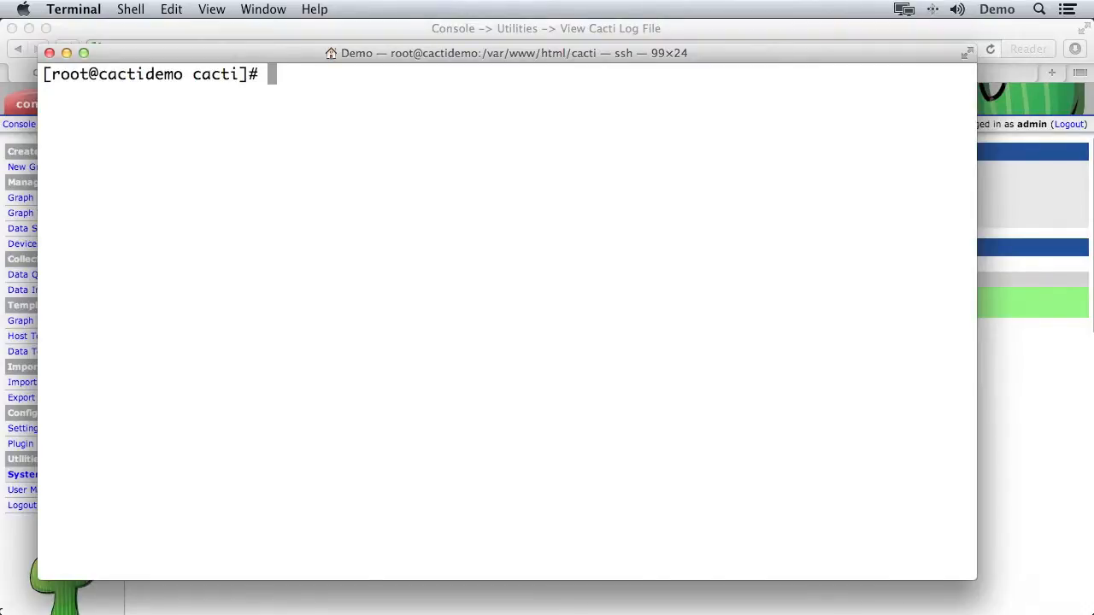
Run 'php poller.php' manually, then list rra, which still holds only .htaccess.
{"action": "type", "text": "php poller.php"}
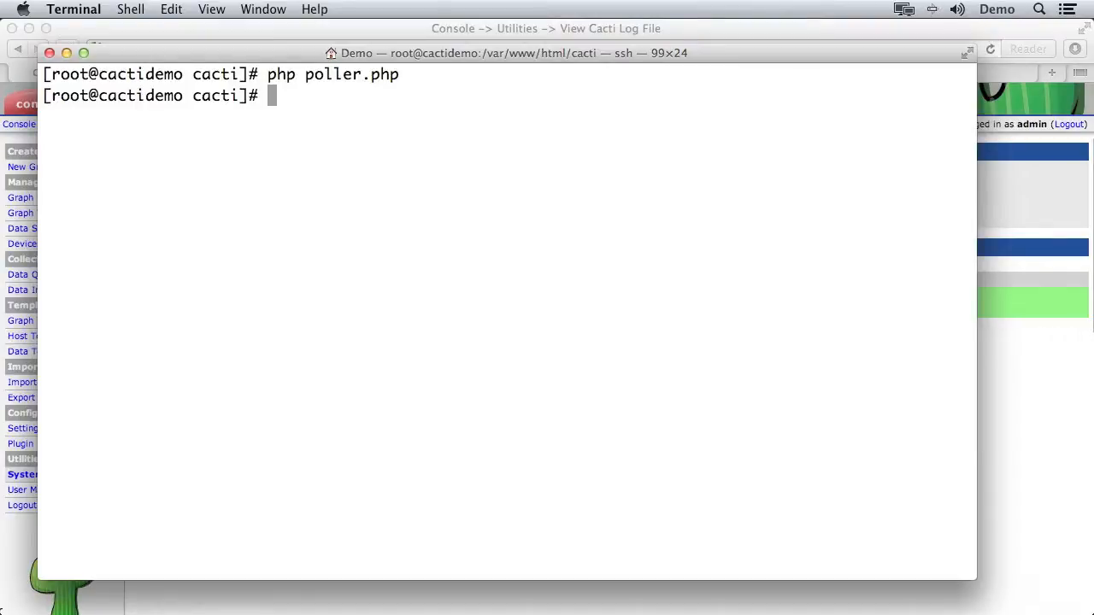
{"action": "type", "text": "ls -lah r"}
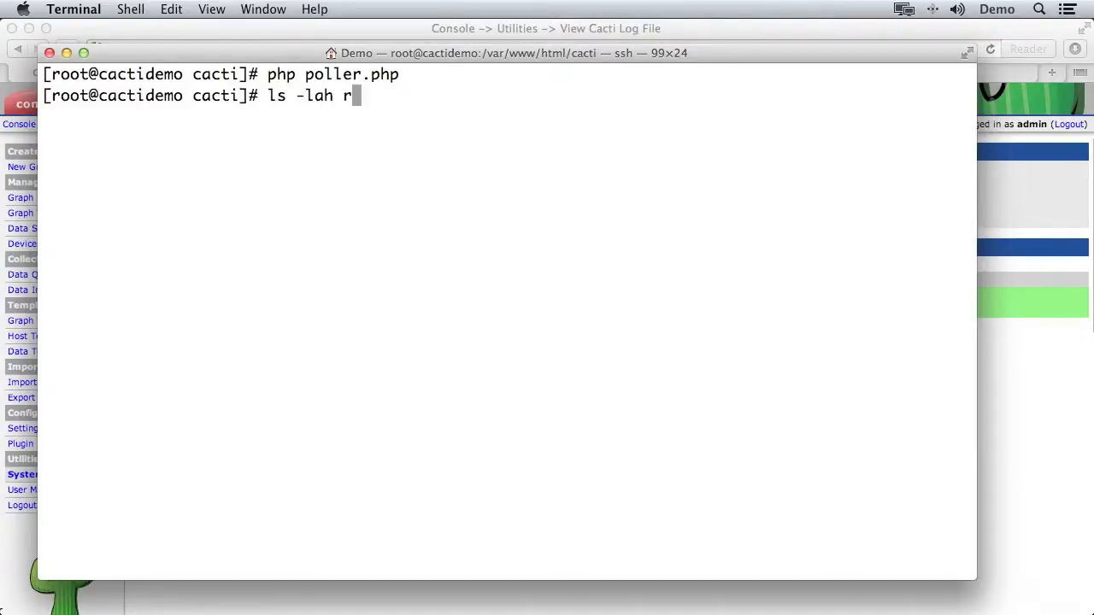
{"action": "key", "text": "Return"}
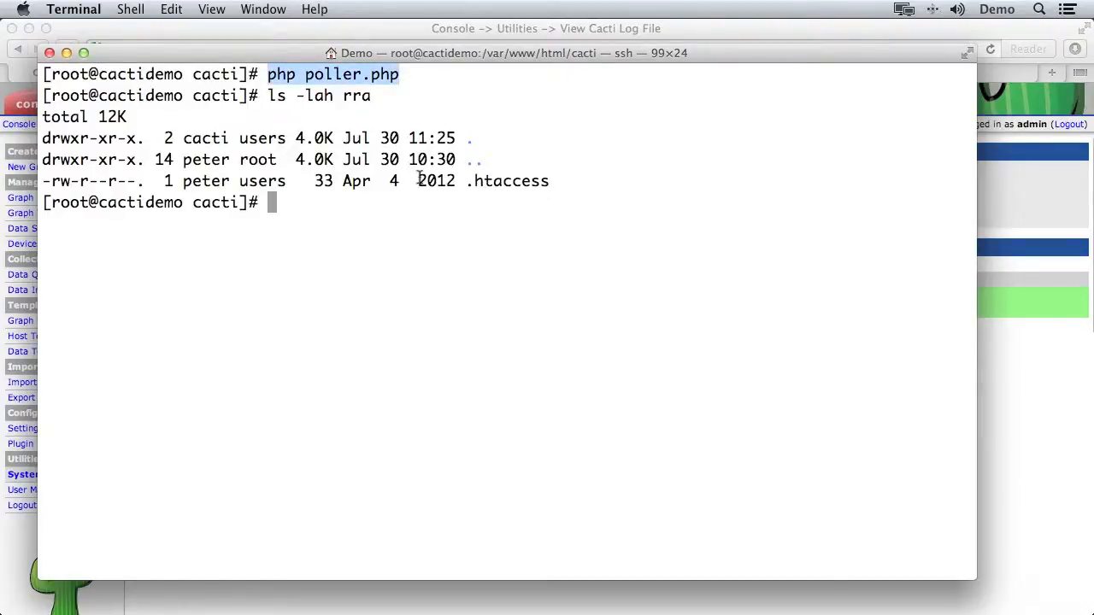
{"action": "mouse_move", "coordinate": [417, 354]}
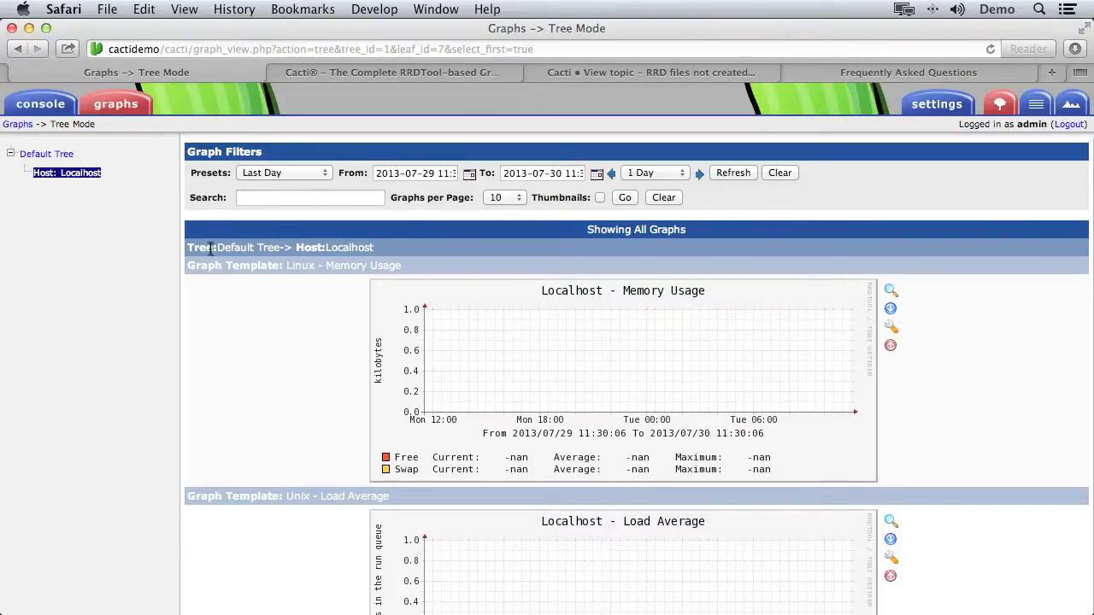
{"action": "mouse_move", "coordinate": [682, 374]}
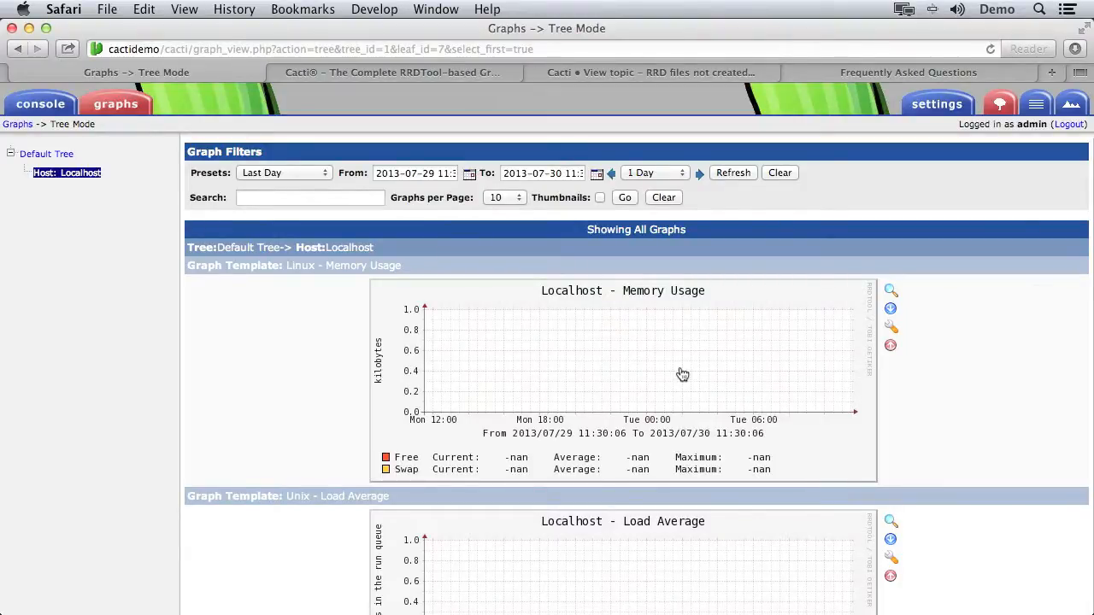
{"action": "mouse_move", "coordinate": [284, 359]}
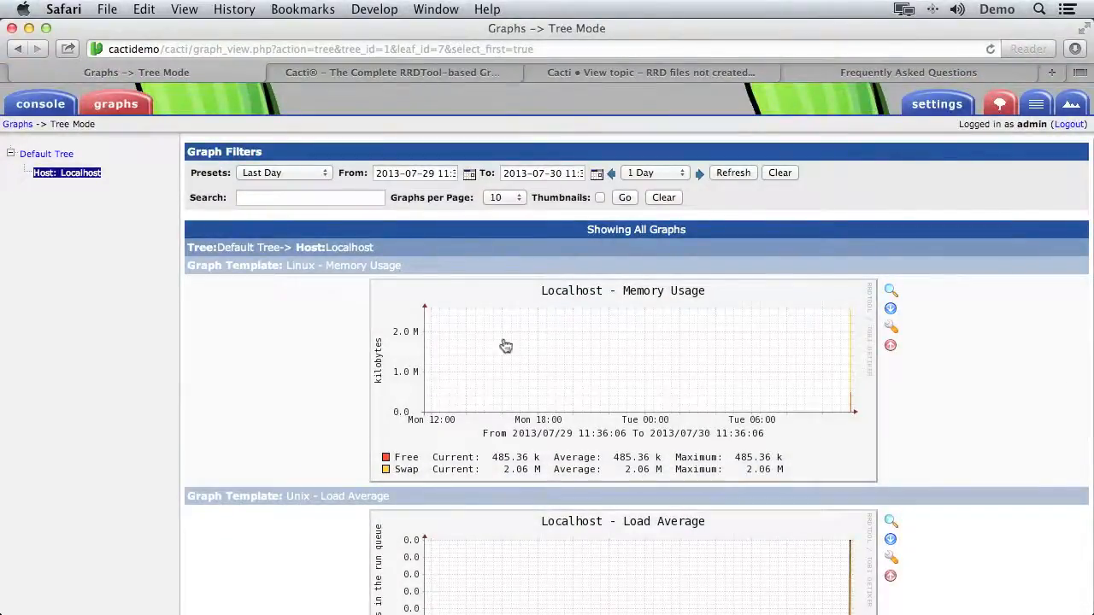
Scroll through the Localhost graph tree to see Memory Usage and Load Average drawing polled data.
{"action": "scroll", "scroll_direction": "down", "scroll_amount": 3}
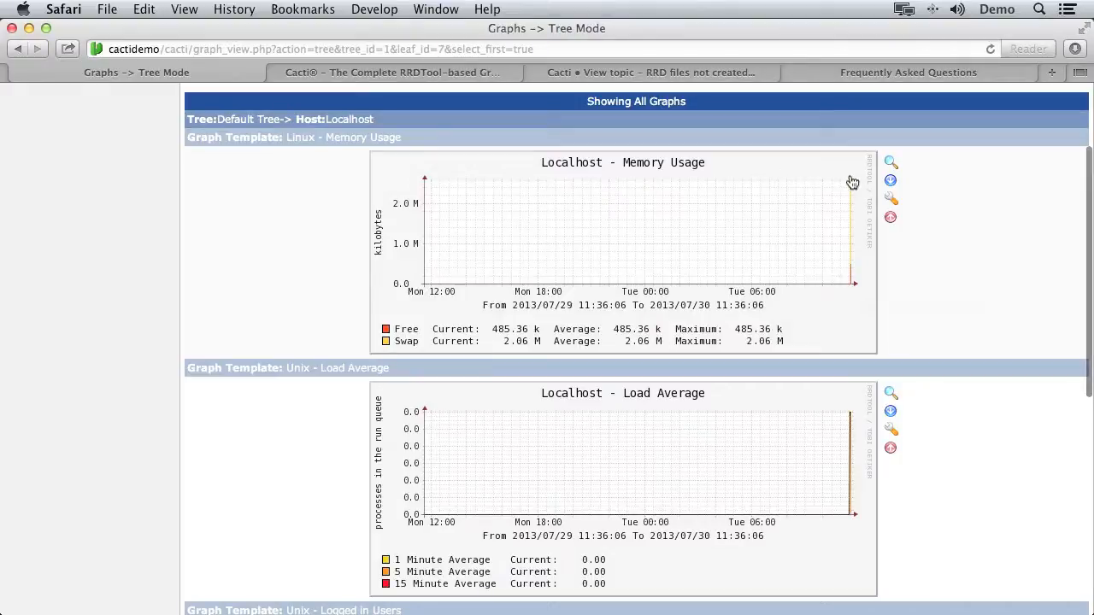
{"action": "scroll", "scroll_direction": "down", "scroll_amount": 3}
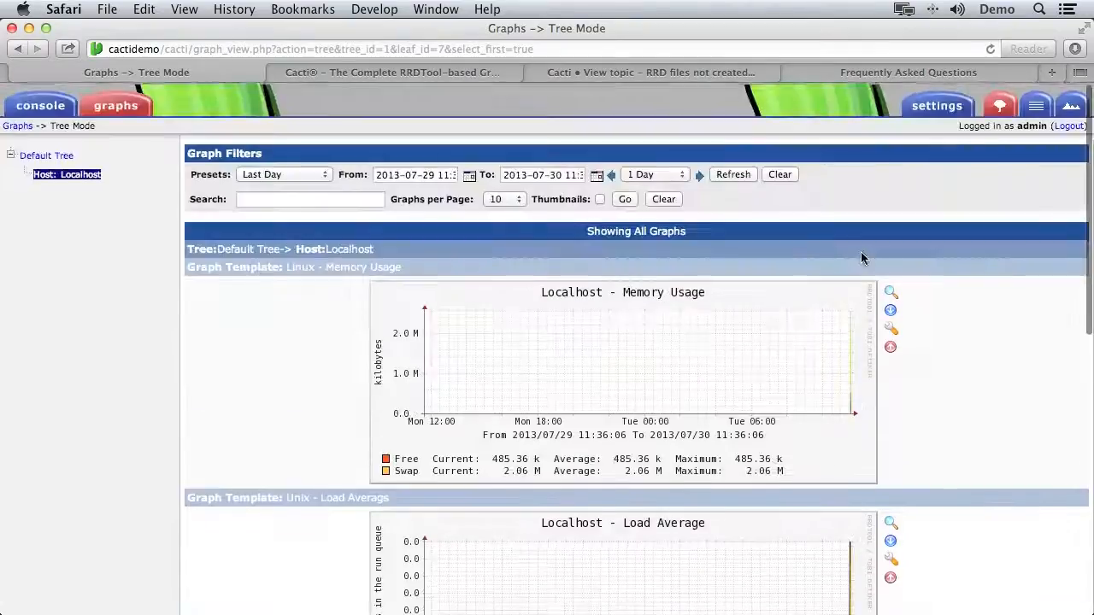
Set the graph preset to Last Half Hour and review Memory Usage, Load Average, Users and Processes bars.
{"action": "left_click", "coordinate": [284, 175]}
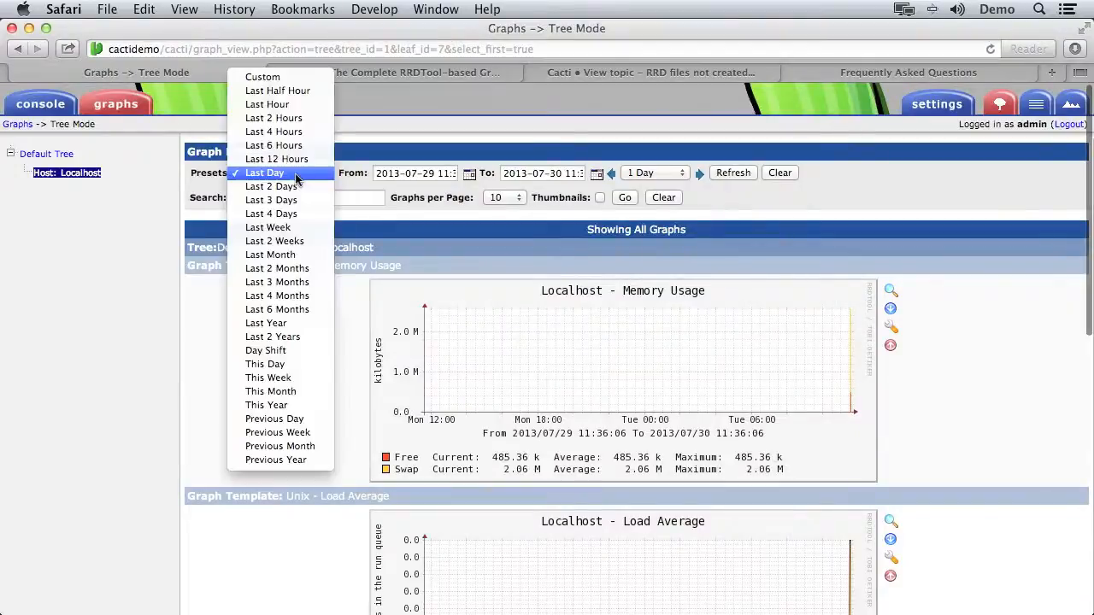
{"action": "left_click", "coordinate": [277, 91]}
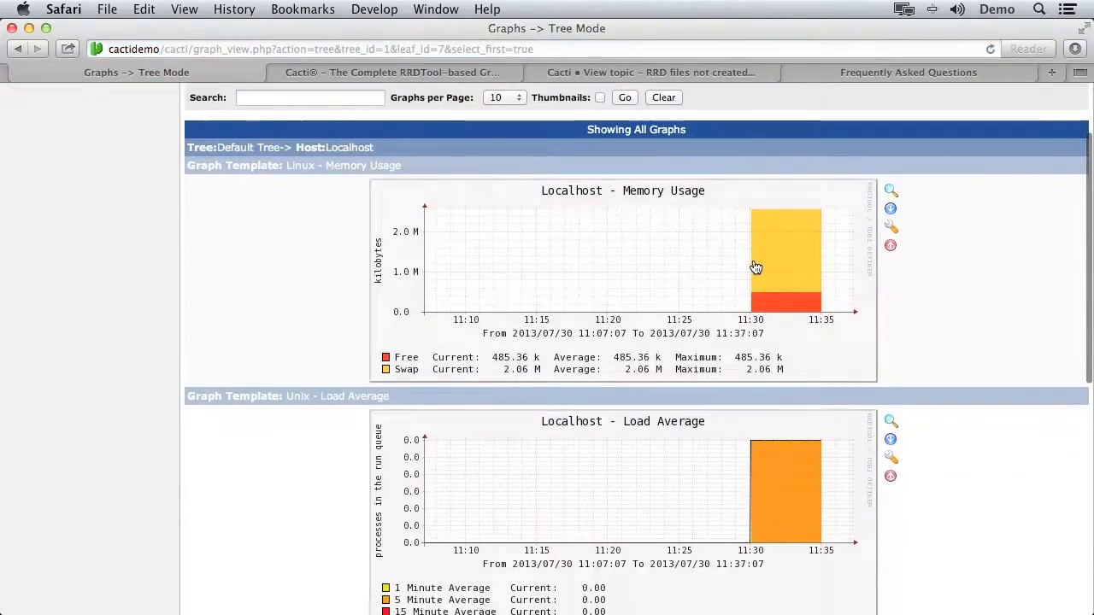
{"action": "scroll", "scroll_direction": "down", "scroll_amount": 3}
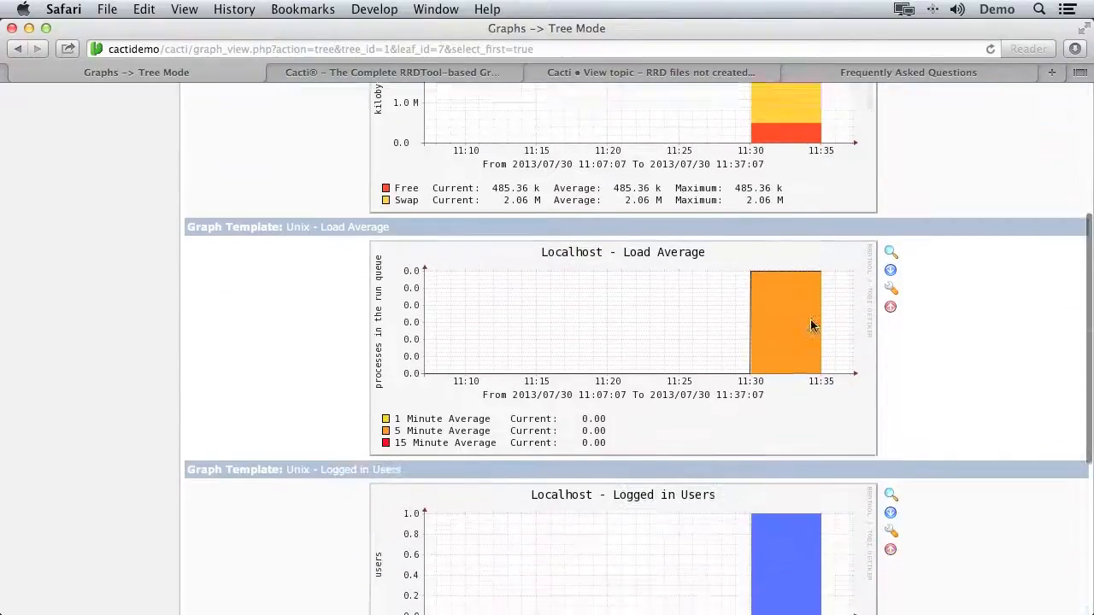
{"action": "scroll", "scroll_direction": "down", "scroll_amount": 3}
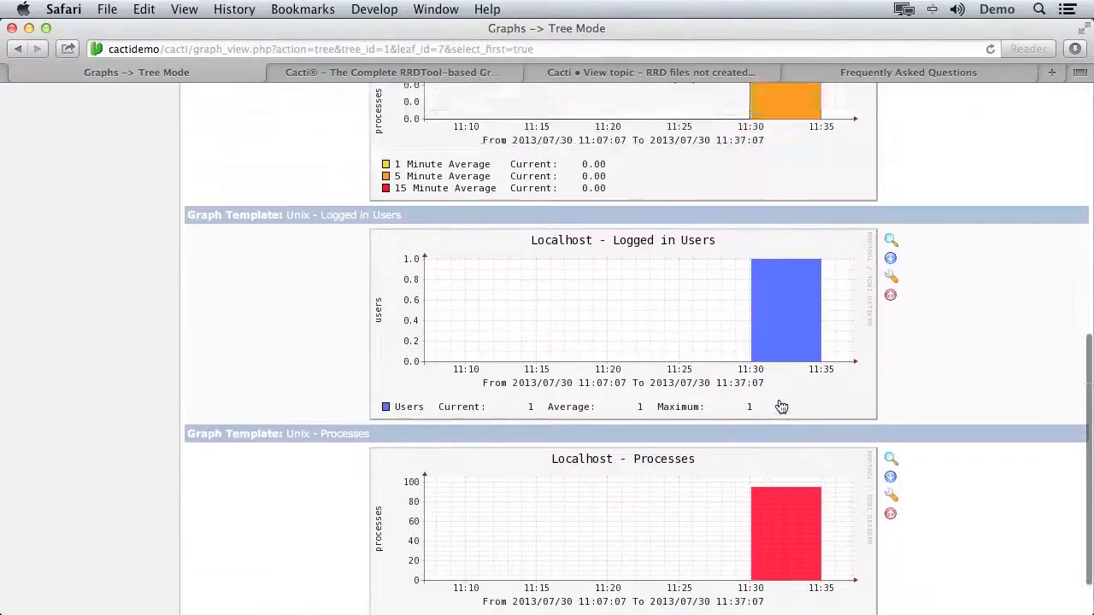